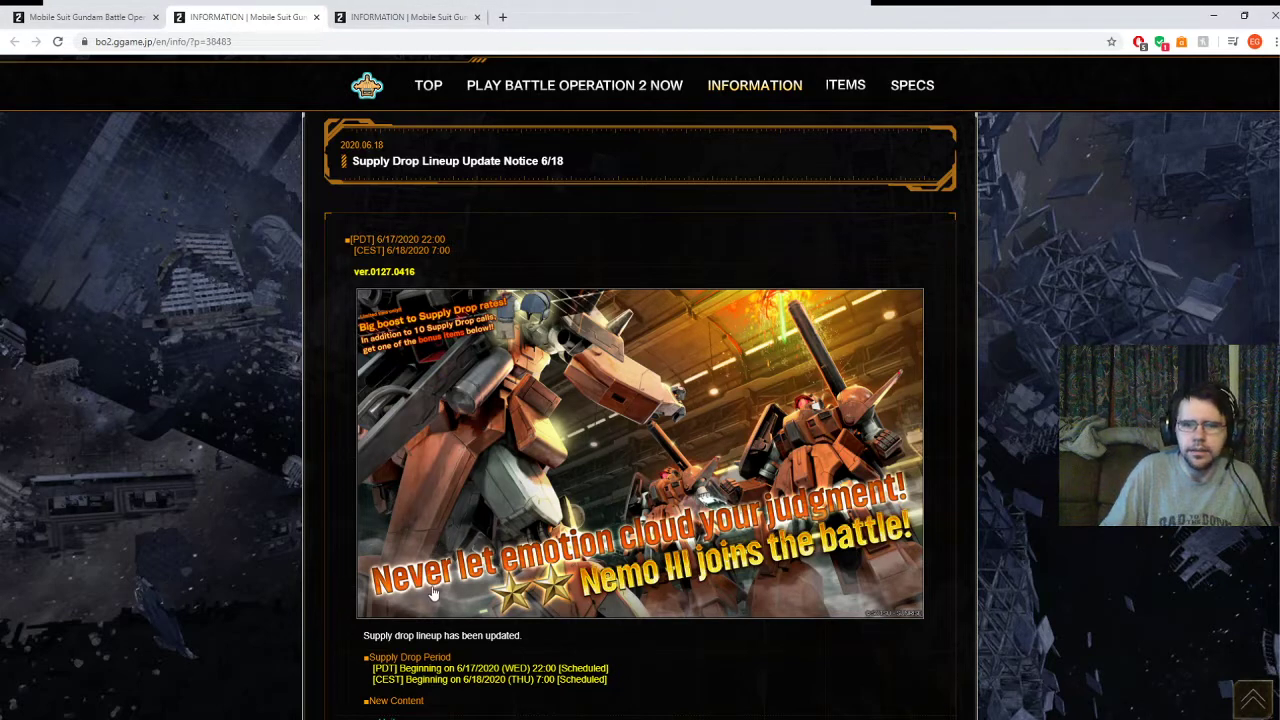
pyautogui.moveTo(653, 671)
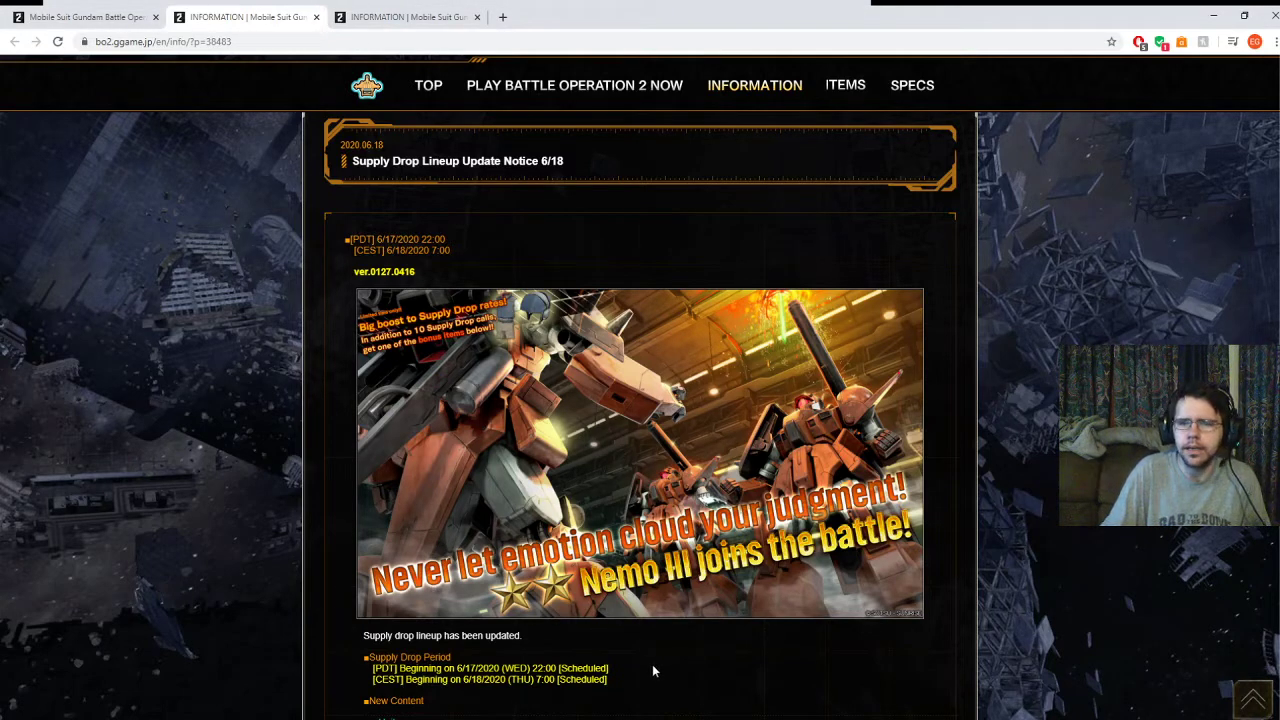
pyautogui.moveTo(630, 675)
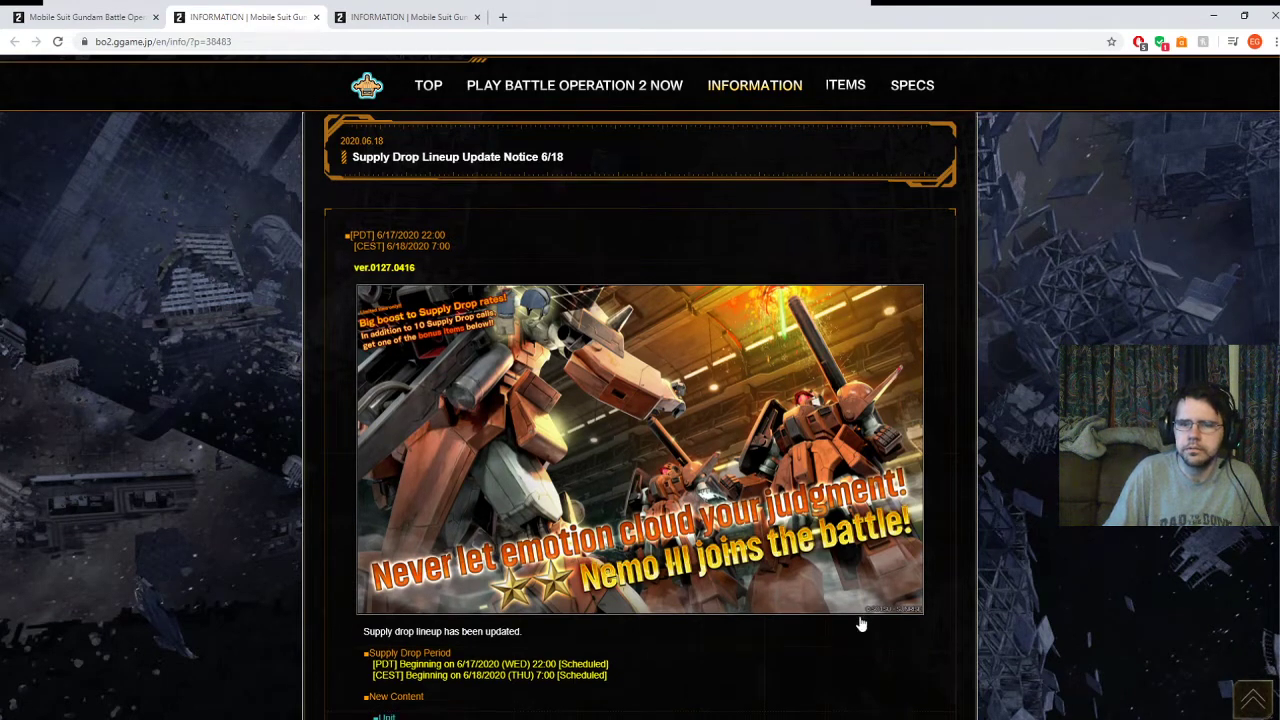
# Scroll the 6/18 supply drop notice to the Nemo III unit details and trailer video.
pyautogui.scroll(-3)
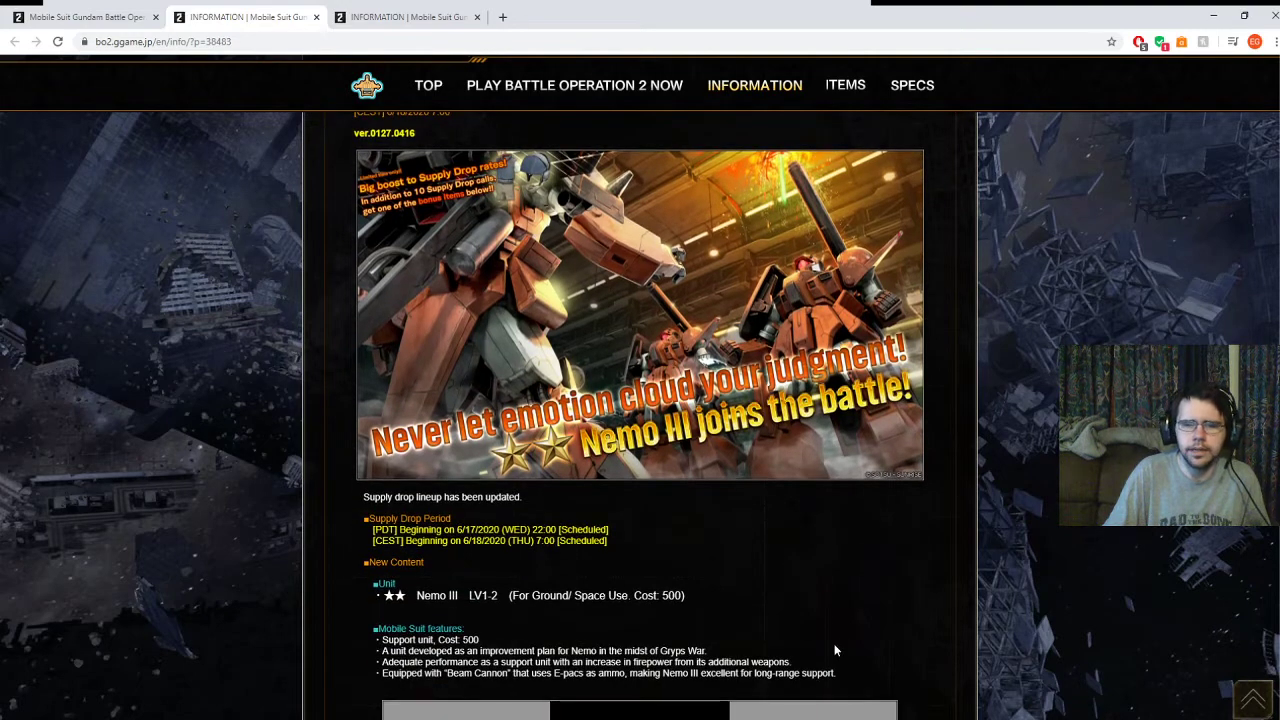
pyautogui.scroll(3)
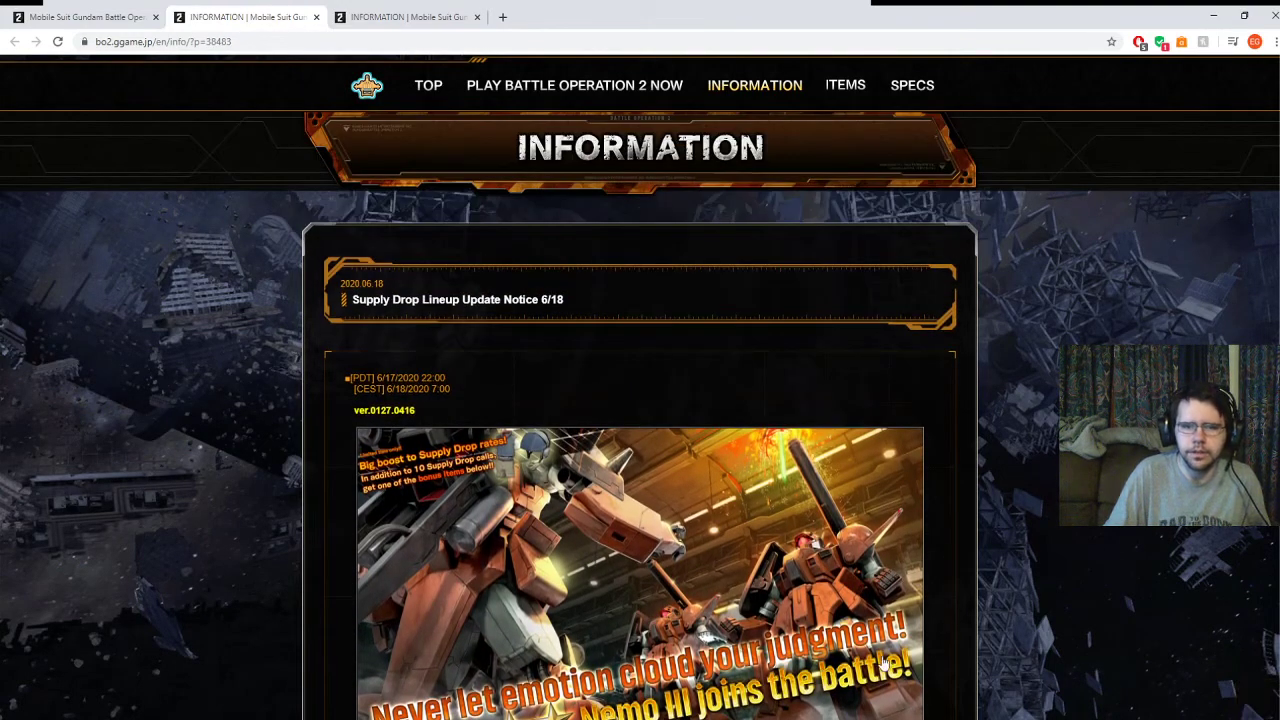
pyautogui.scroll(-3)
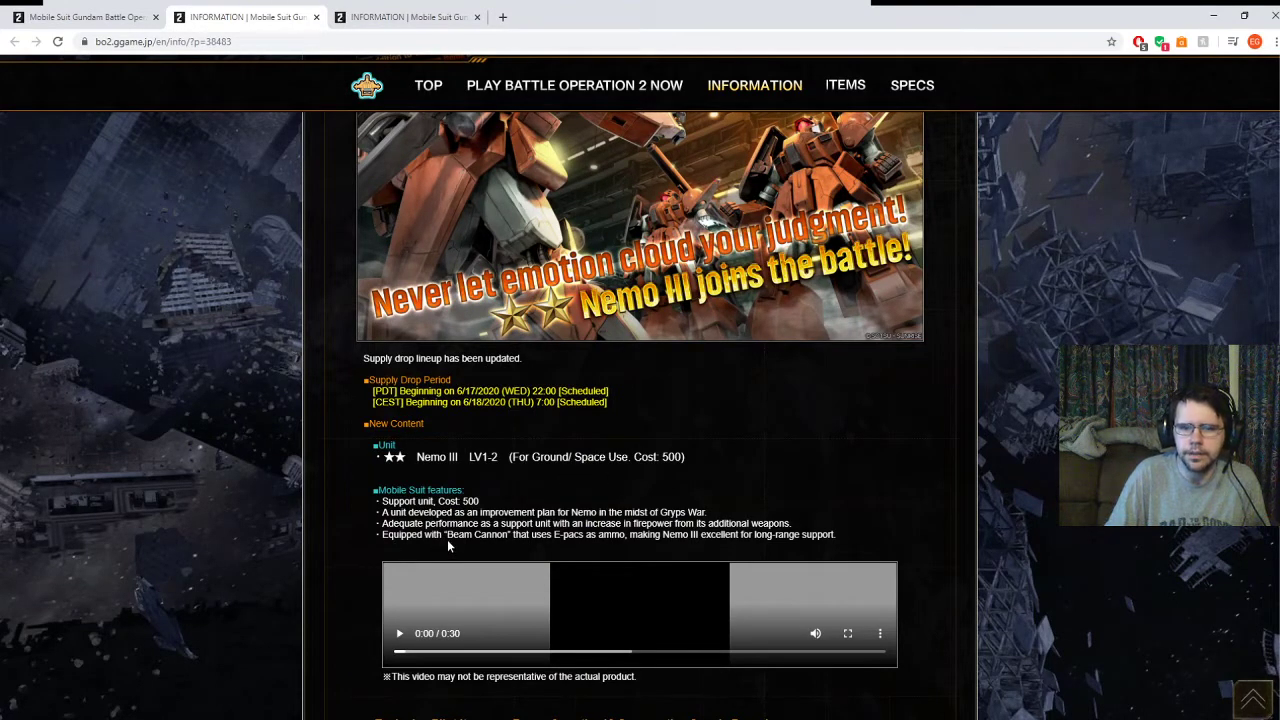
pyautogui.moveTo(532, 550)
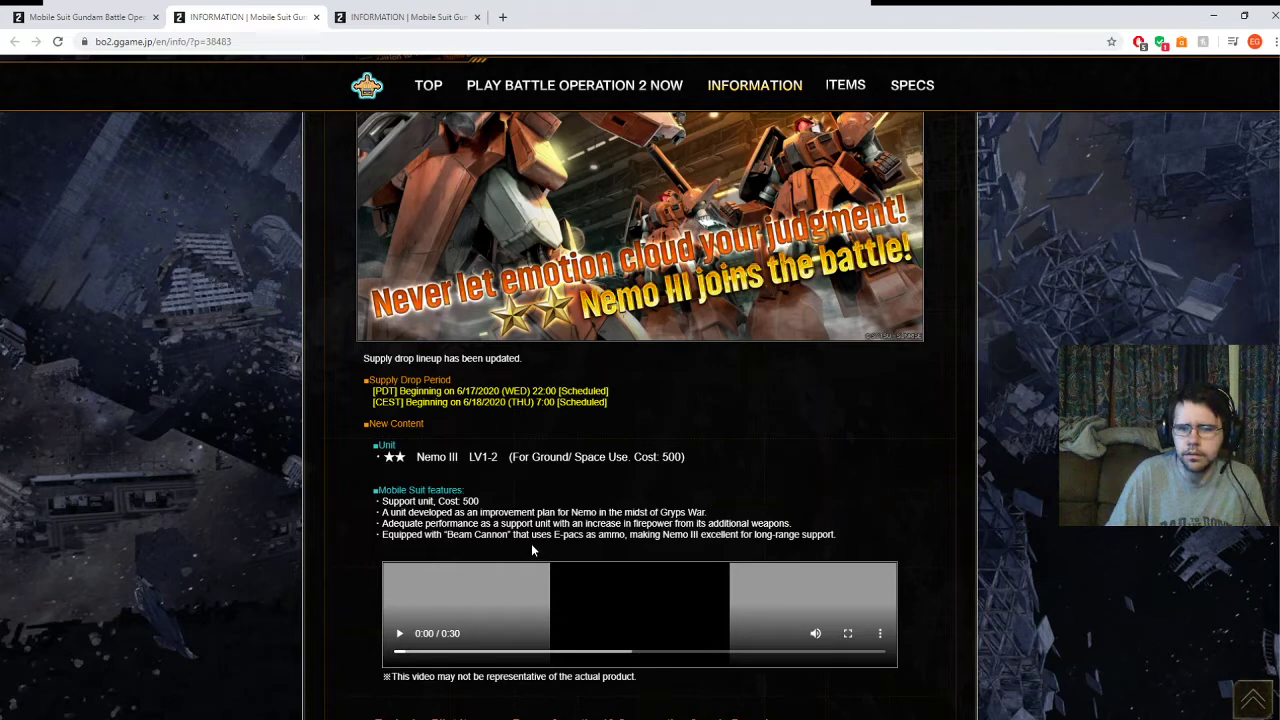
pyautogui.moveTo(618, 556)
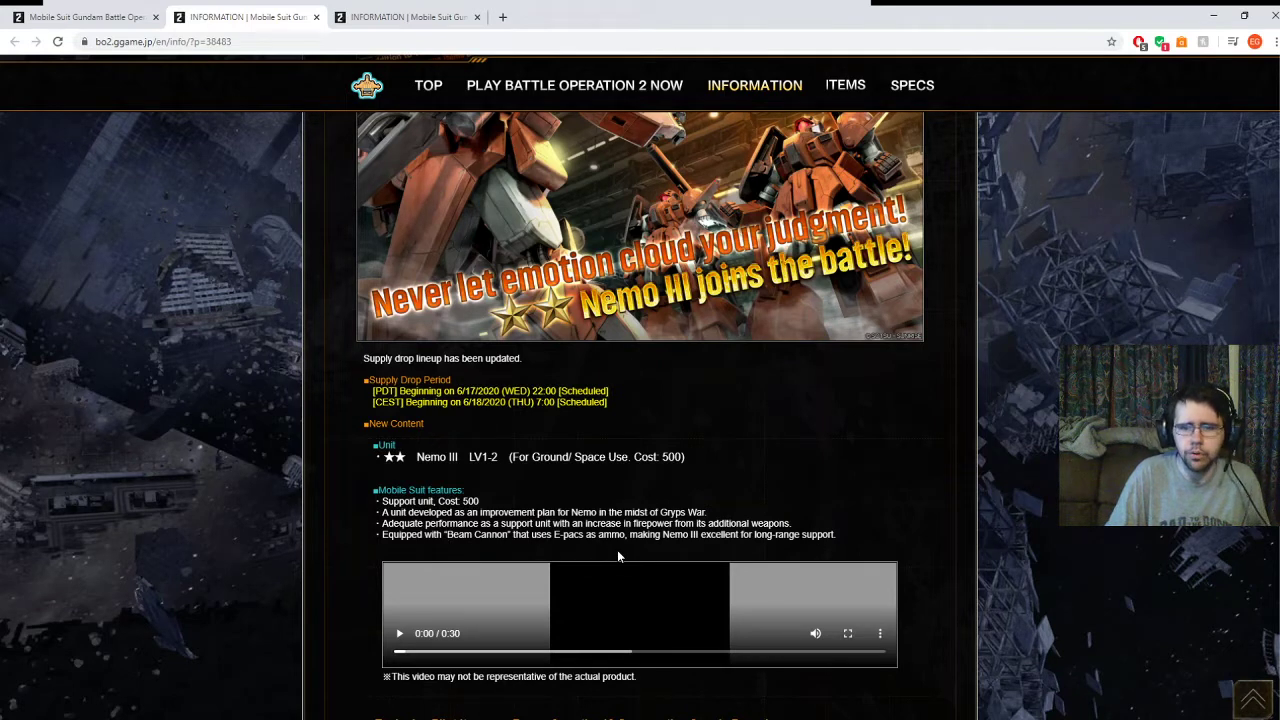
pyautogui.scroll(3)
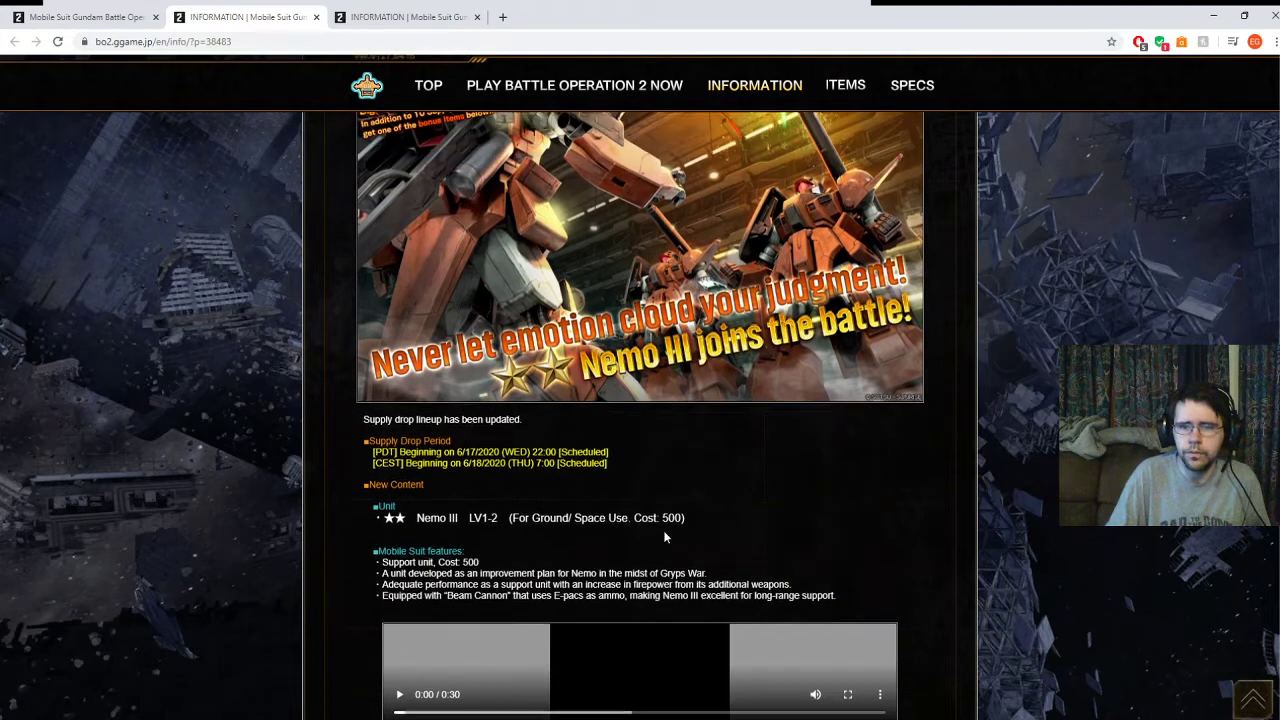
pyautogui.scroll(3)
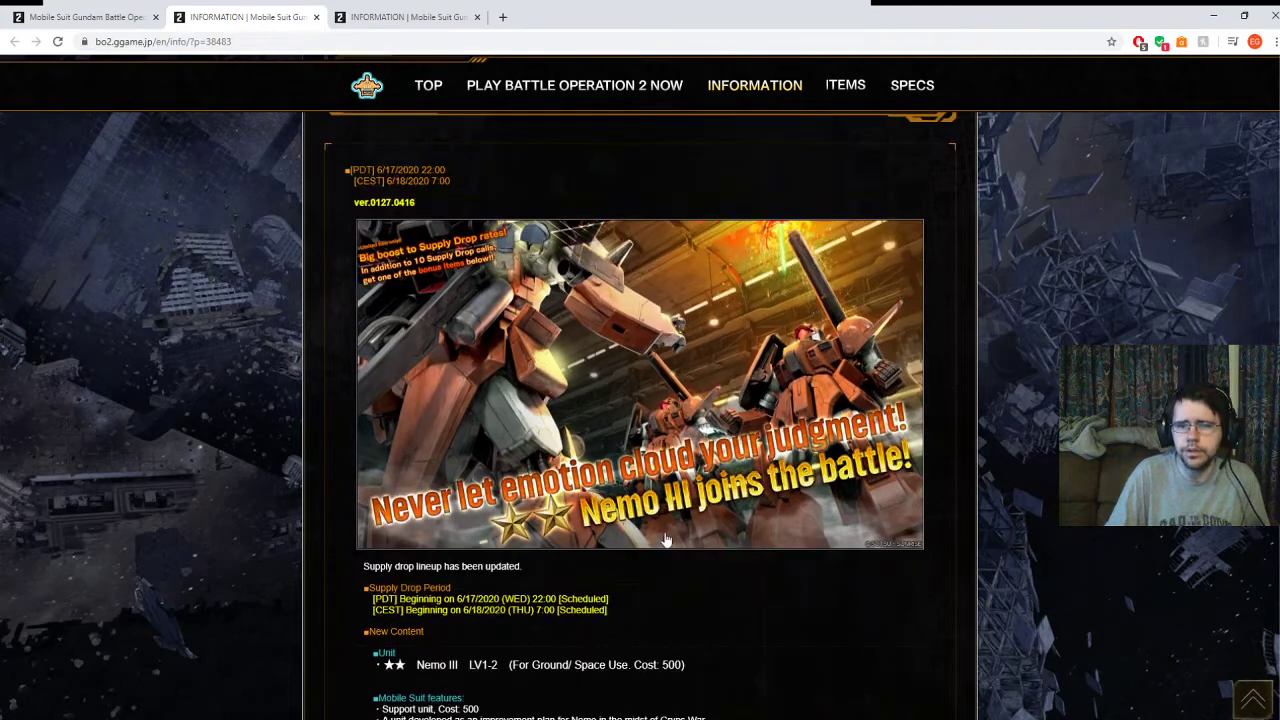
pyautogui.moveTo(711, 650)
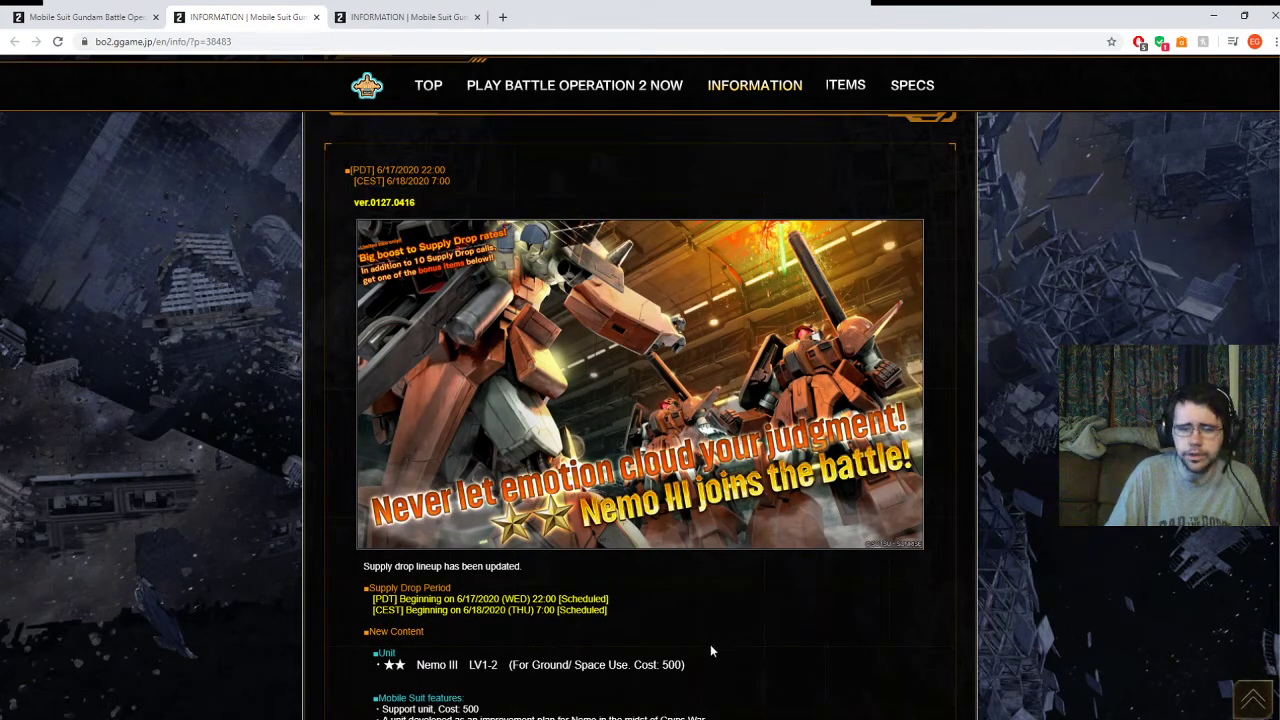
pyautogui.scroll(-3)
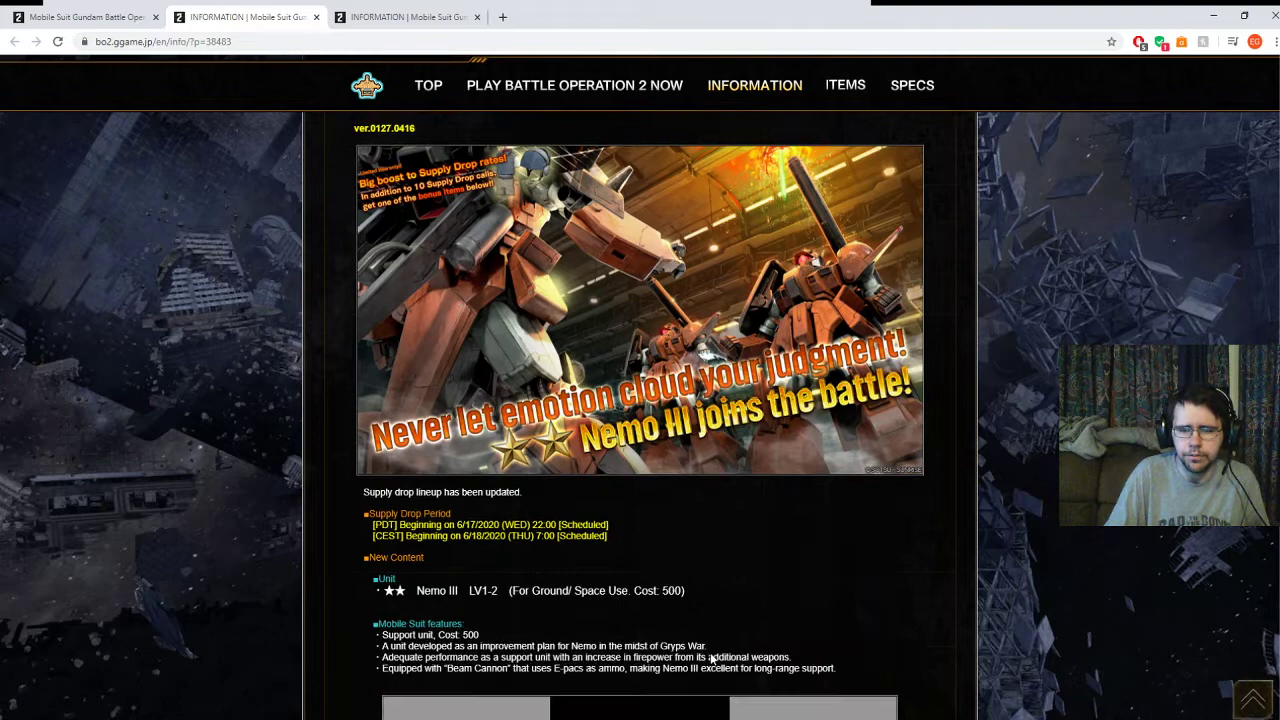
pyautogui.scroll(-3)
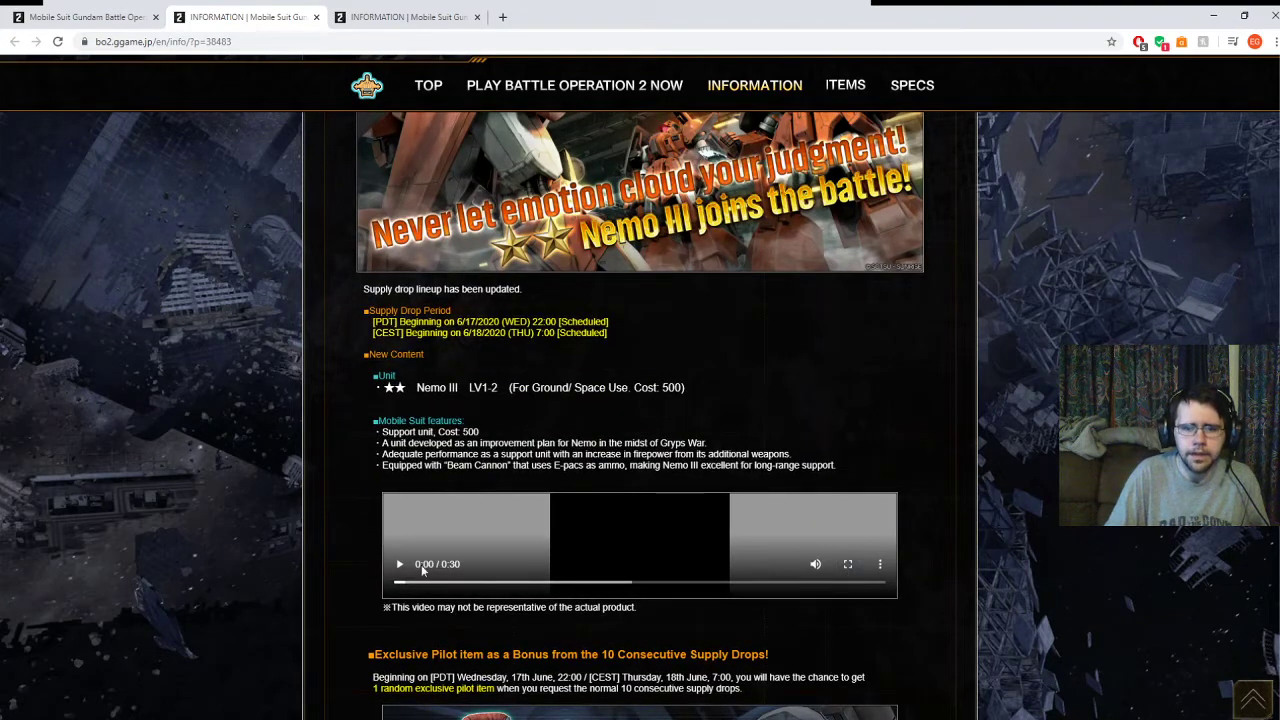
# Play the embedded Nemo III trailer video on the notice.
pyautogui.click(399, 564)
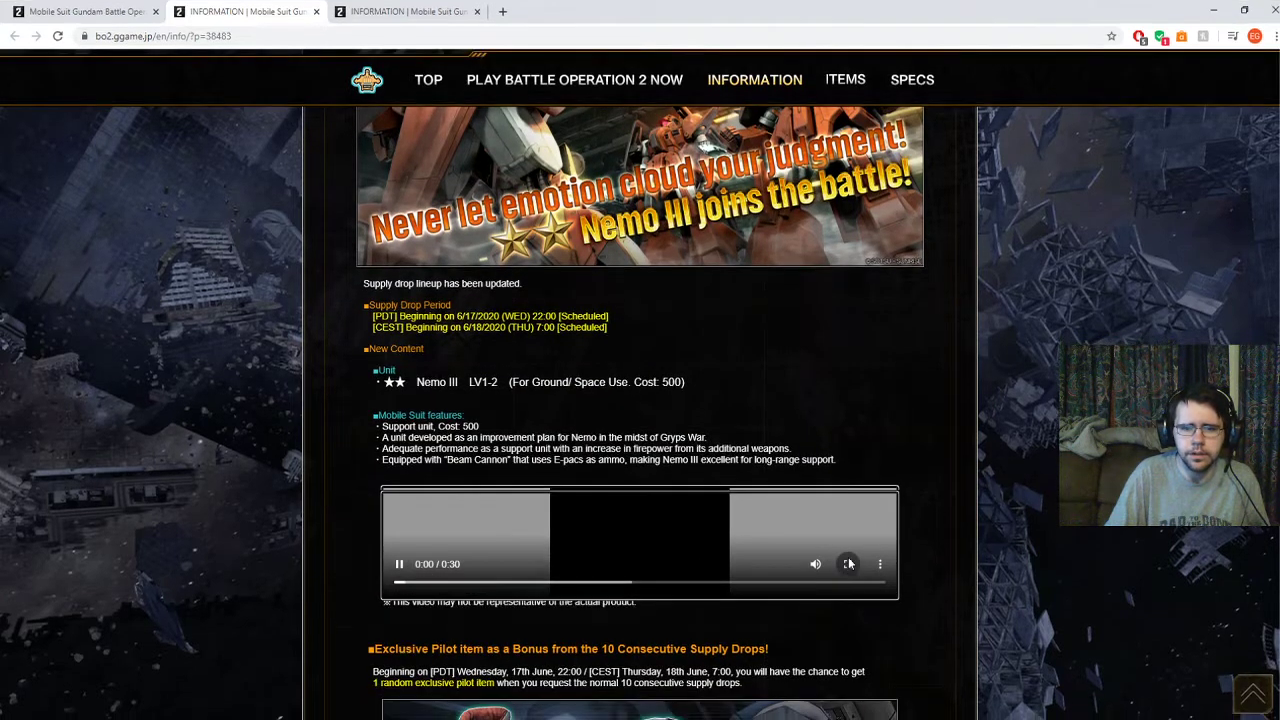
pyautogui.click(848, 563)
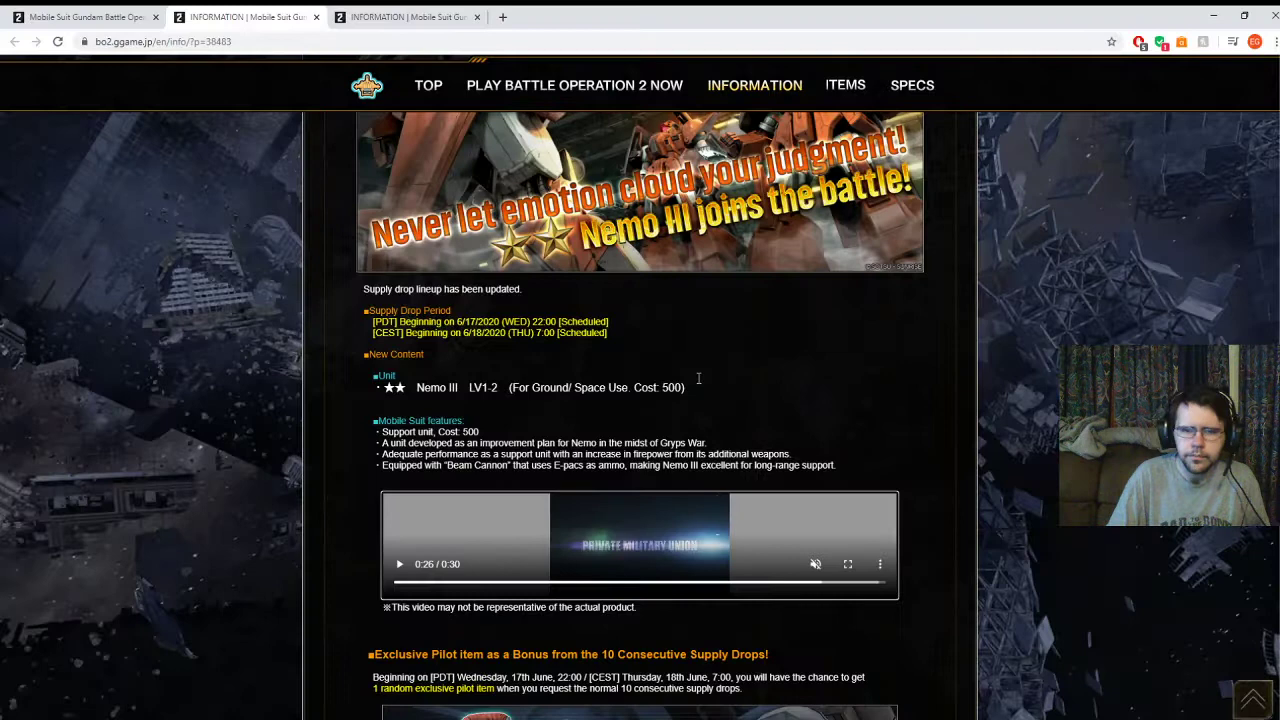
pyautogui.moveTo(940, 422)
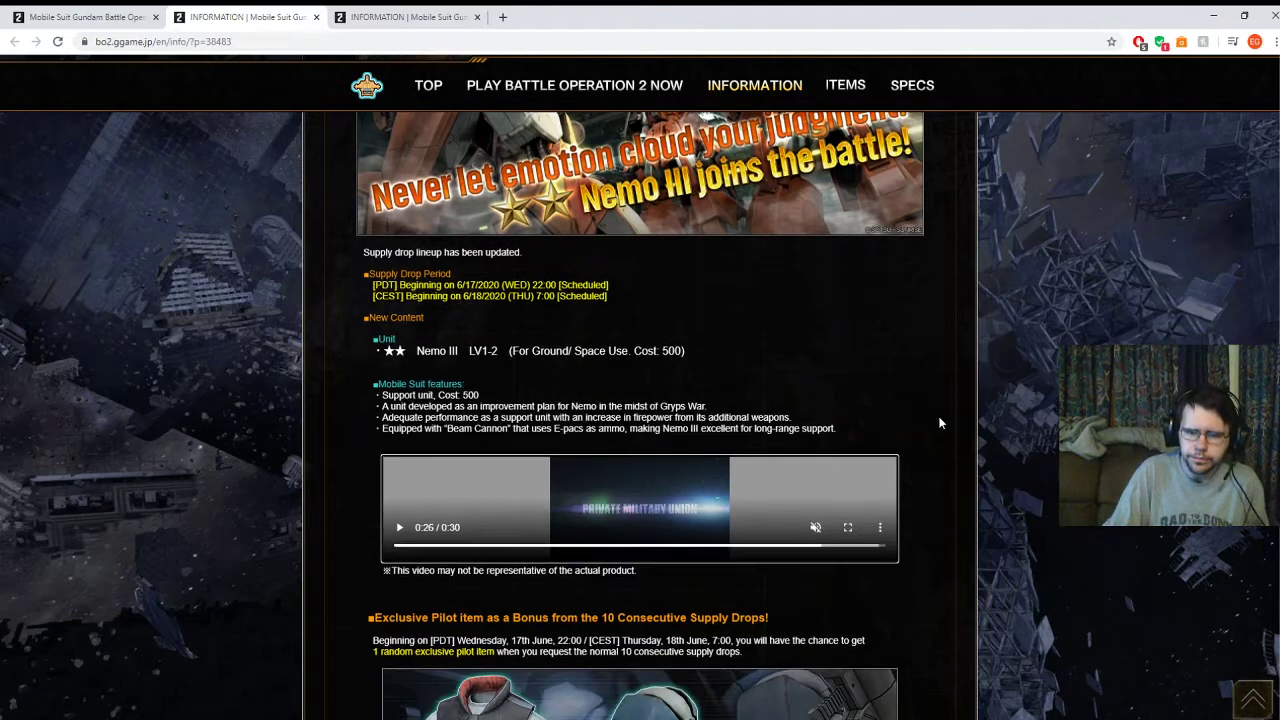
pyautogui.scroll(3)
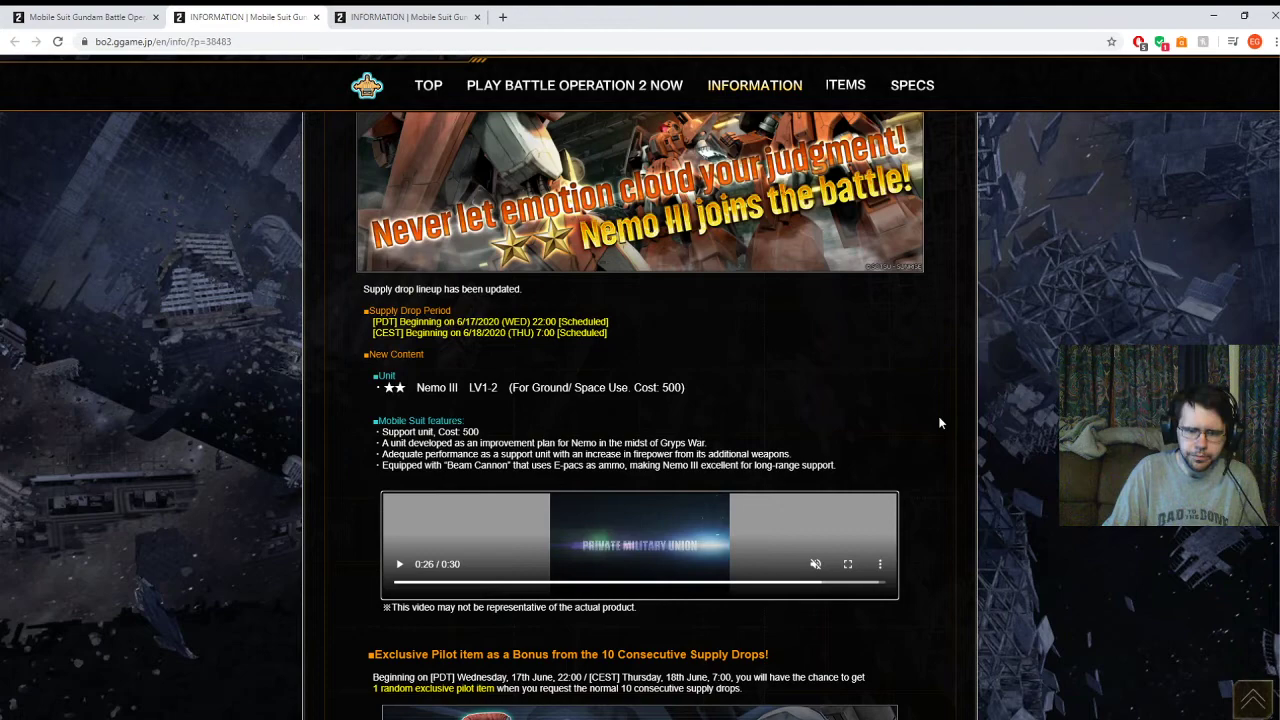
pyautogui.scroll(-3)
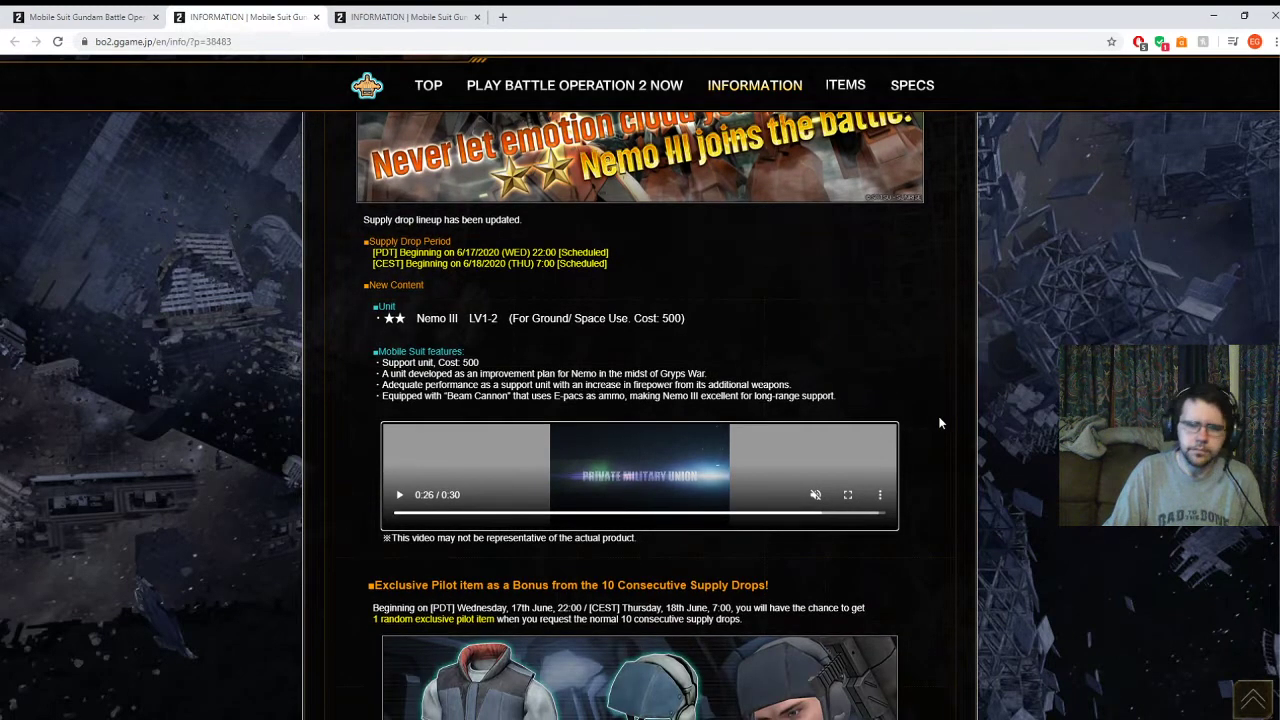
pyautogui.scroll(3)
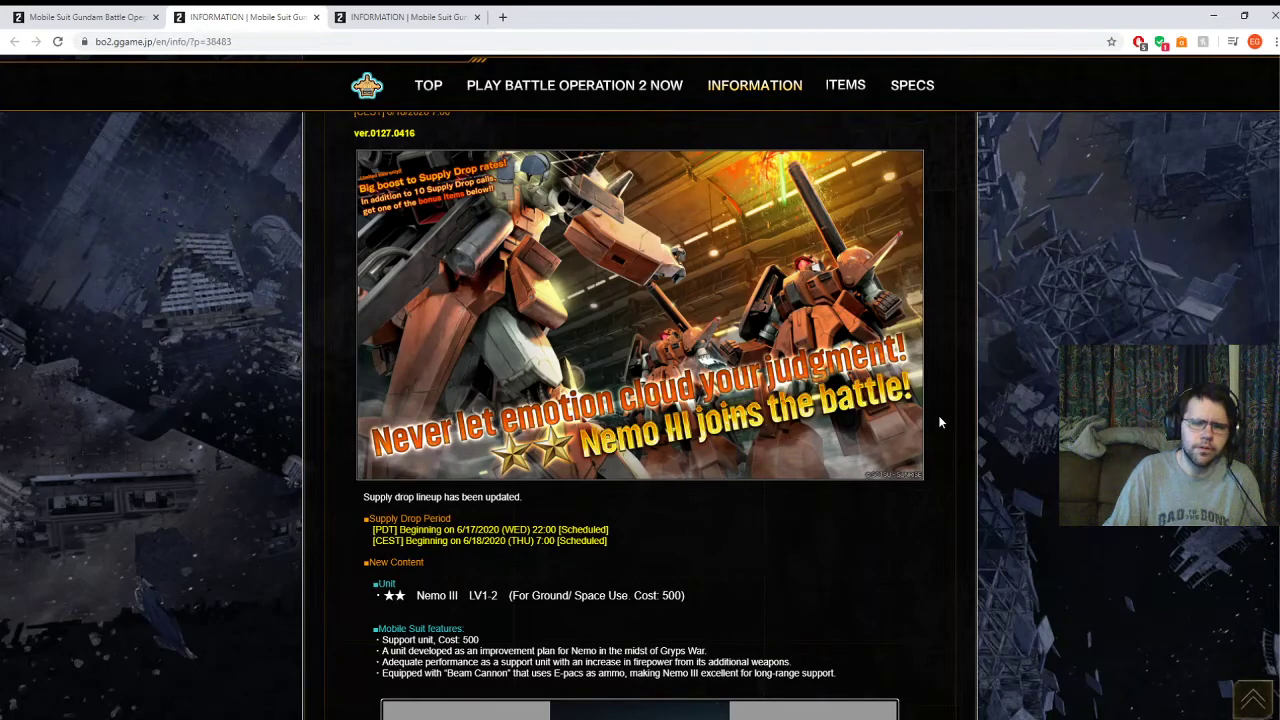
pyautogui.moveTo(820, 310)
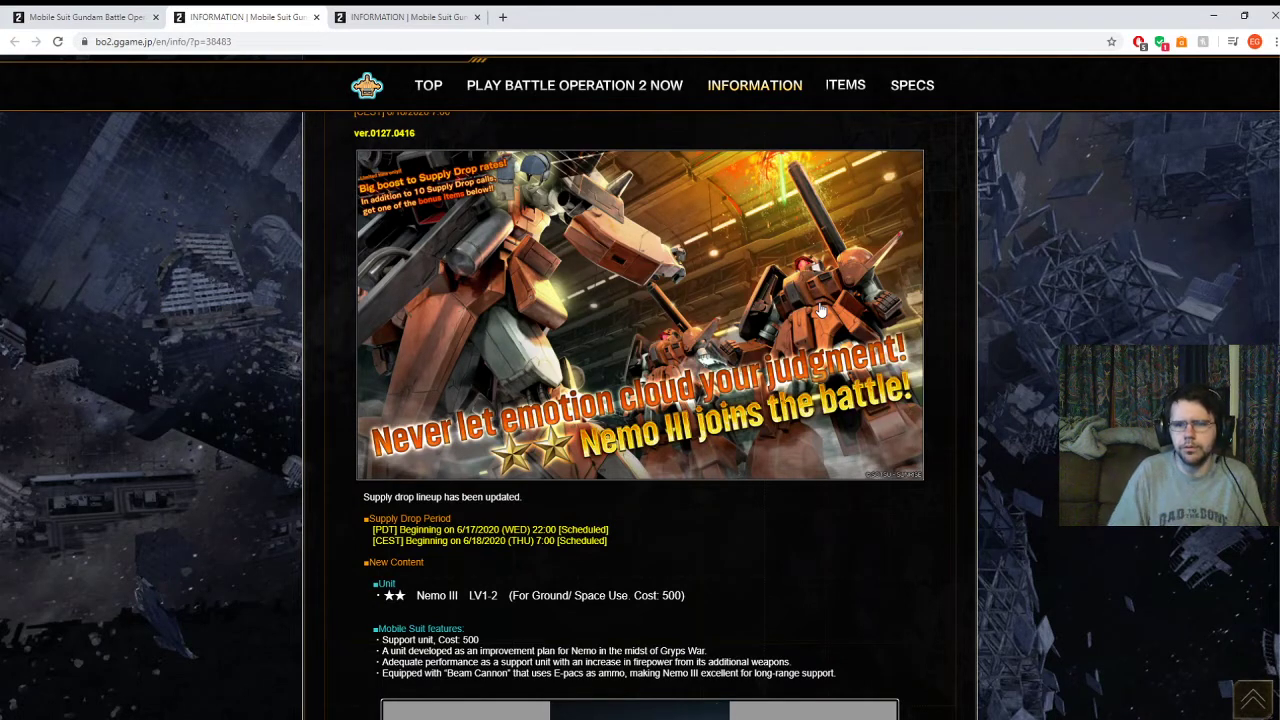
pyautogui.scroll(-3)
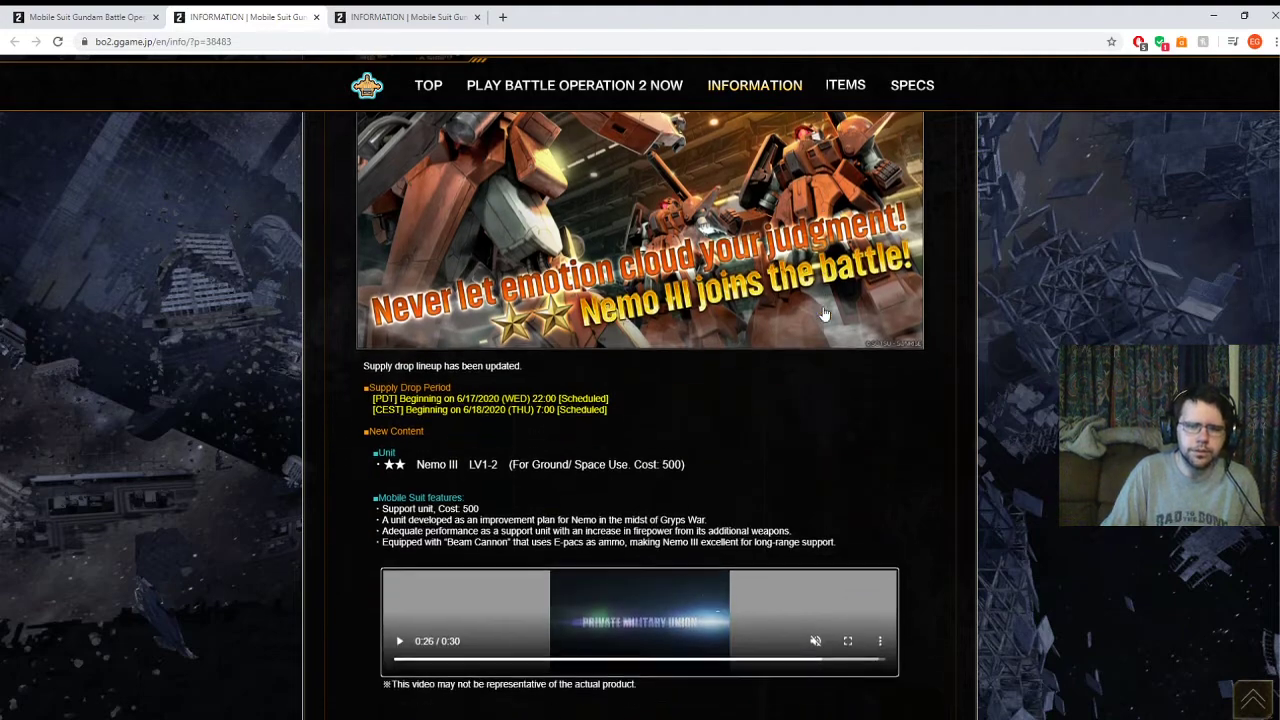
pyautogui.scroll(-3)
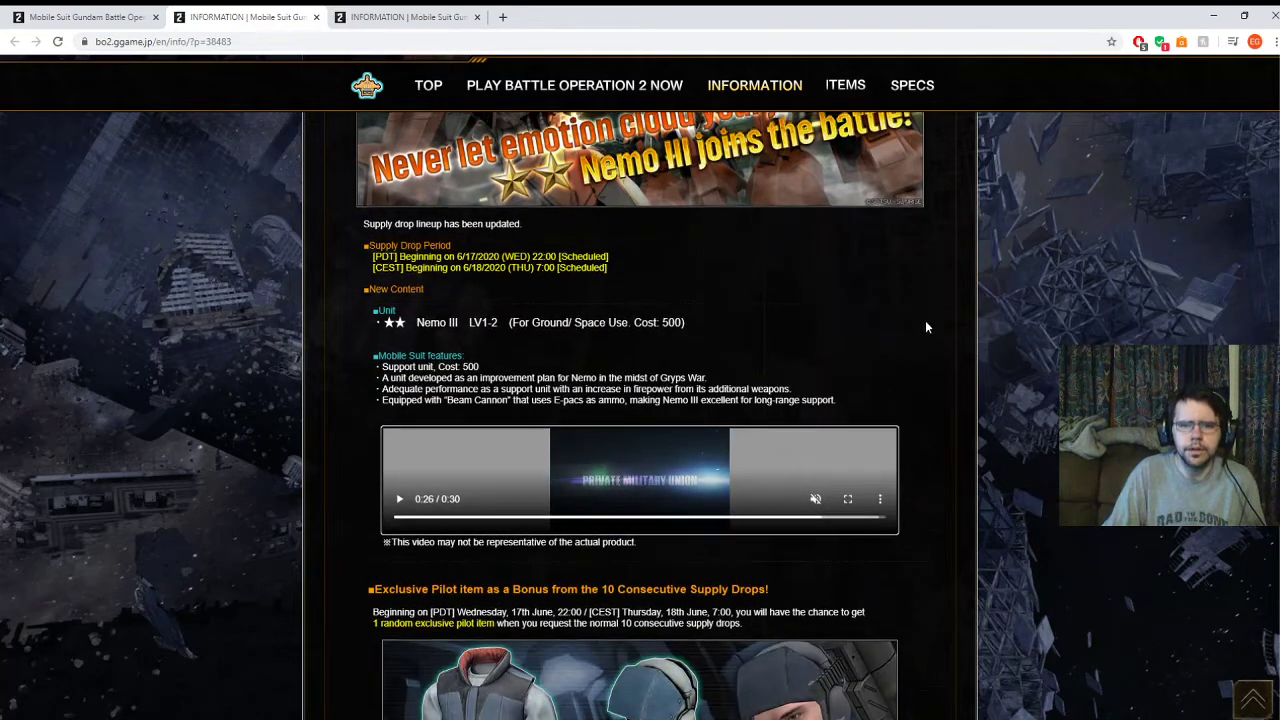
pyautogui.scroll(3)
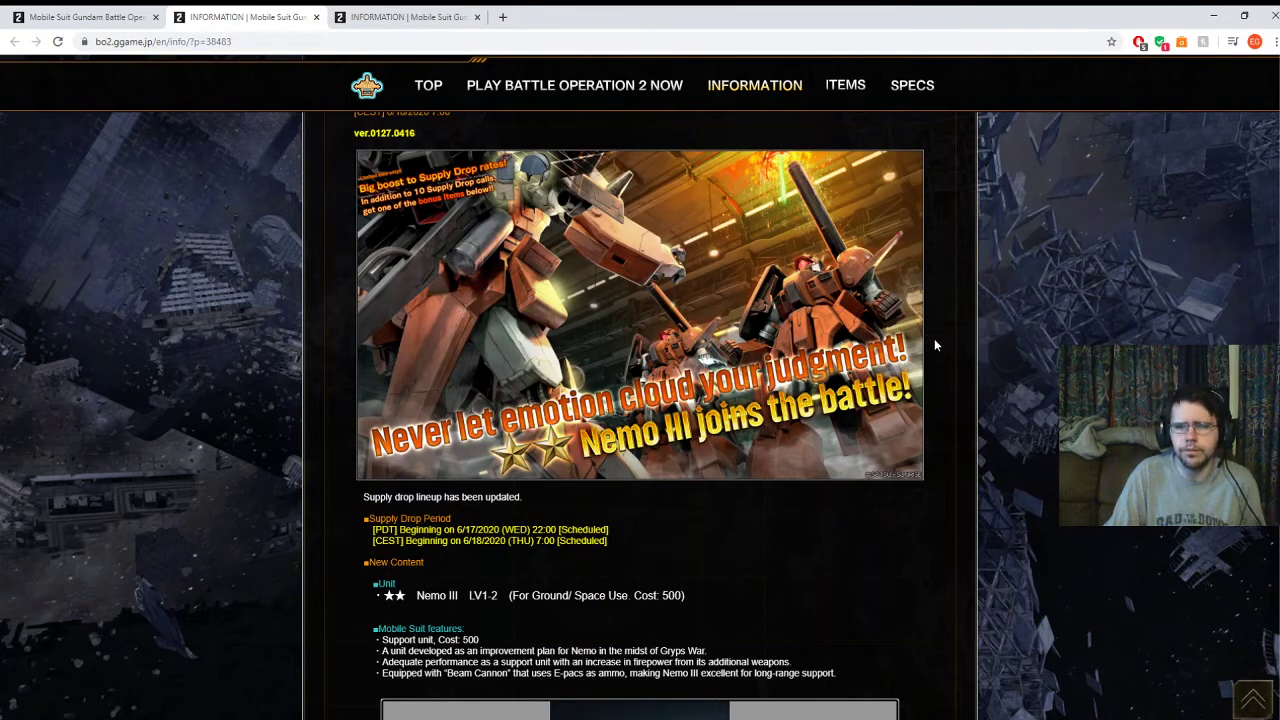
pyautogui.moveTo(940, 341)
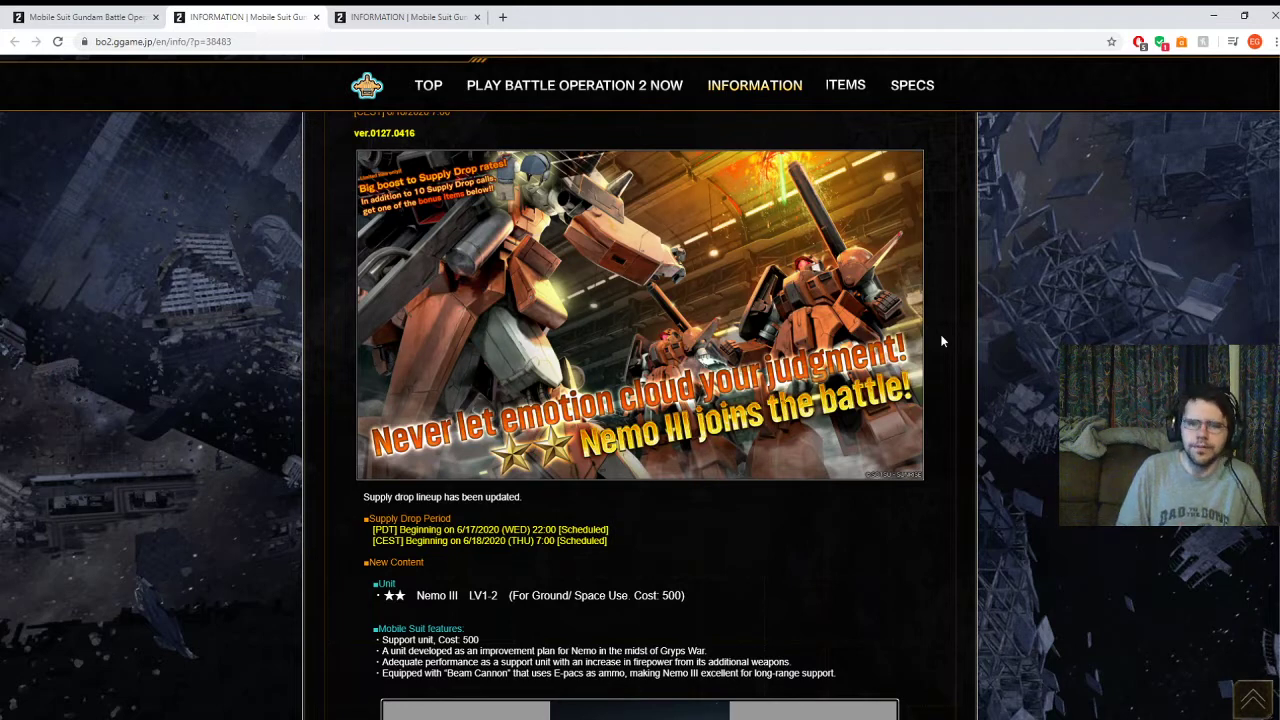
pyautogui.scroll(-3)
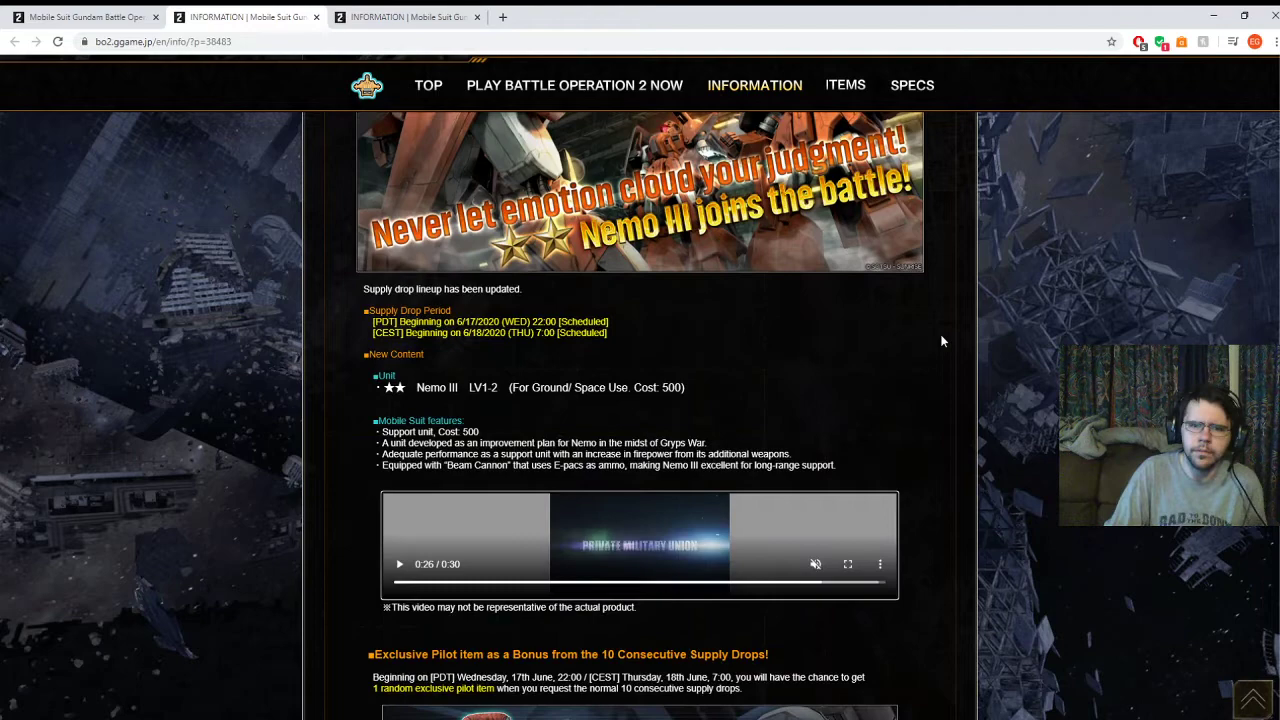
# Scroll past the Nemo III video to the pilot item bonus conditions and Heavy Gundam LV3 listing.
pyautogui.scroll(-3)
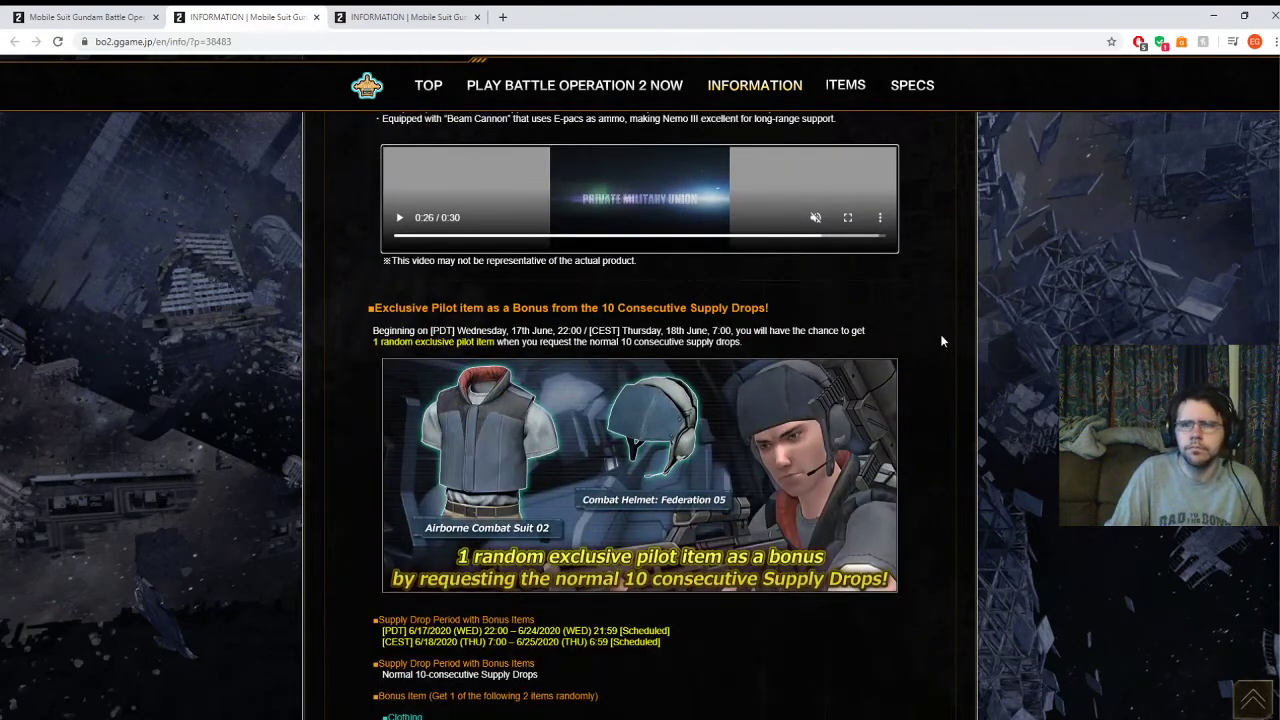
pyautogui.scroll(3)
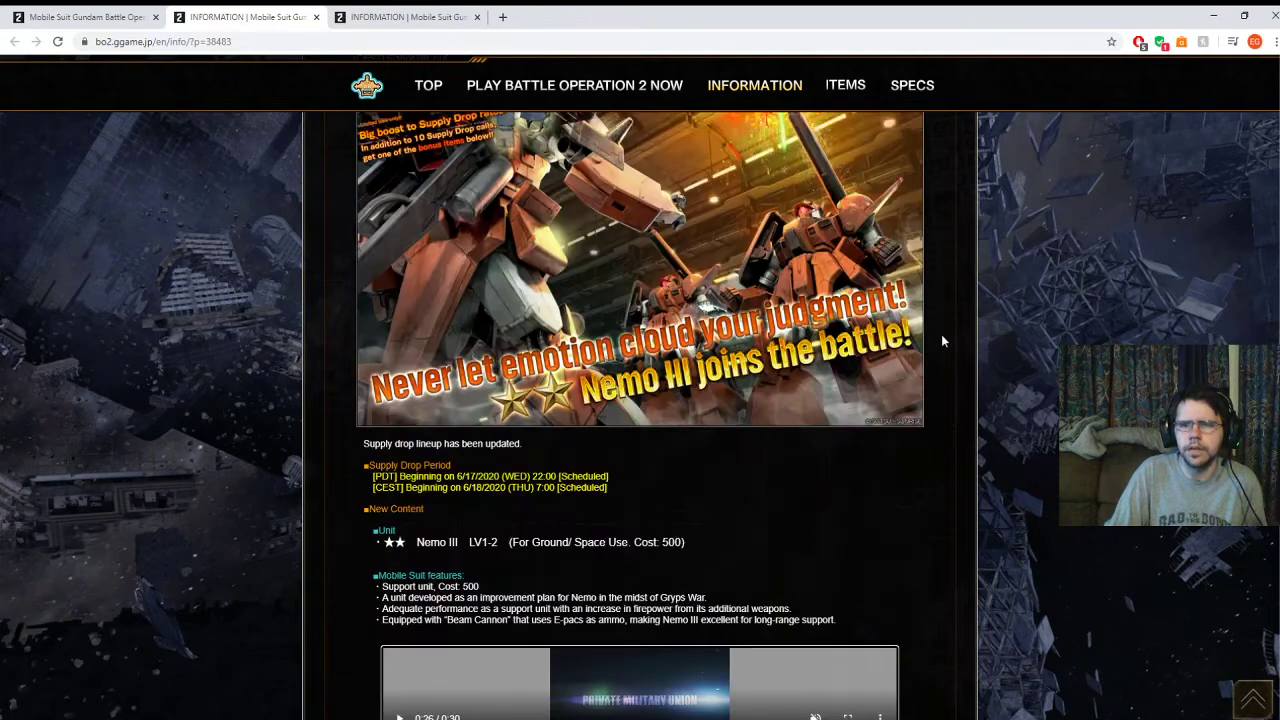
pyautogui.scroll(3)
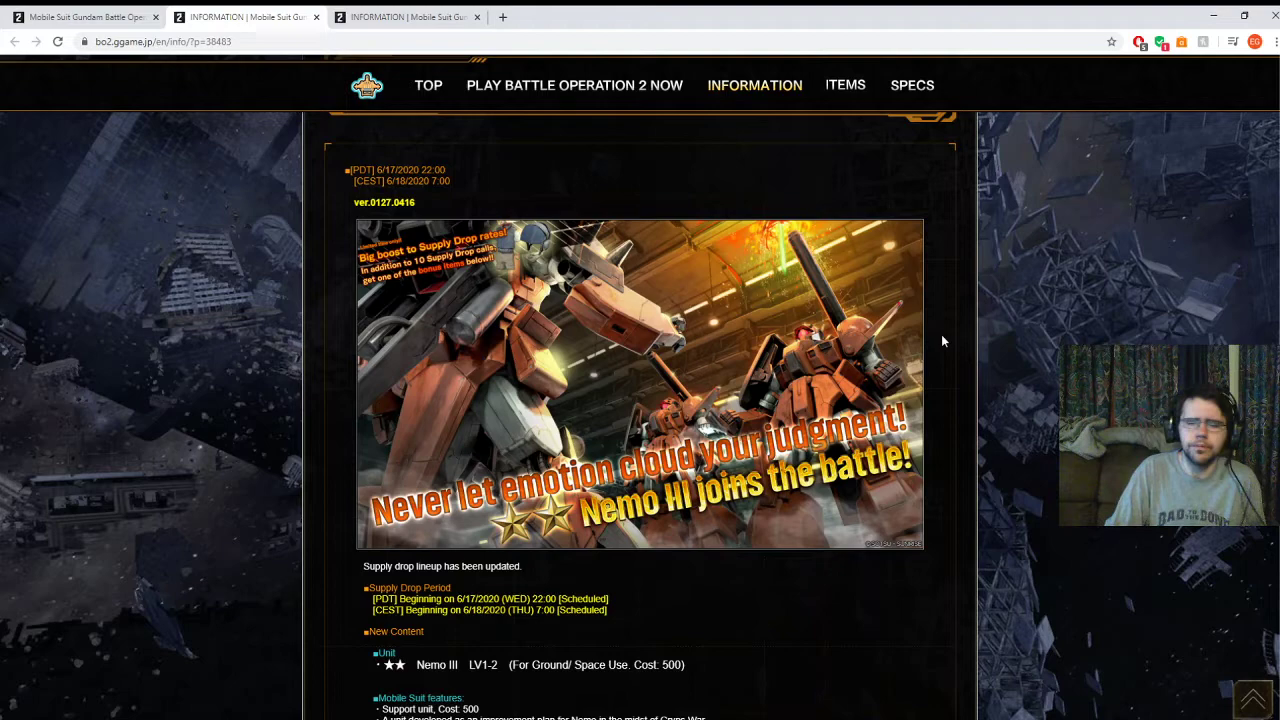
pyautogui.scroll(-3)
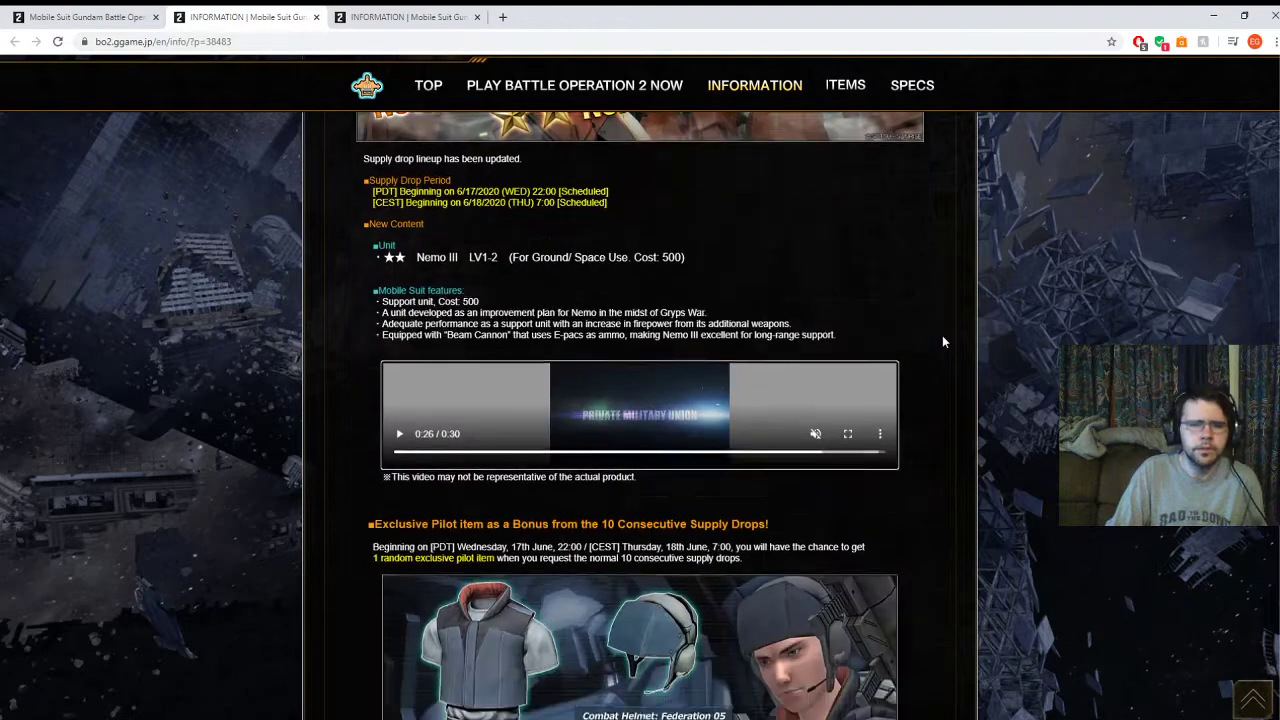
pyautogui.scroll(3)
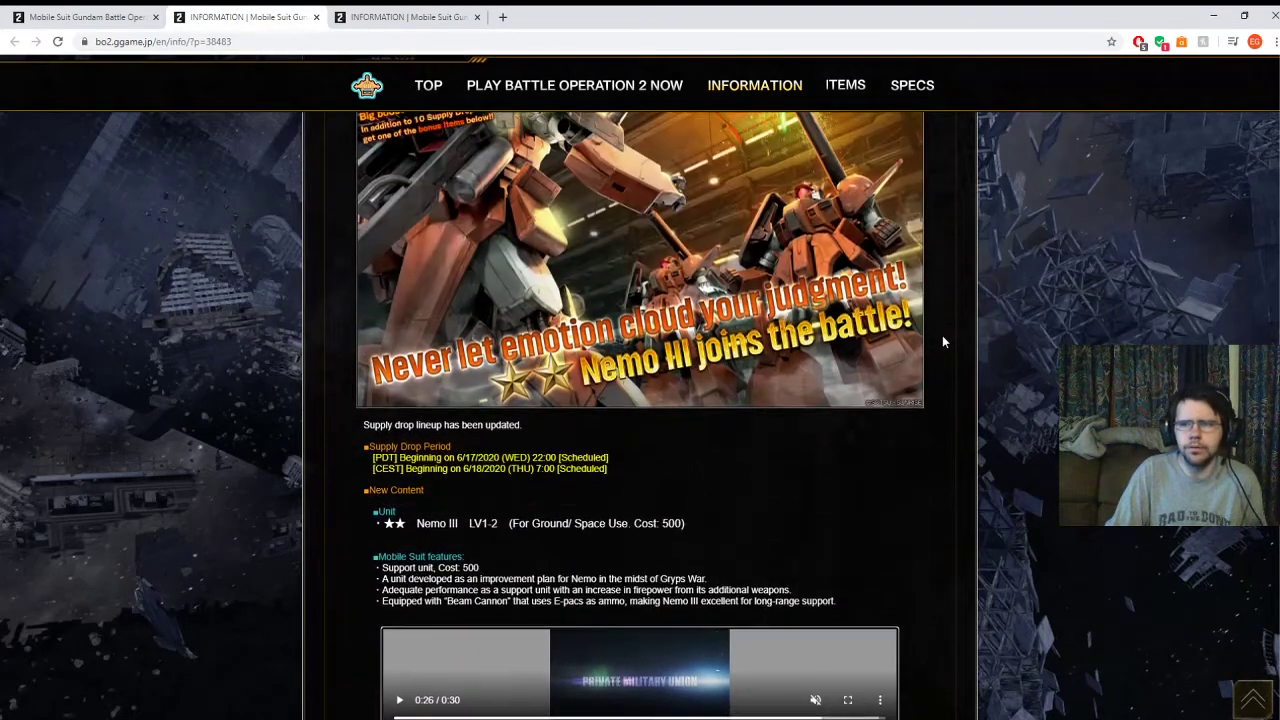
pyautogui.scroll(-3)
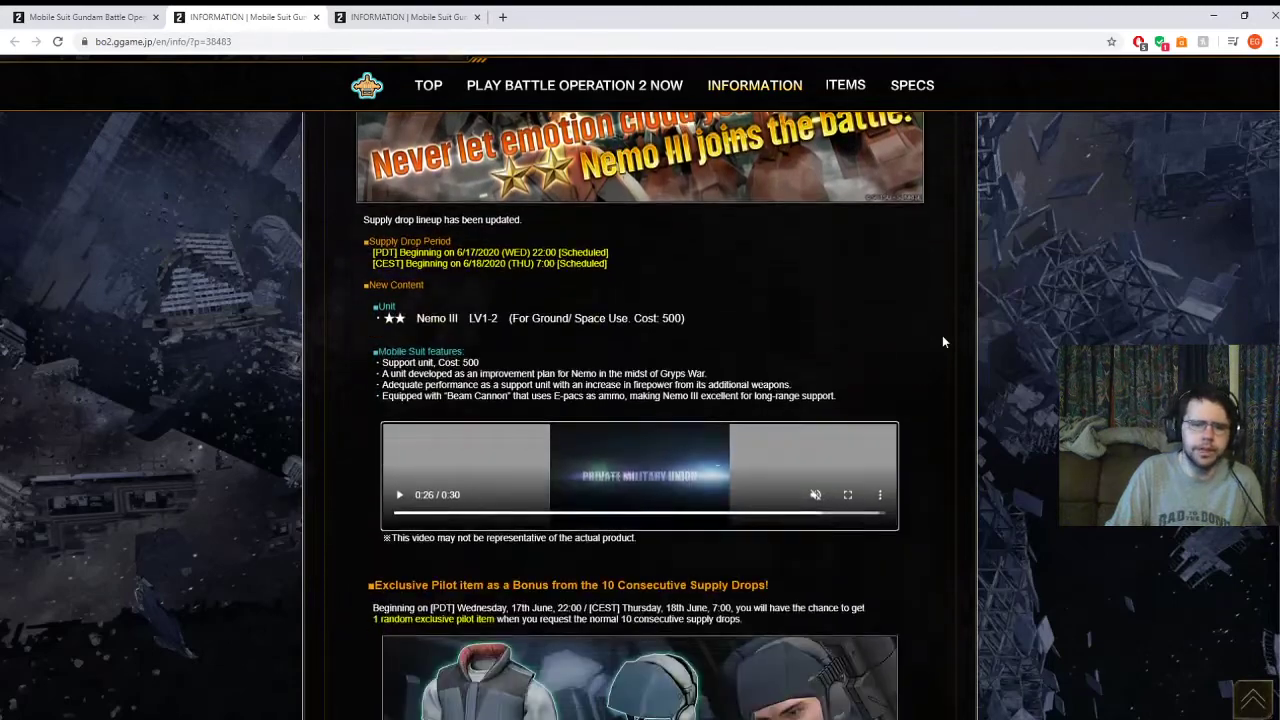
pyautogui.scroll(-3)
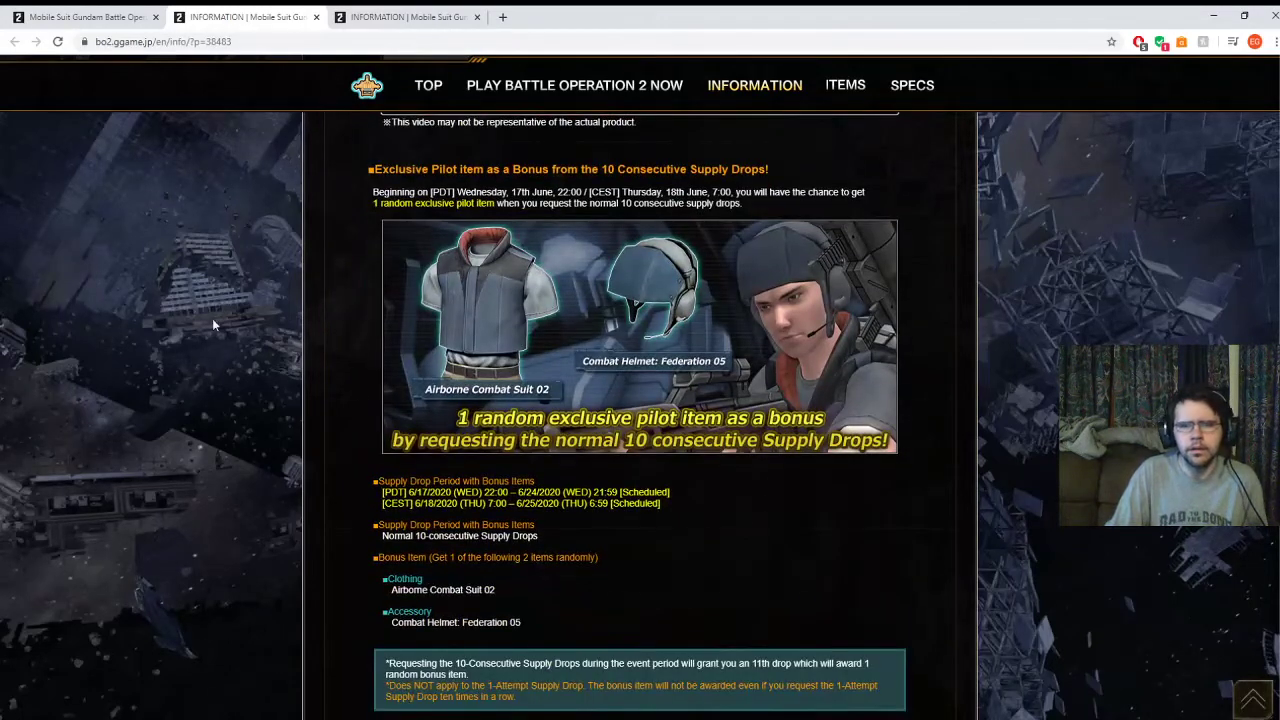
pyautogui.moveTo(968, 322)
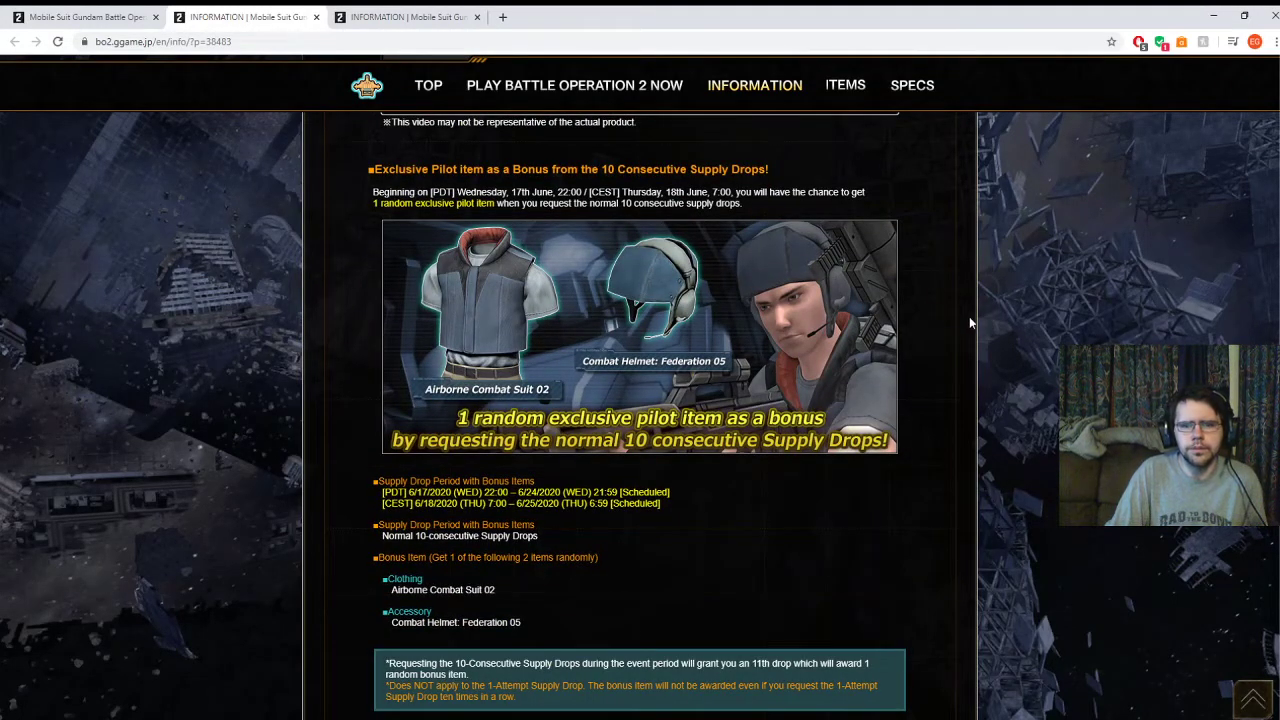
pyautogui.scroll(3)
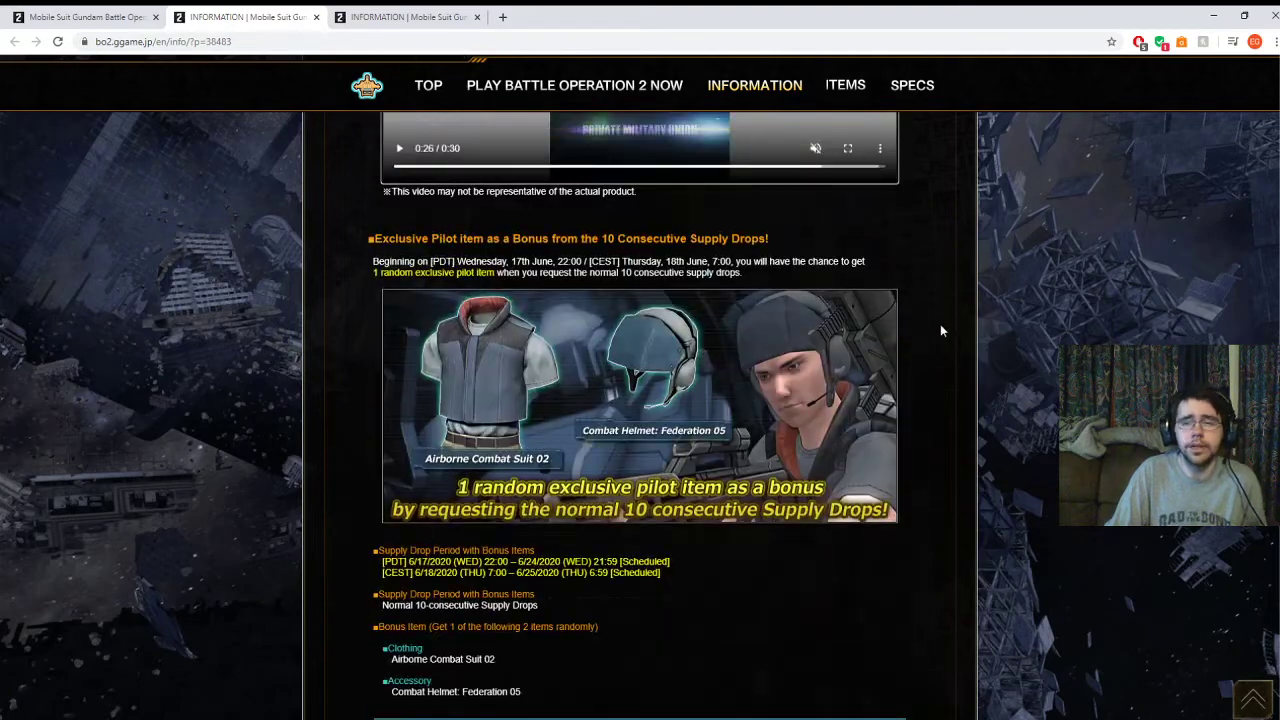
pyautogui.scroll(3)
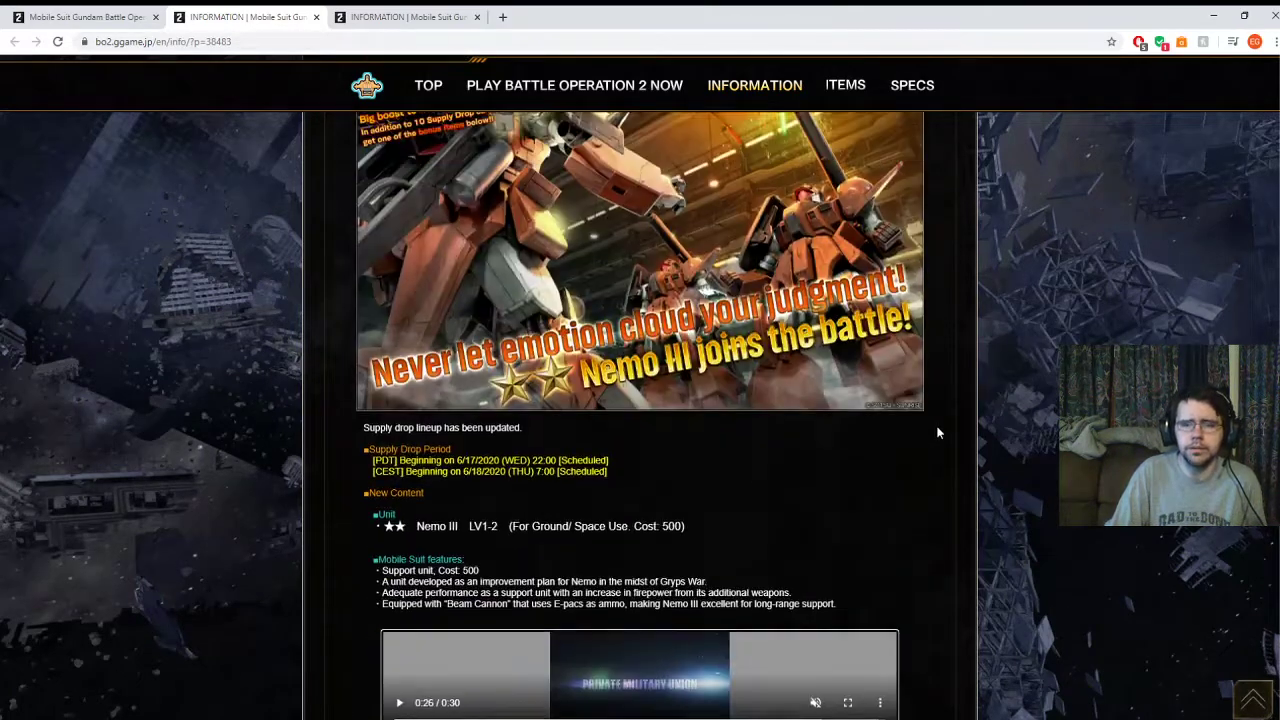
pyautogui.scroll(-3)
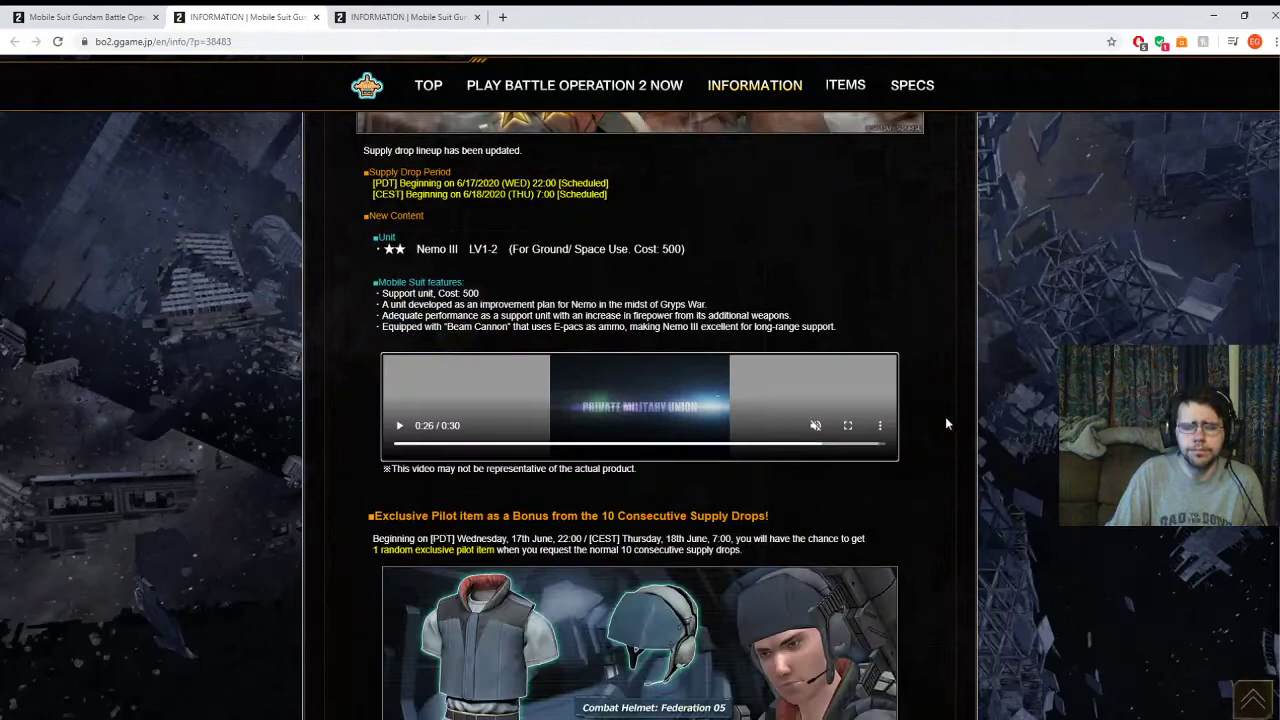
pyautogui.scroll(-3)
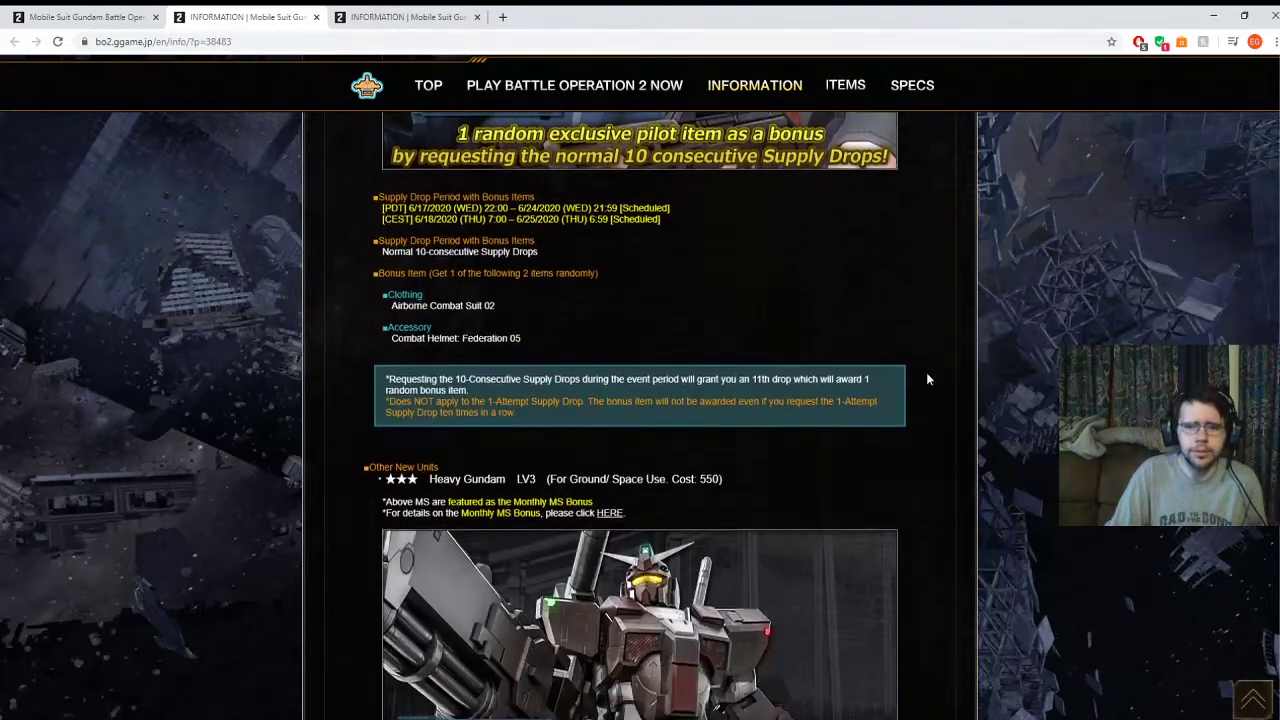
# Scroll to the Big Boost to Supply Drop Rates campaign, then back to the pilot bonus.
pyautogui.scroll(-3)
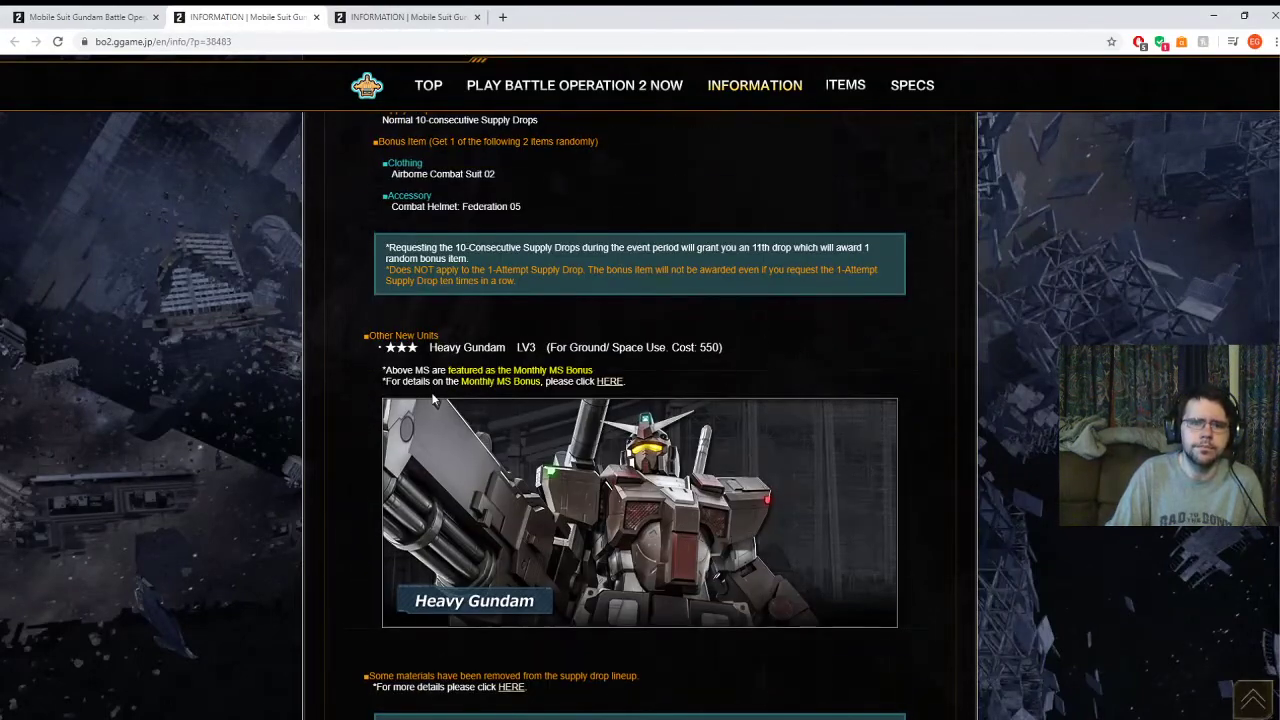
pyautogui.moveTo(940, 490)
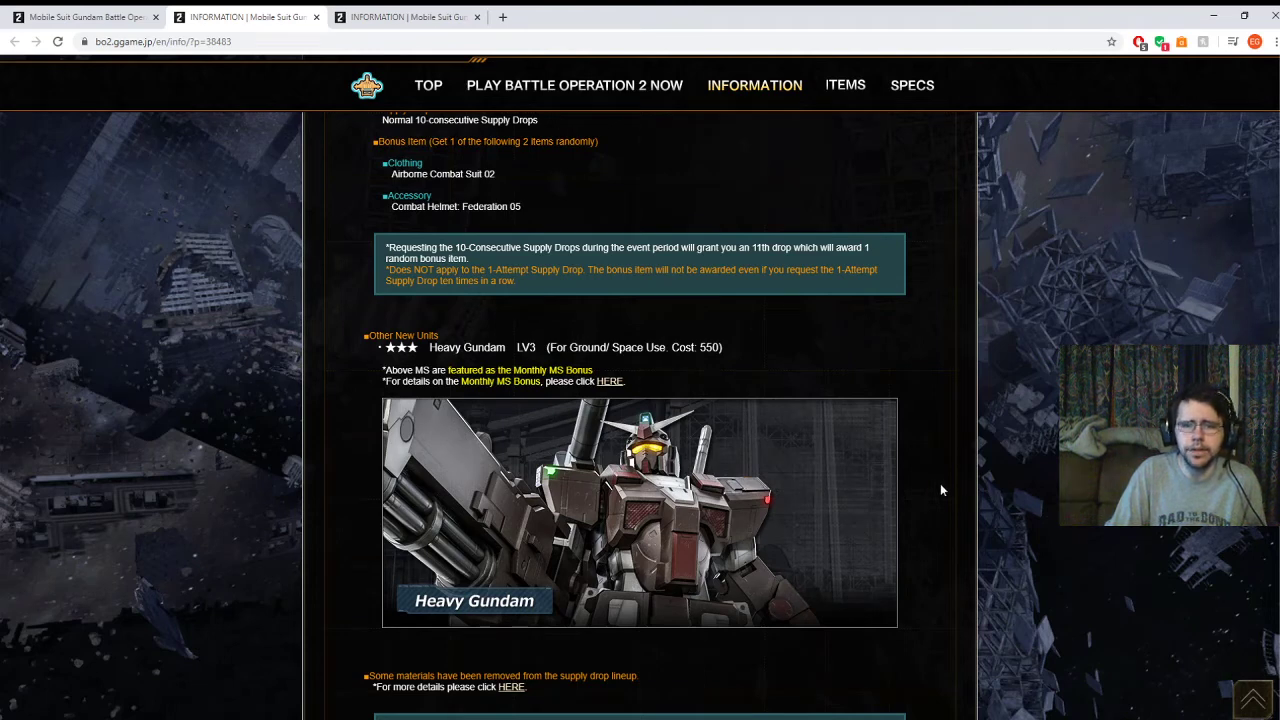
pyautogui.moveTo(929, 456)
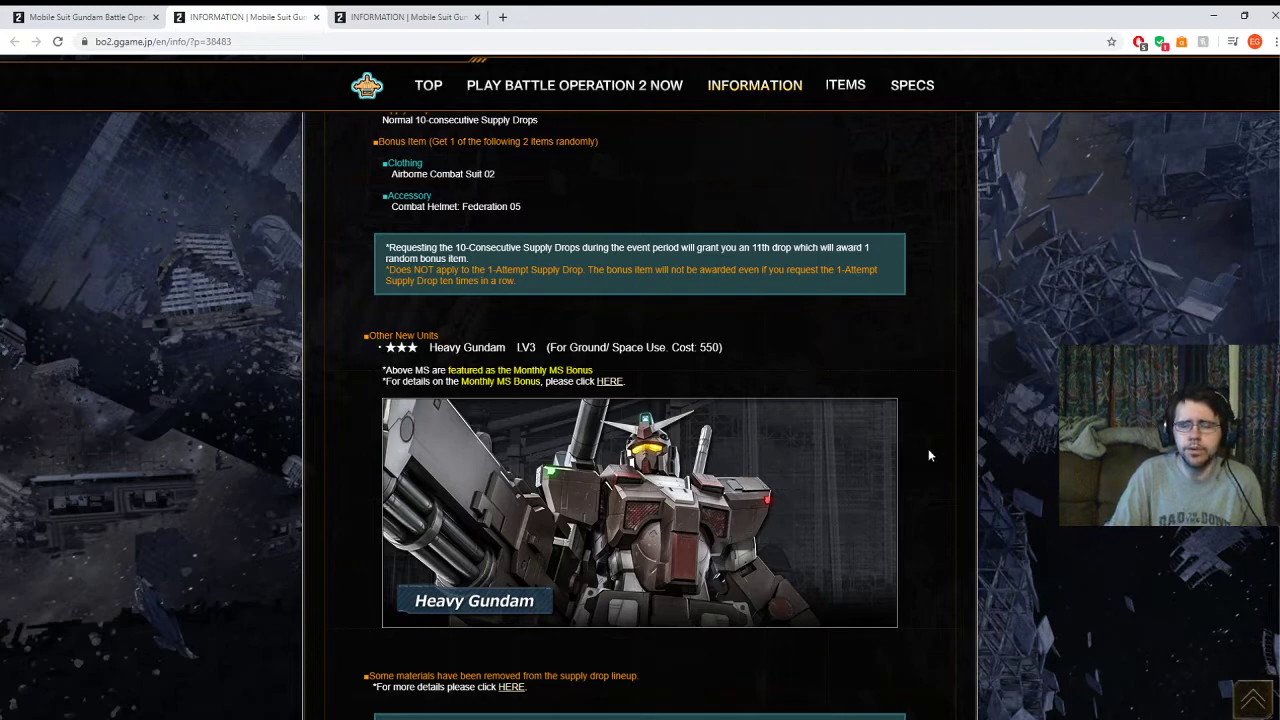
pyautogui.moveTo(518, 342)
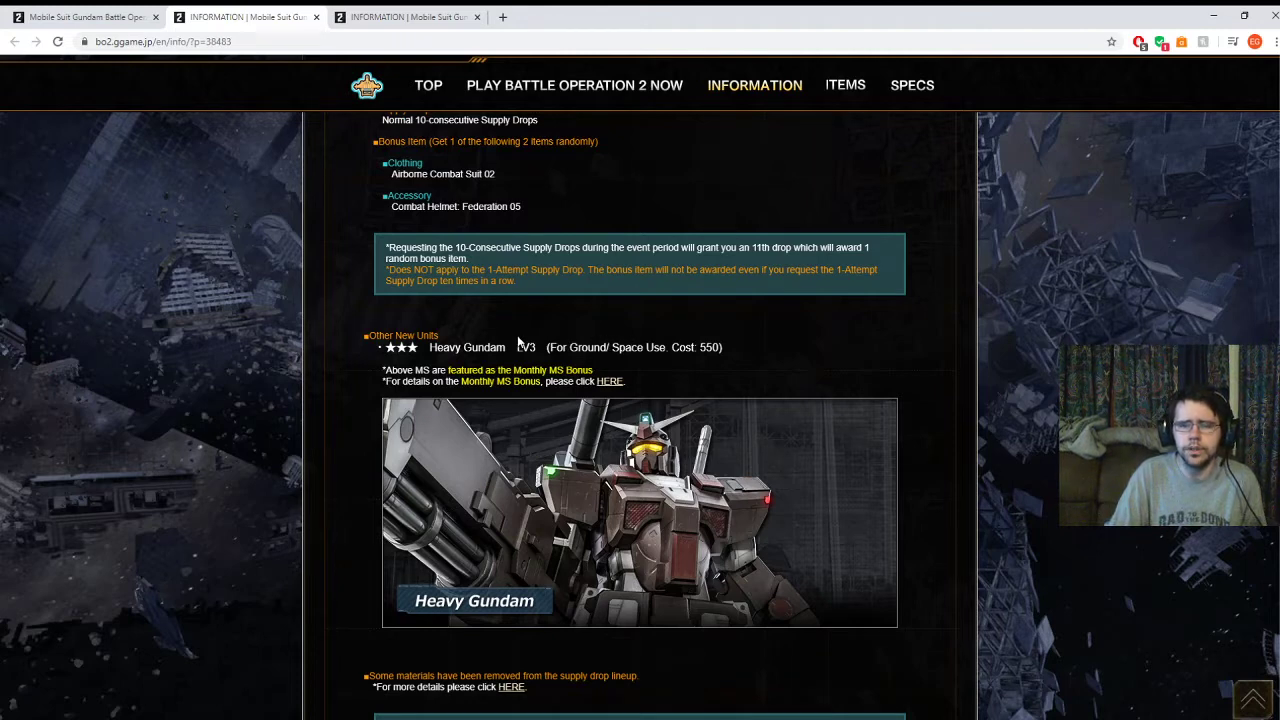
pyautogui.moveTo(797, 388)
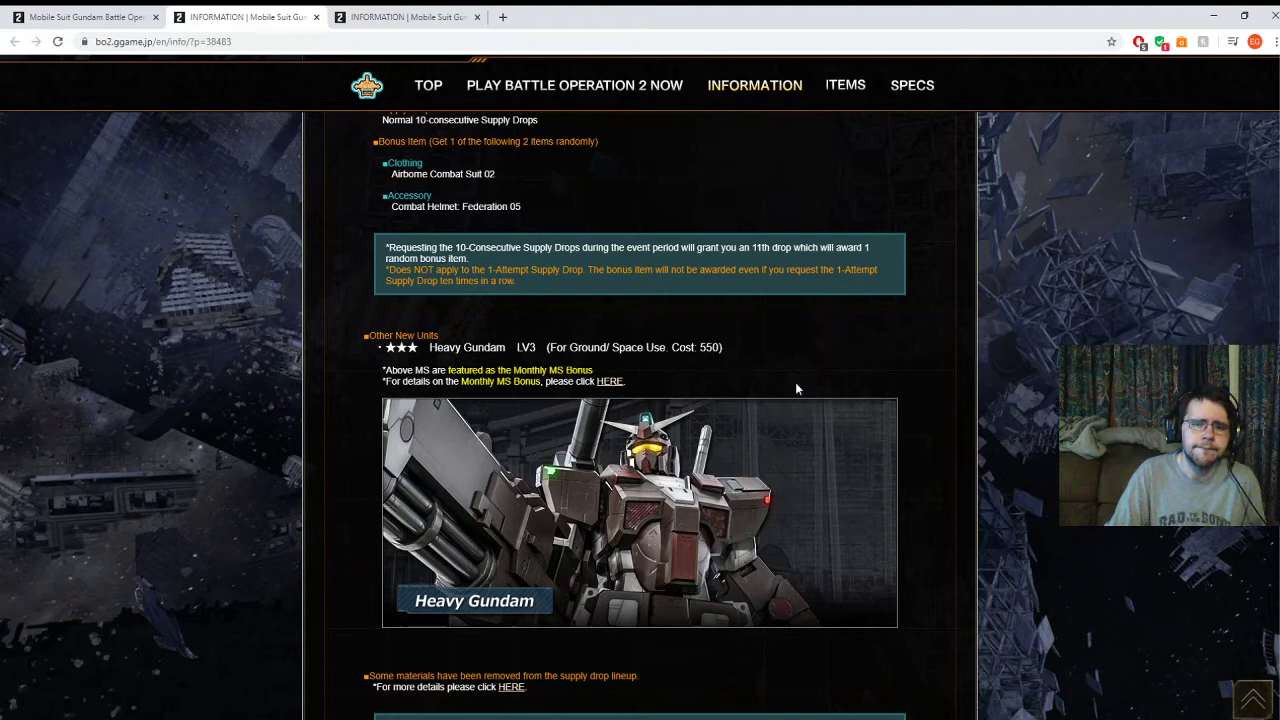
pyautogui.moveTo(881, 448)
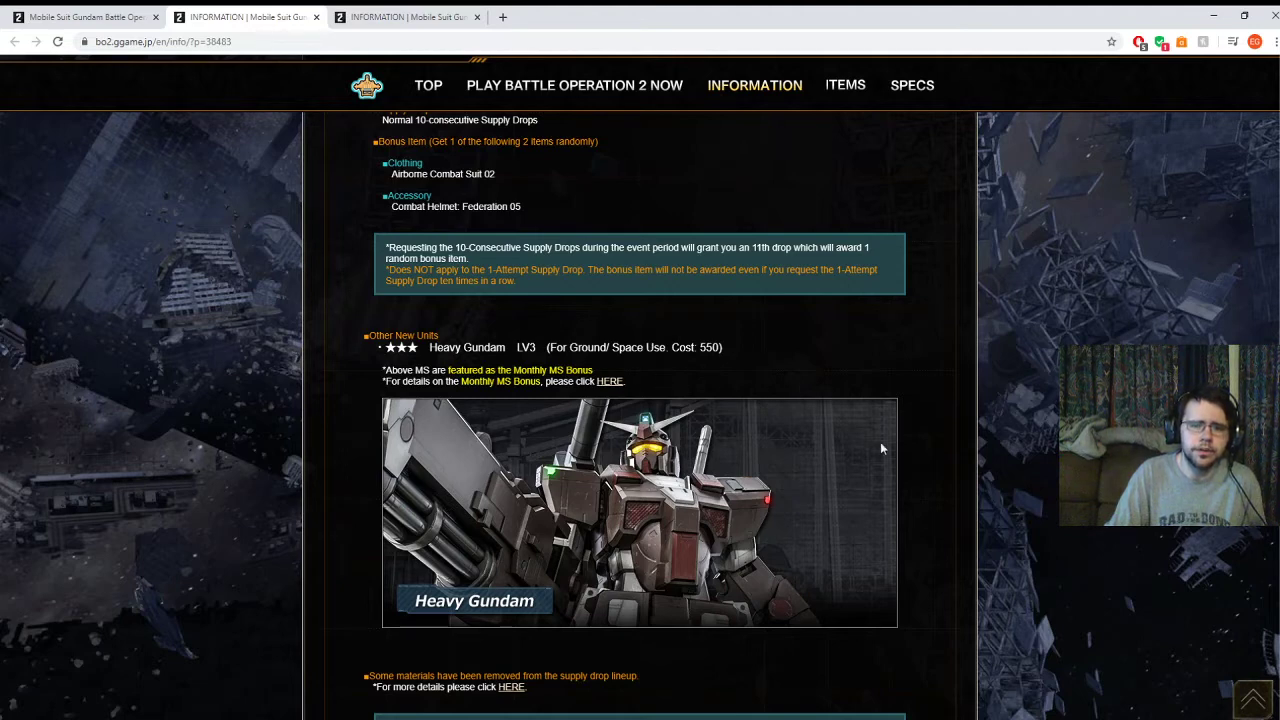
pyautogui.moveTo(943, 461)
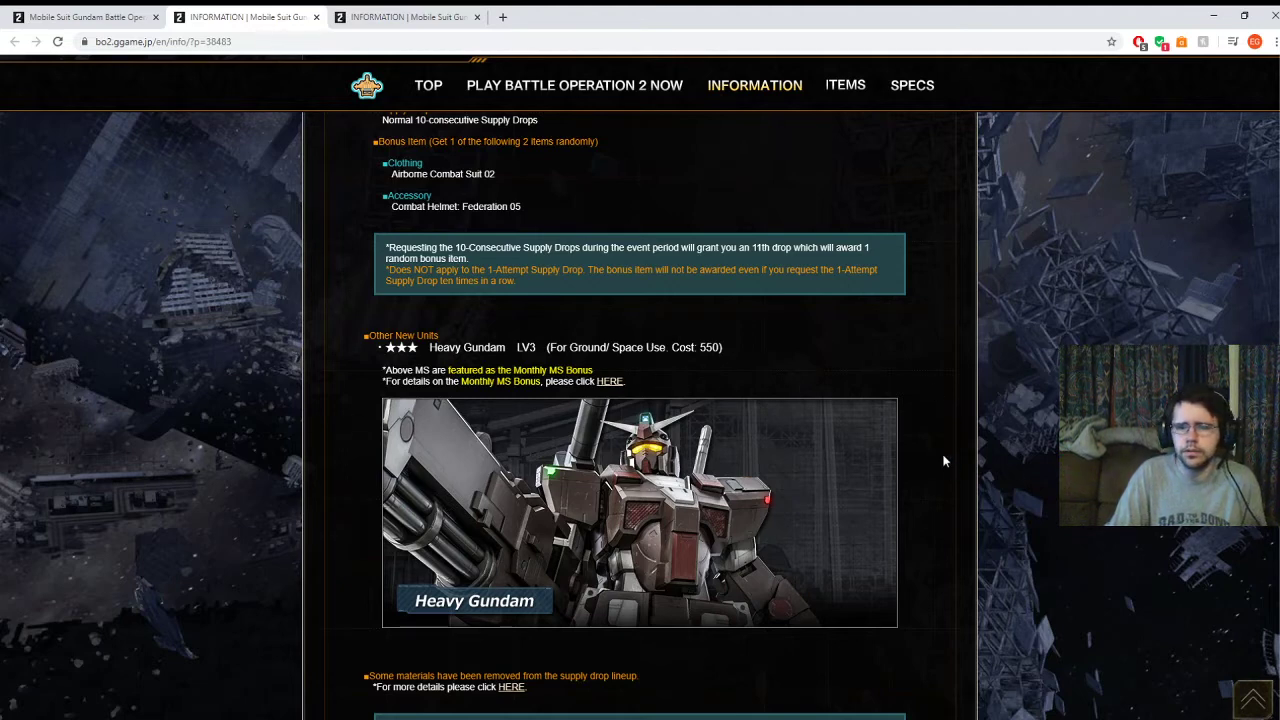
pyautogui.scroll(-3)
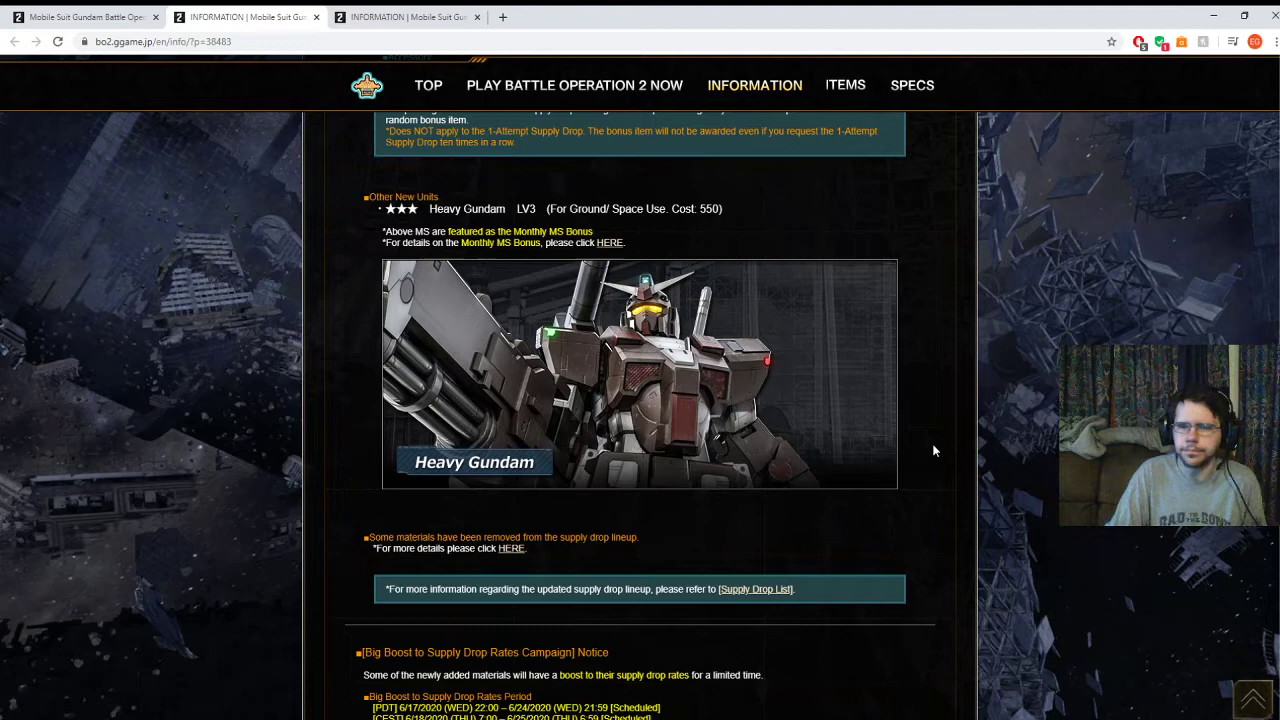
pyautogui.scroll(-3)
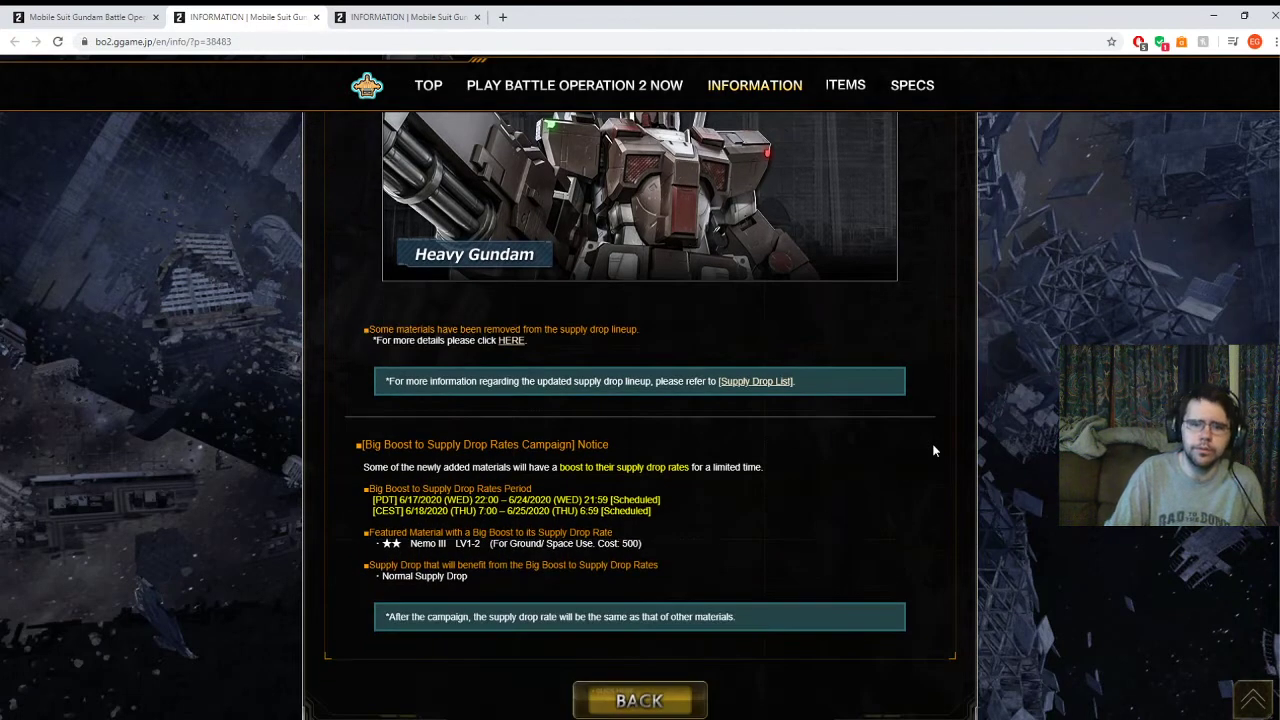
pyautogui.scroll(3)
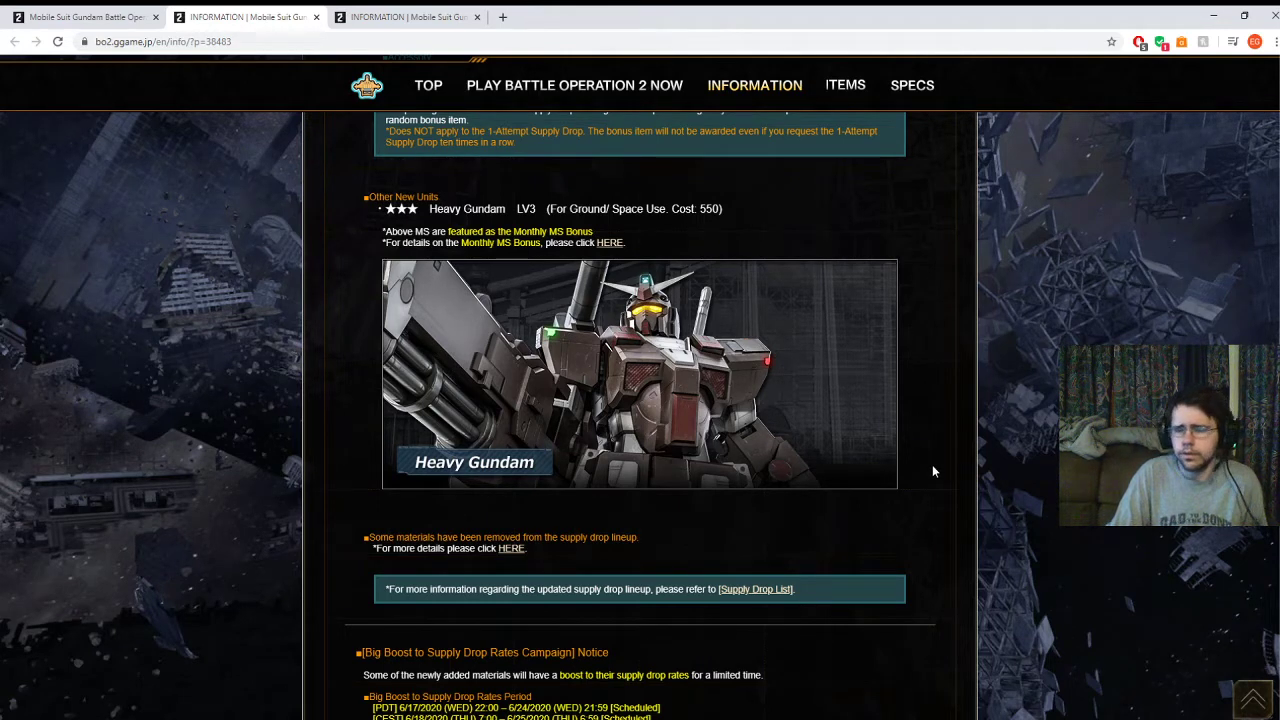
pyautogui.scroll(-3)
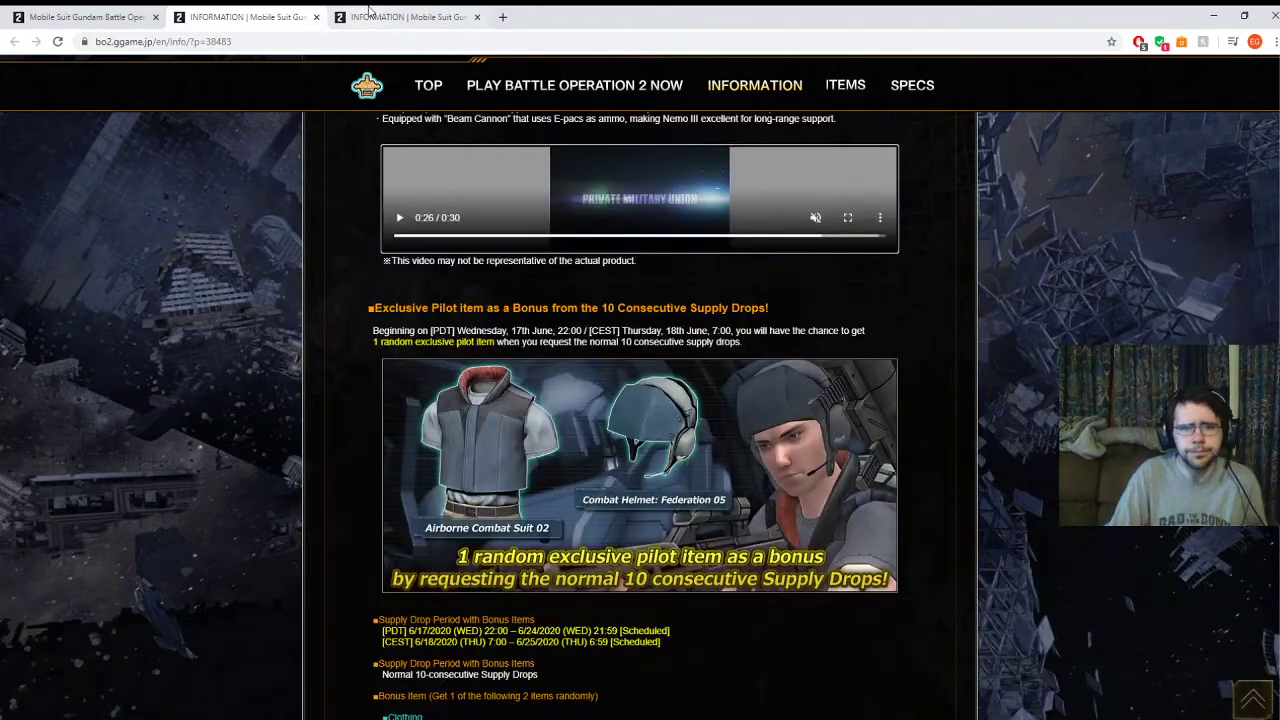
# Switch to the other update notice tab showing the Gelgoog J recycle counter unit.
pyautogui.click(405, 17)
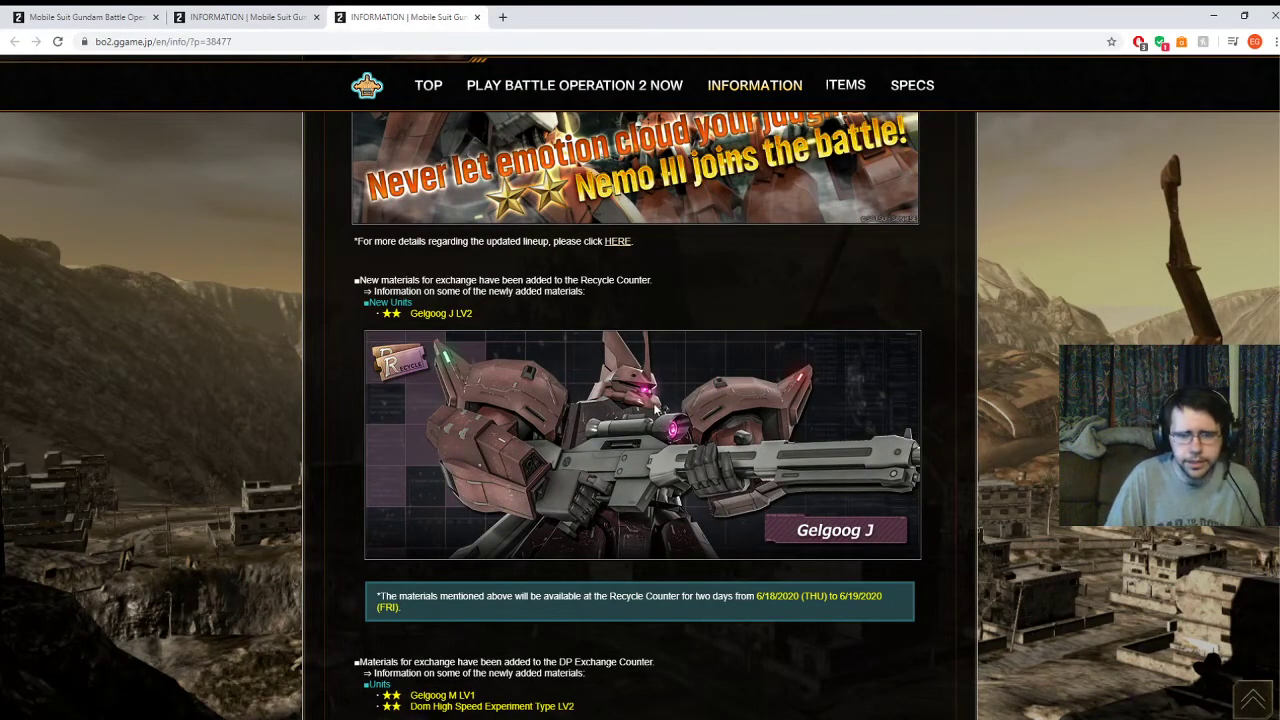
pyautogui.moveTo(845, 452)
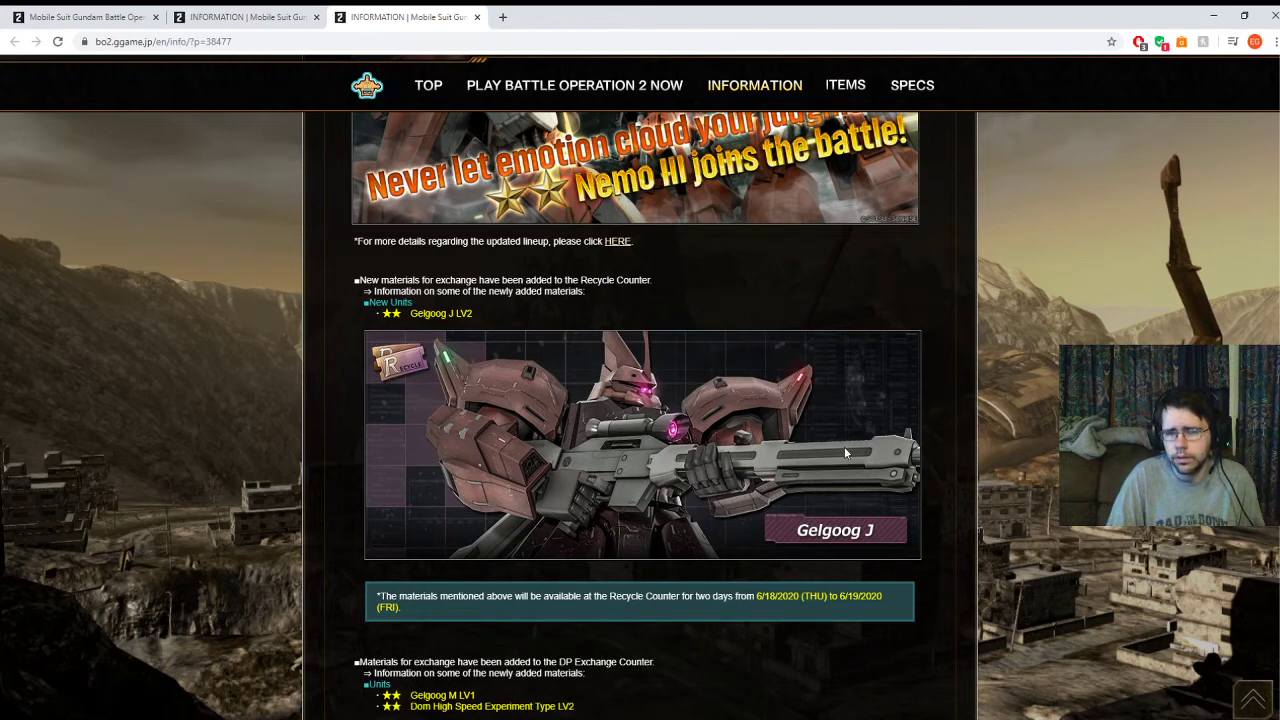
pyautogui.moveTo(946, 422)
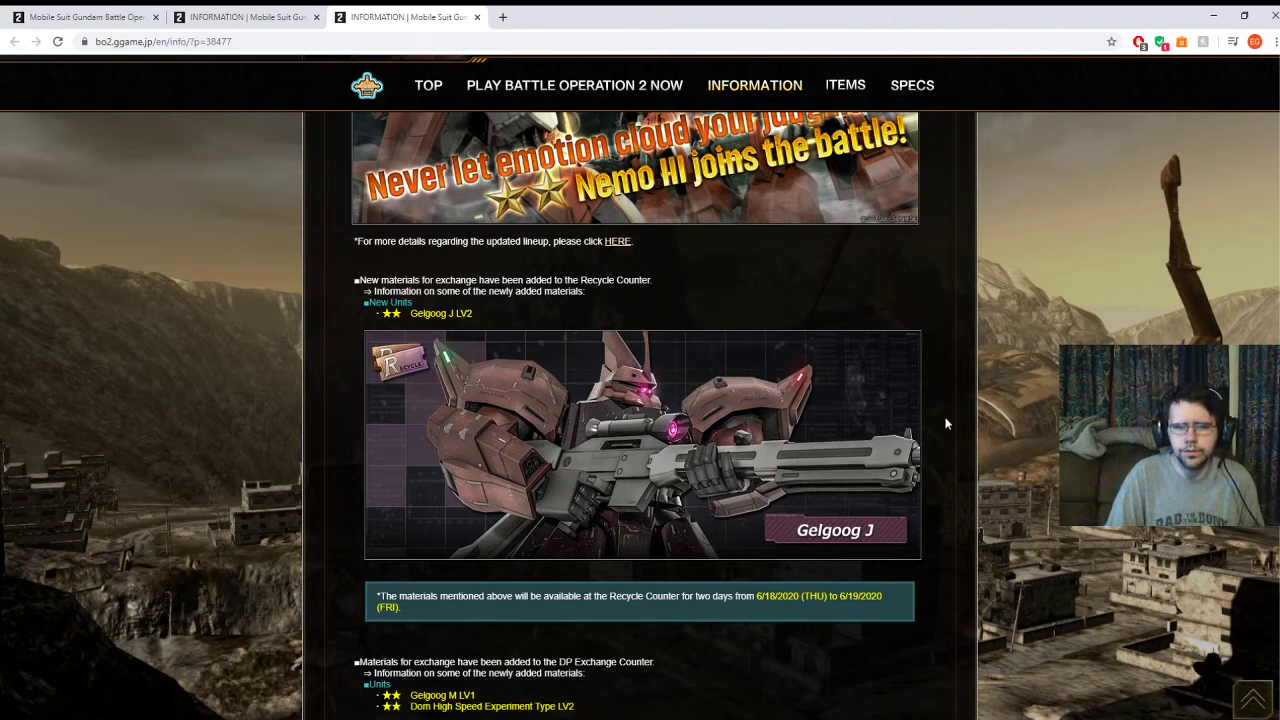
pyautogui.moveTo(872, 459)
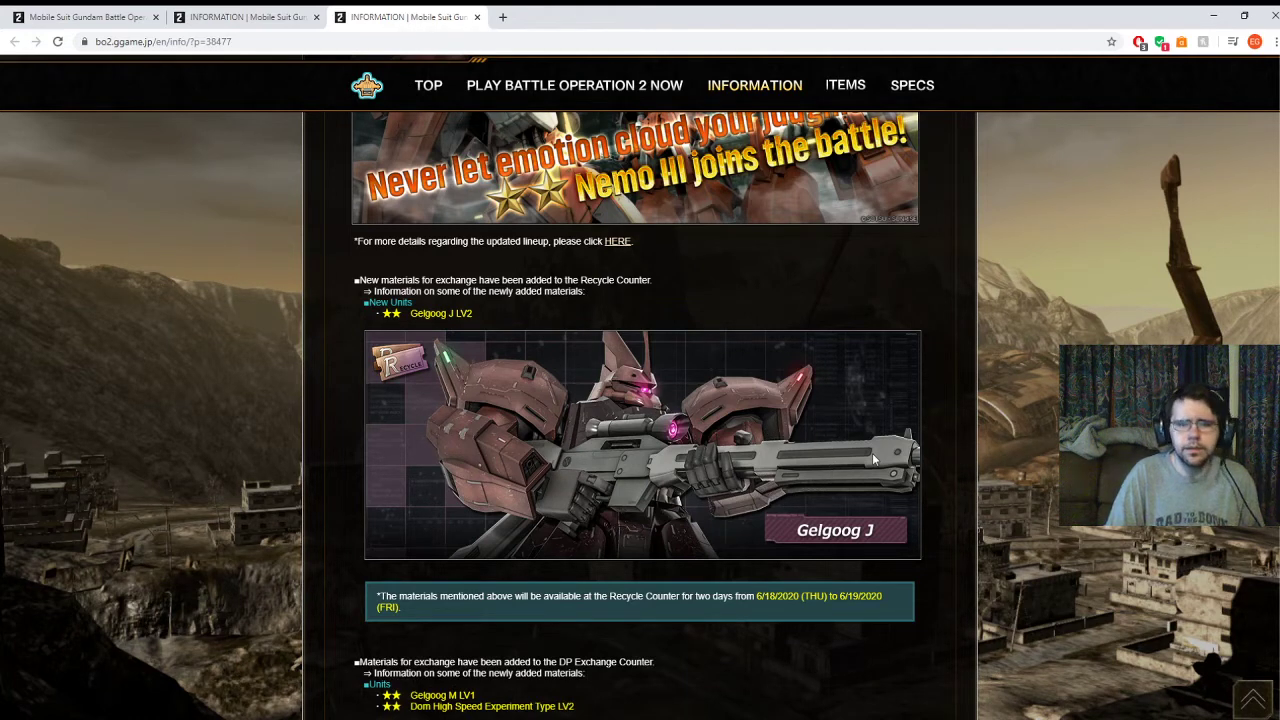
pyautogui.moveTo(675, 455)
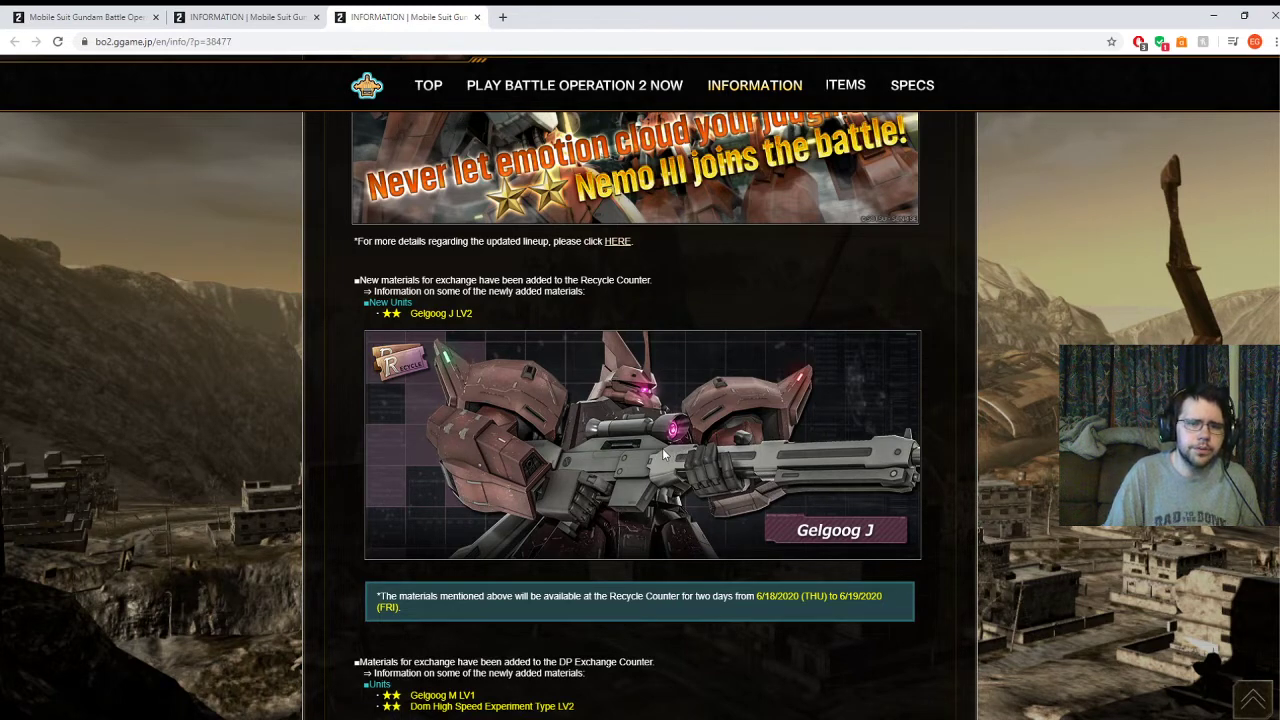
pyautogui.moveTo(925, 443)
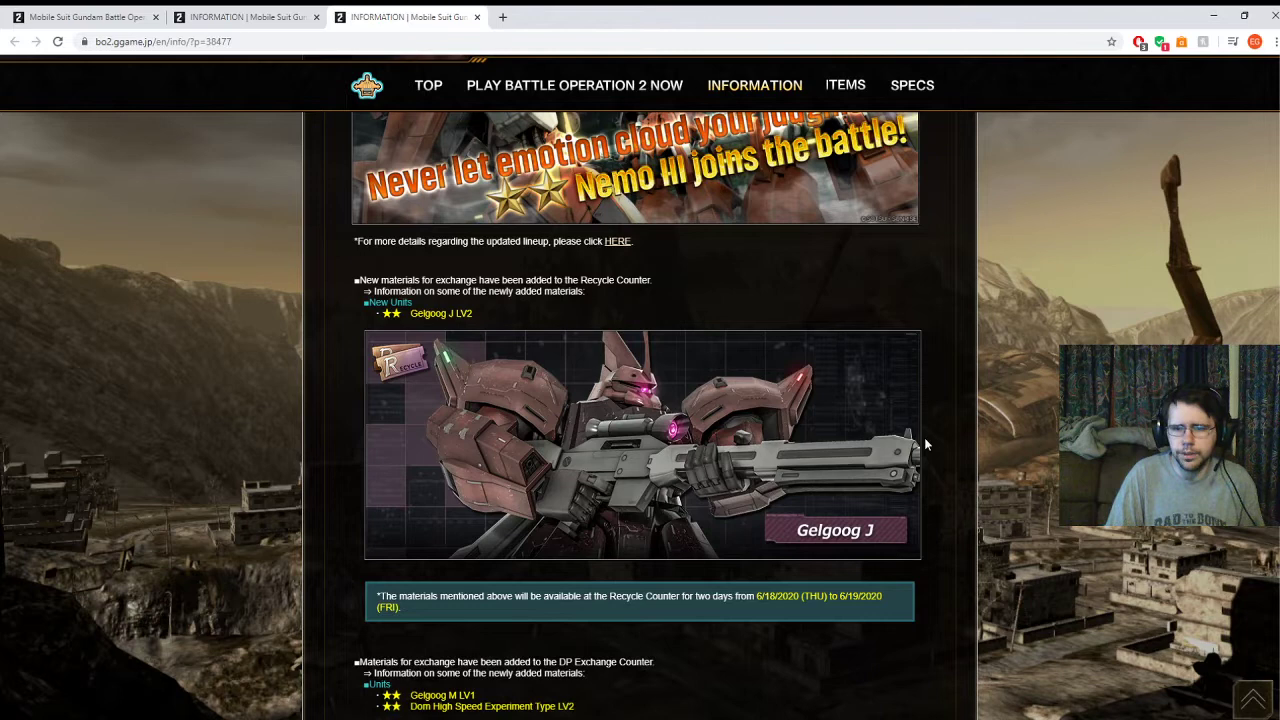
pyautogui.moveTo(905, 477)
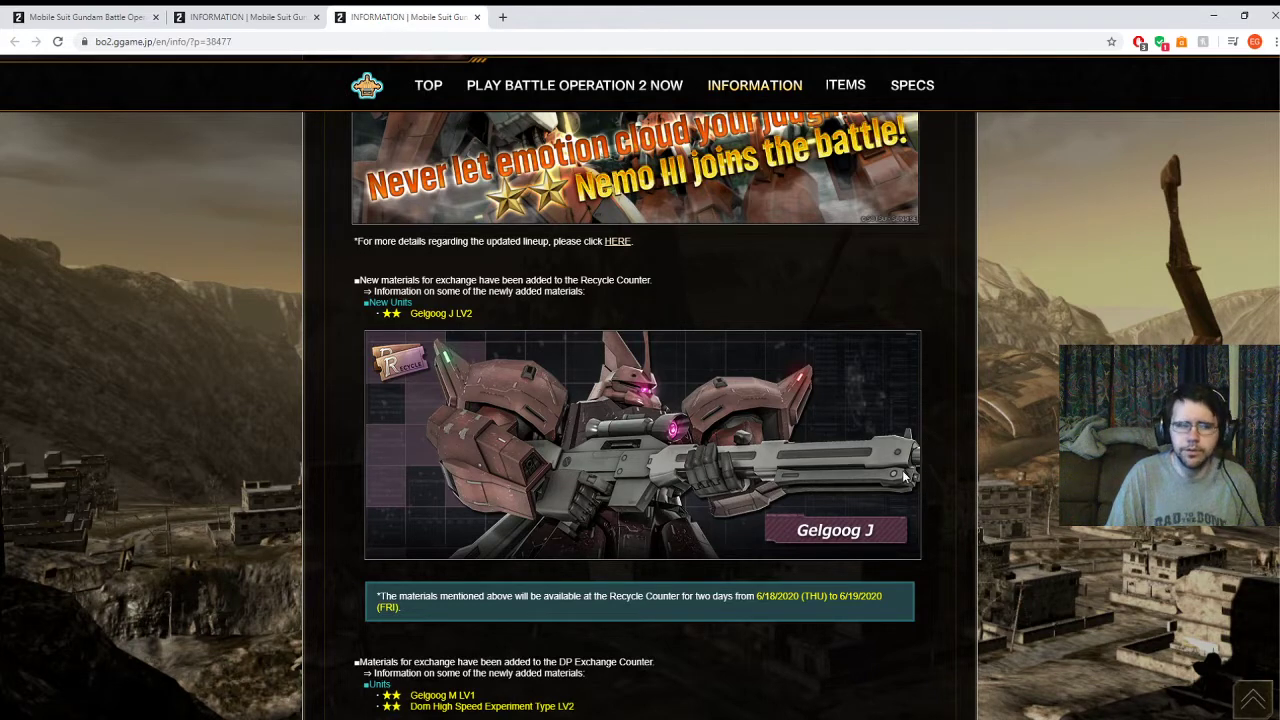
pyautogui.moveTo(892, 490)
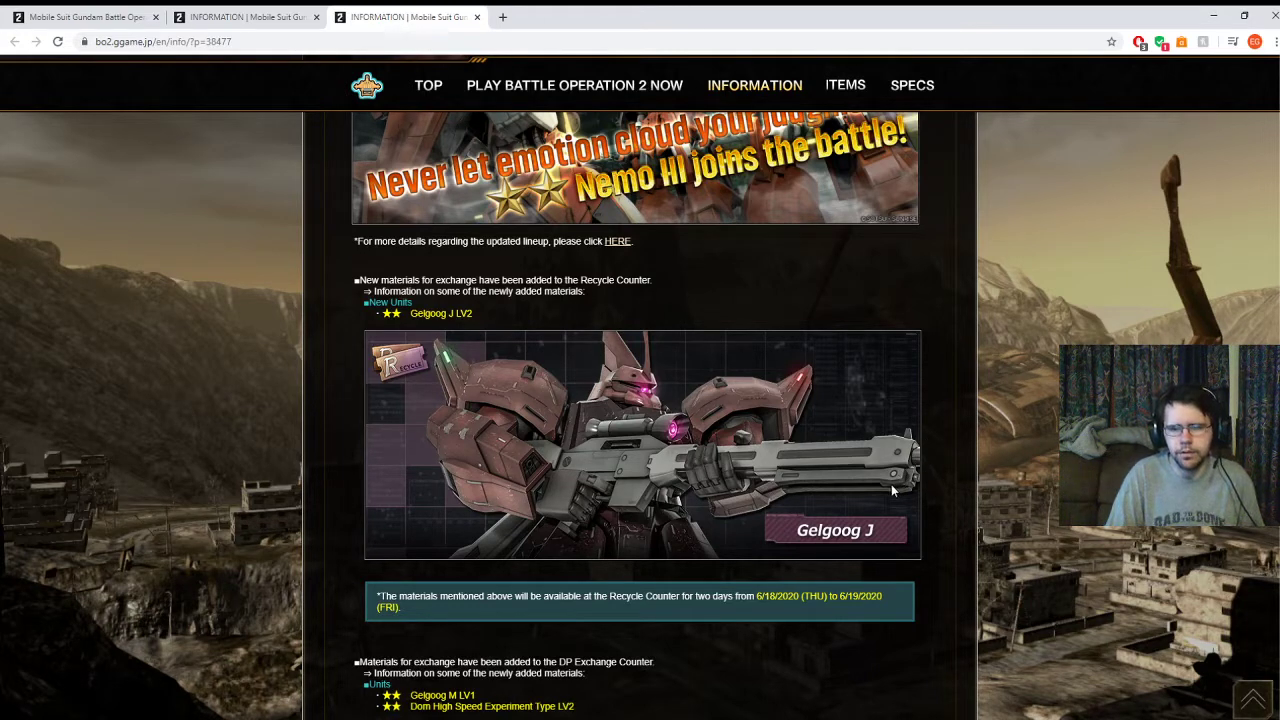
pyautogui.moveTo(893, 458)
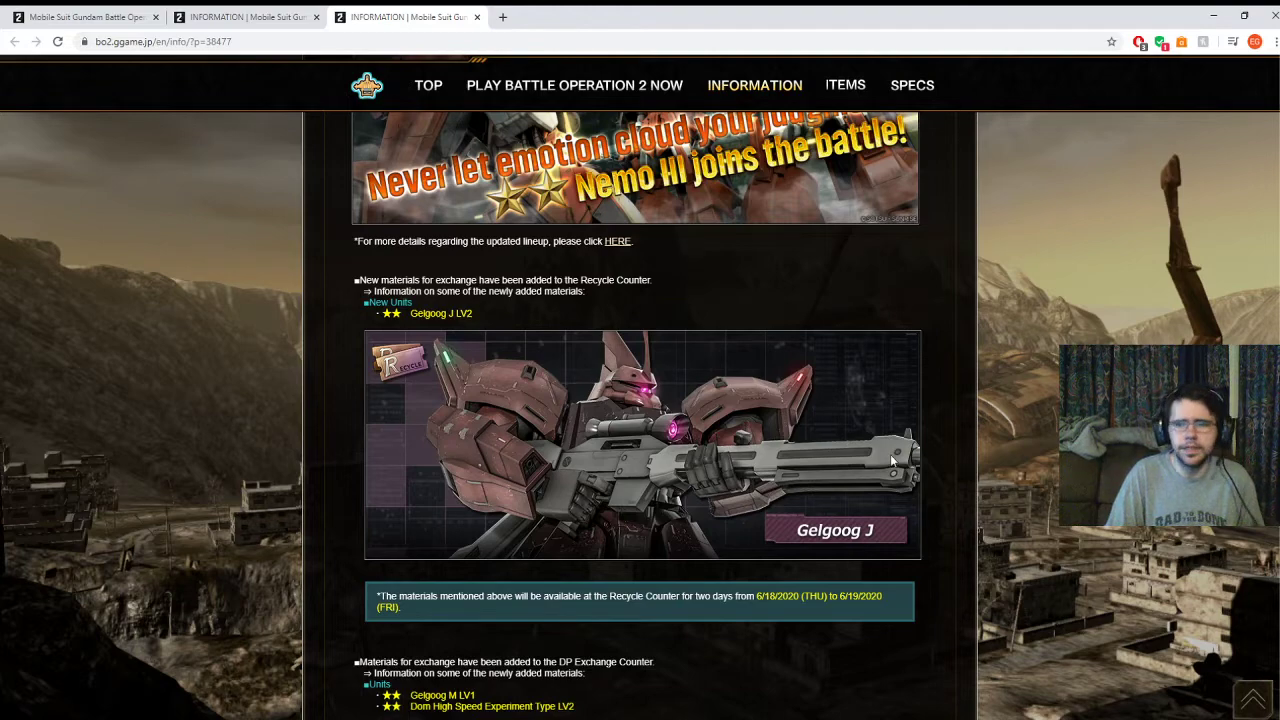
pyautogui.moveTo(937, 464)
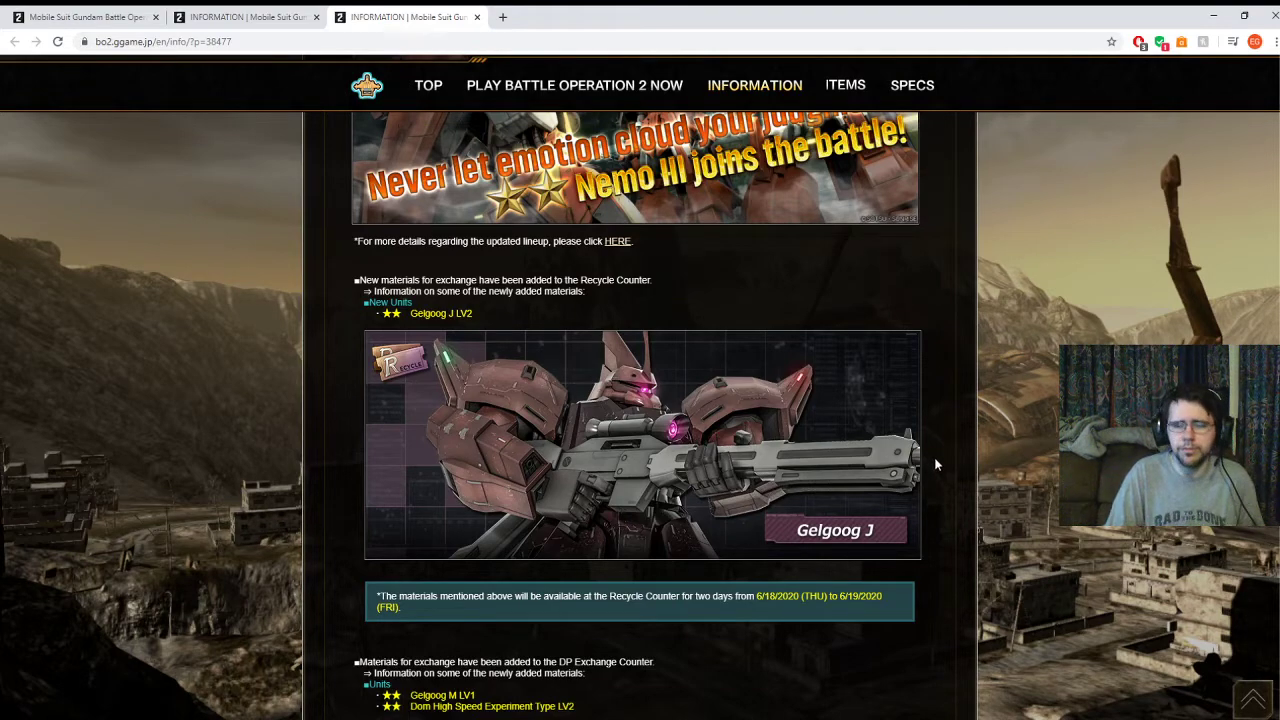
pyautogui.moveTo(918, 460)
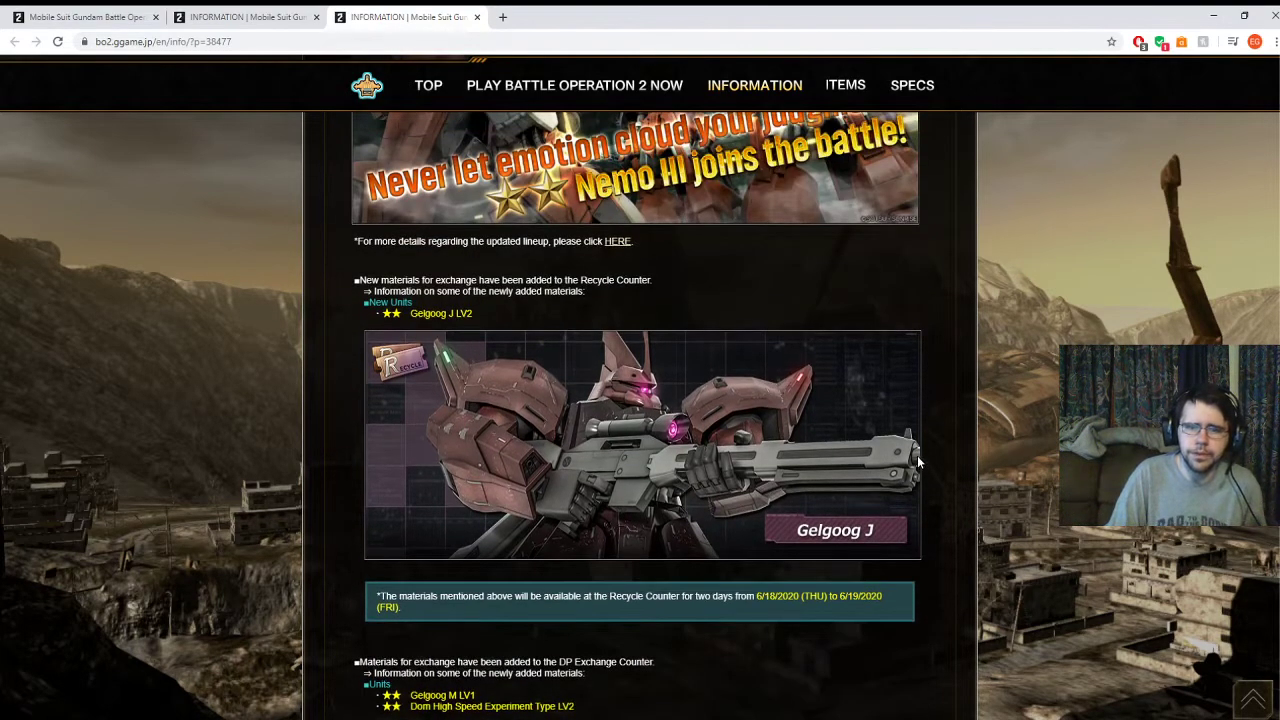
pyautogui.moveTo(785, 417)
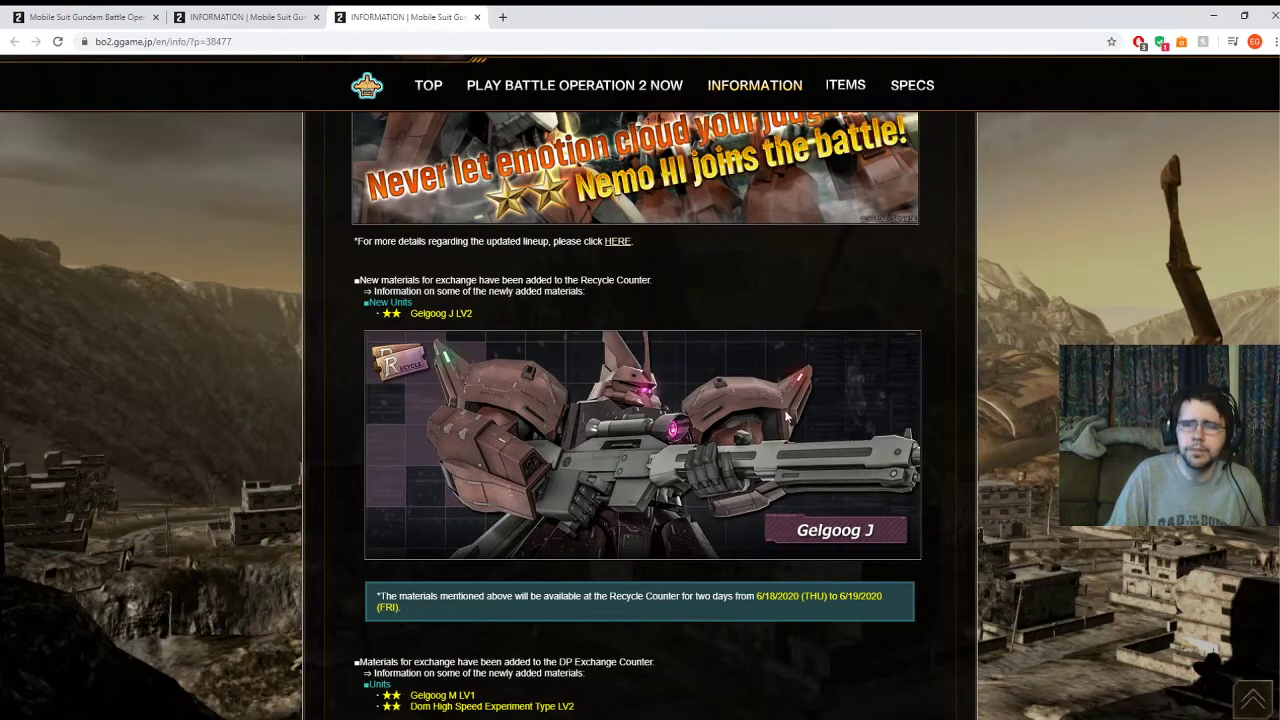
pyautogui.moveTo(550, 405)
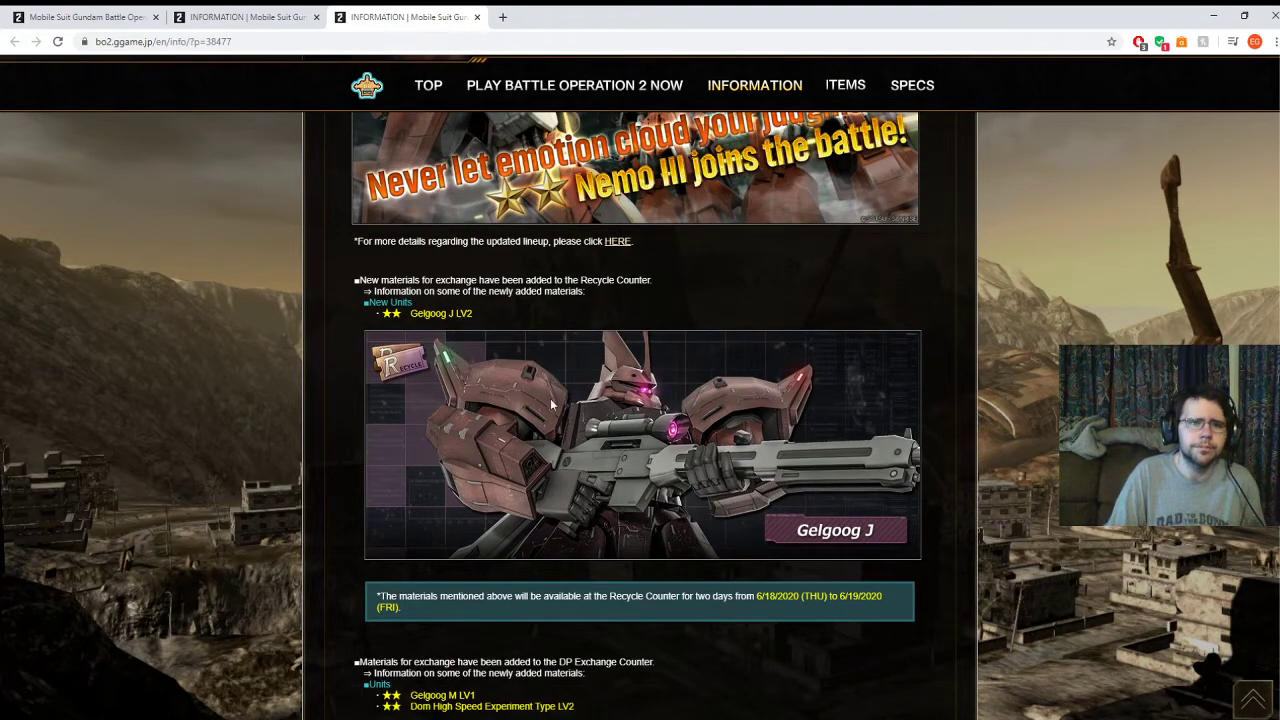
# Scroll to the DP Exchange Counter's Gelgoog Marine LV1 and Dom High Speed Experiment Type LV2.
pyautogui.scroll(-3)
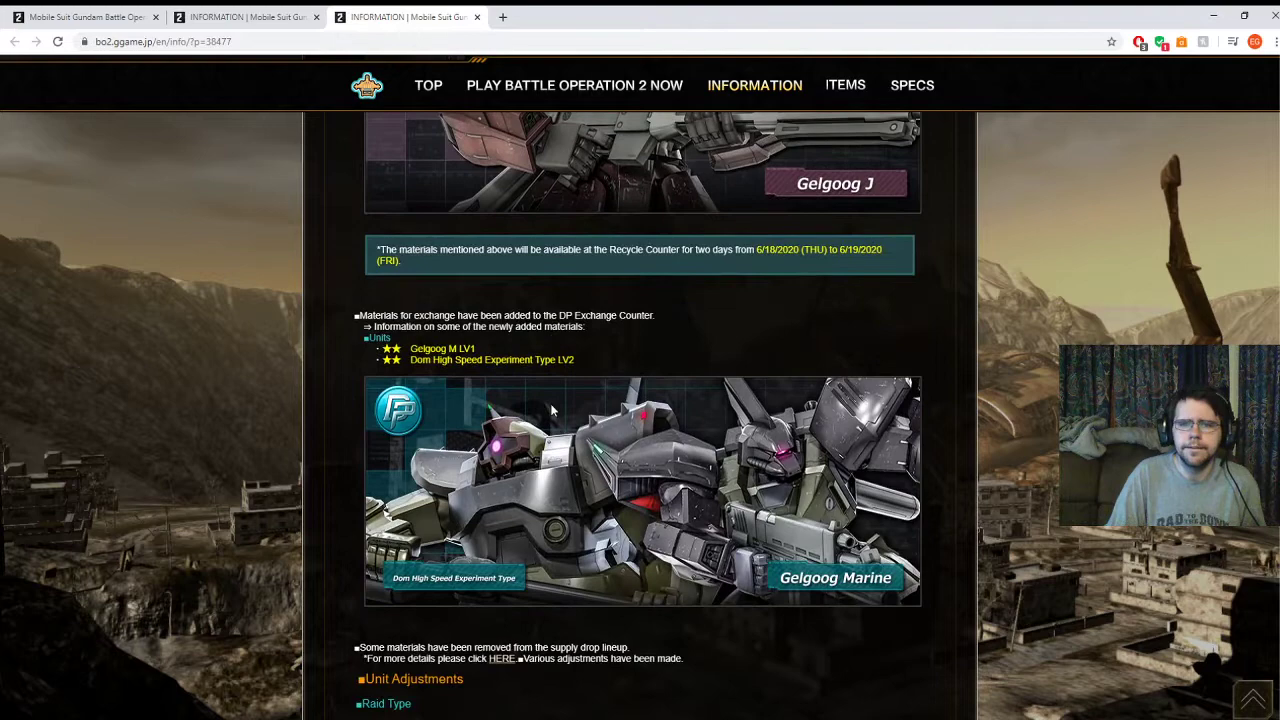
pyautogui.scroll(-3)
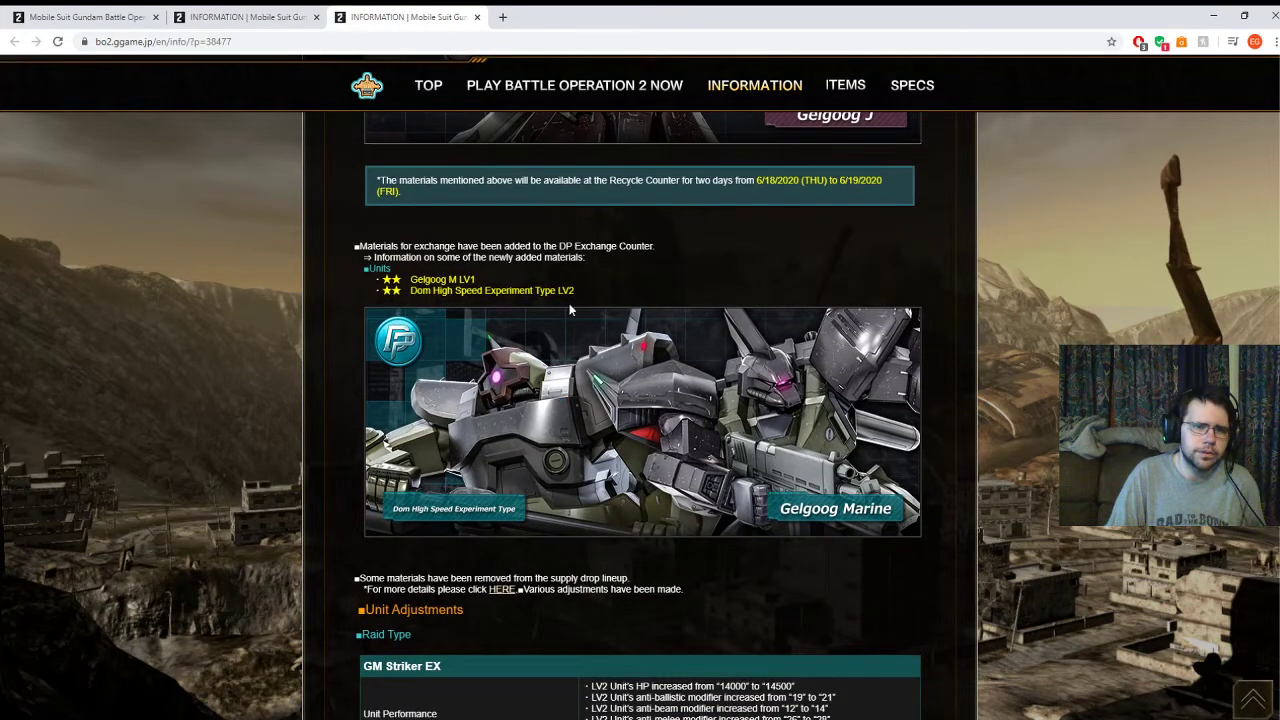
pyautogui.scroll(3)
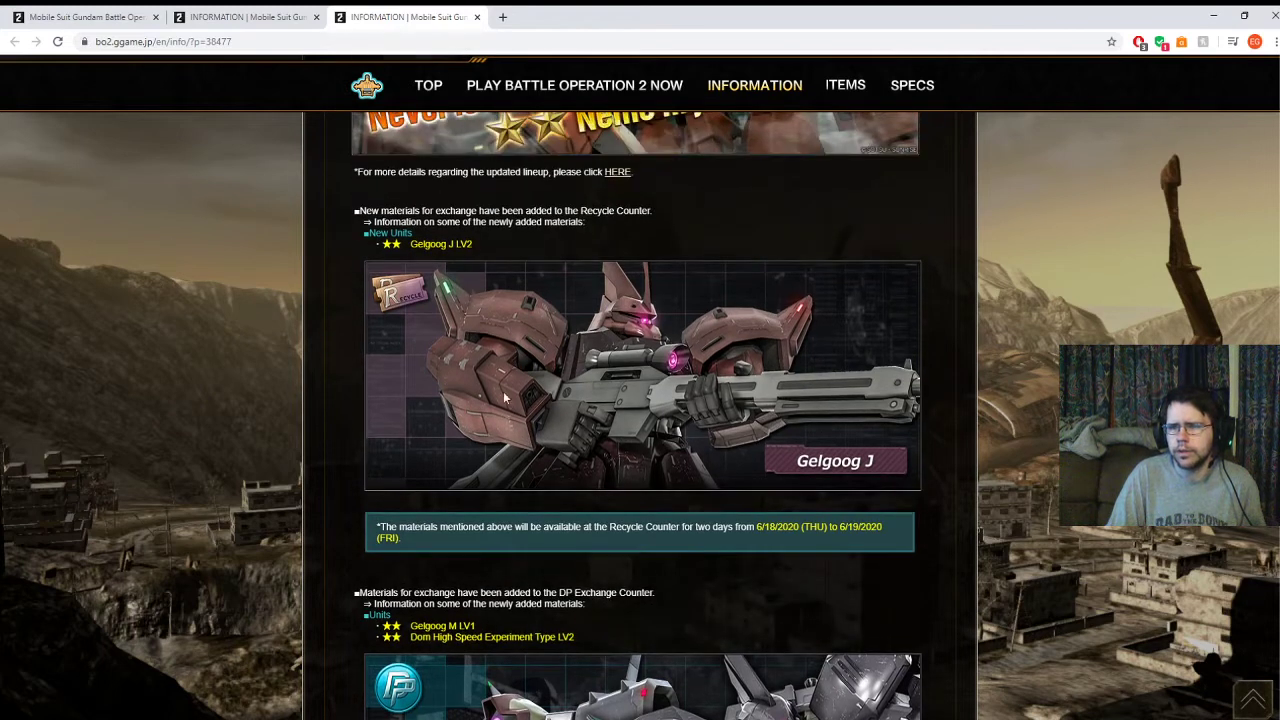
pyautogui.moveTo(623, 362)
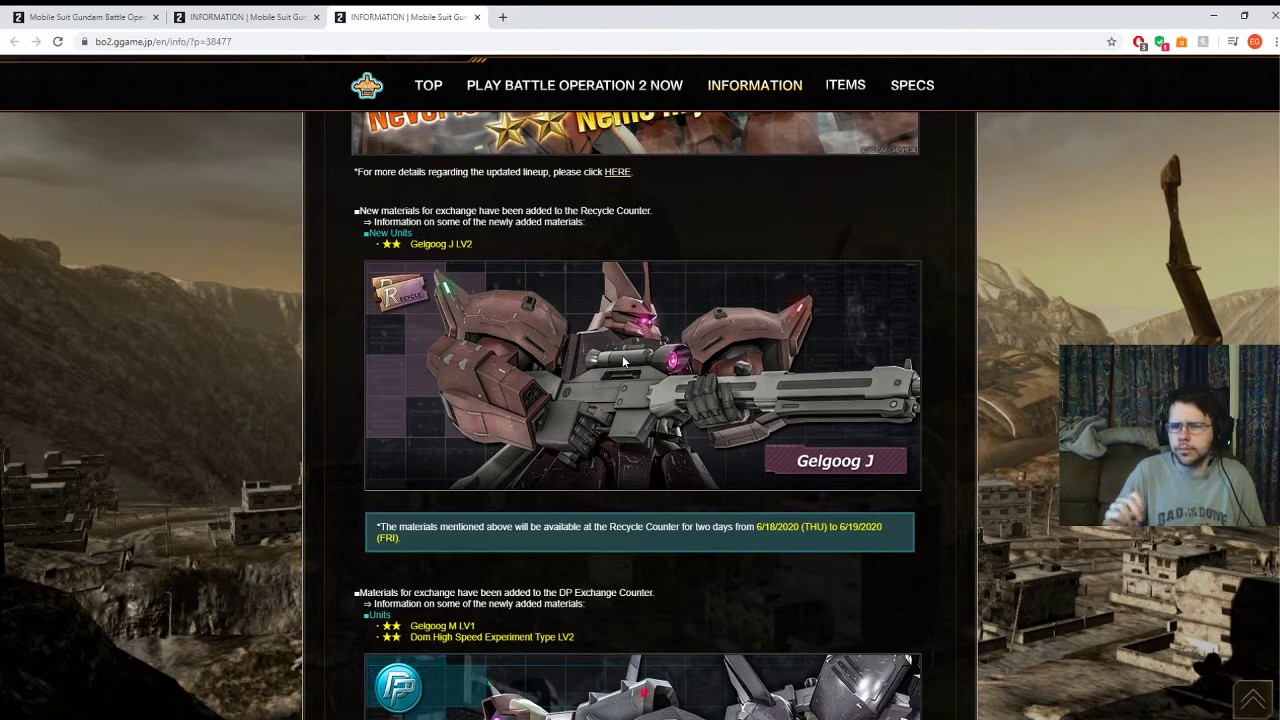
pyautogui.scroll(-3)
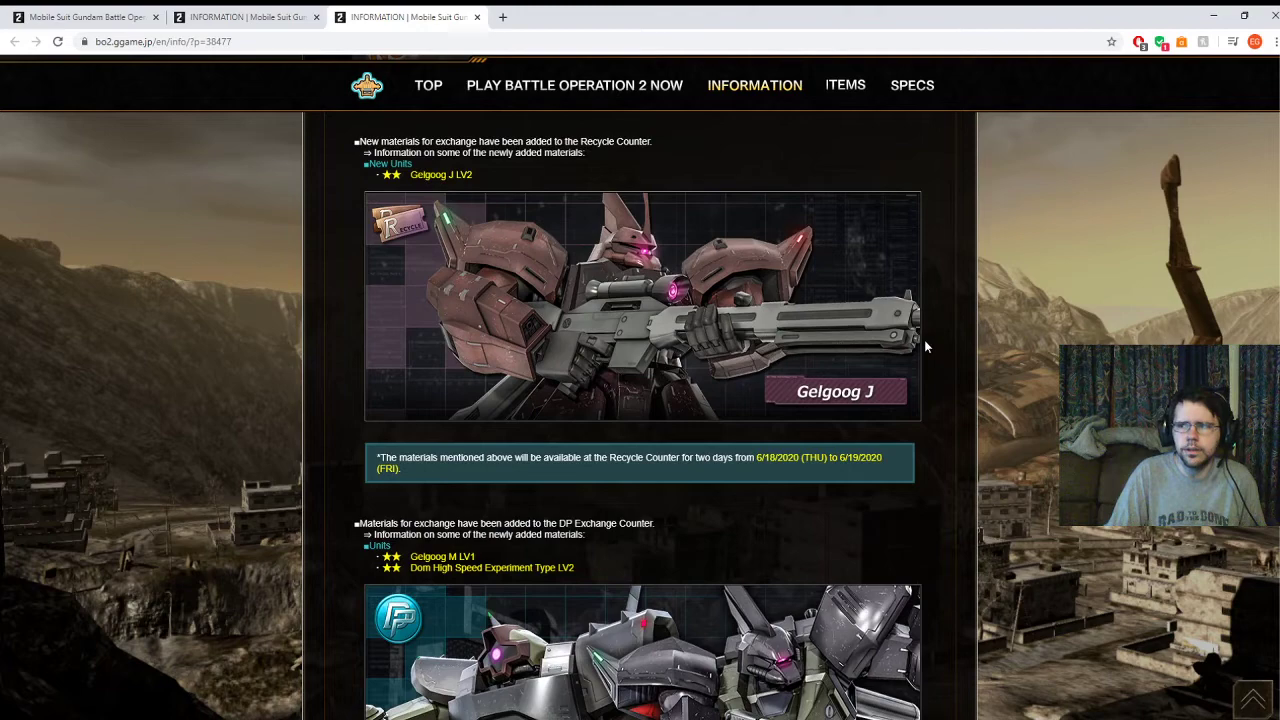
pyautogui.moveTo(920, 343)
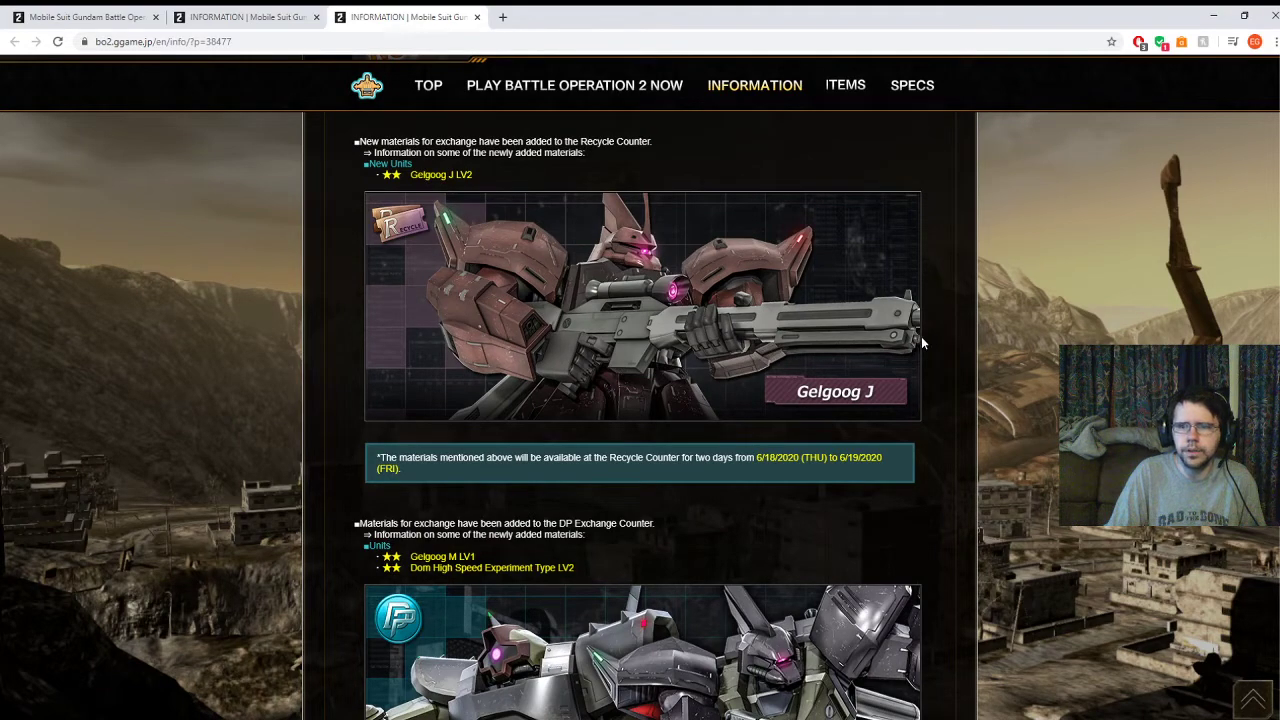
pyautogui.scroll(-3)
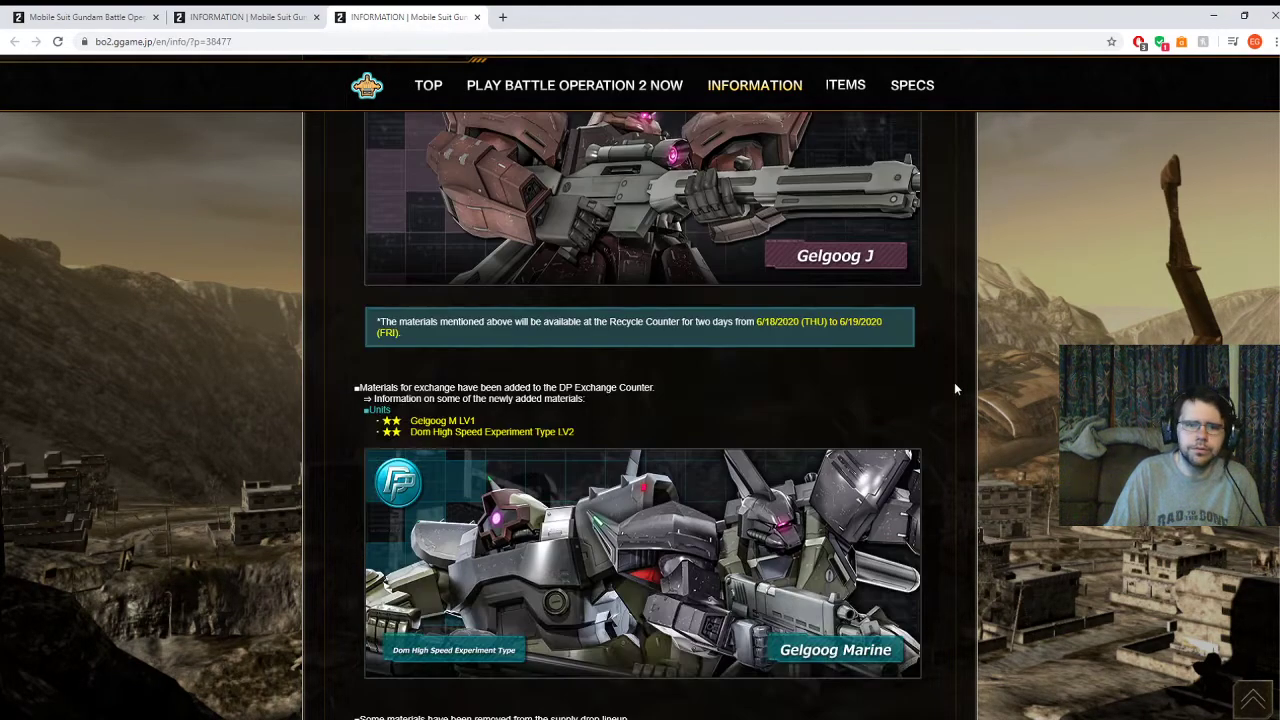
pyautogui.scroll(-3)
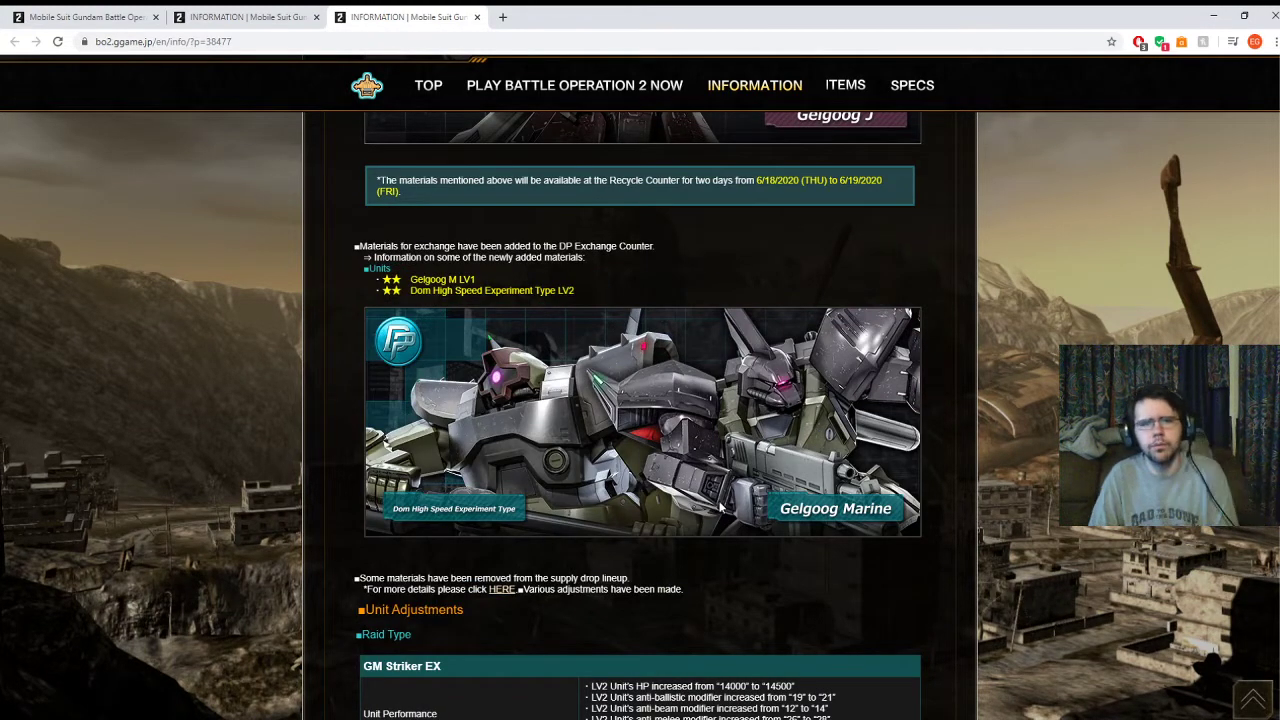
pyautogui.moveTo(660, 456)
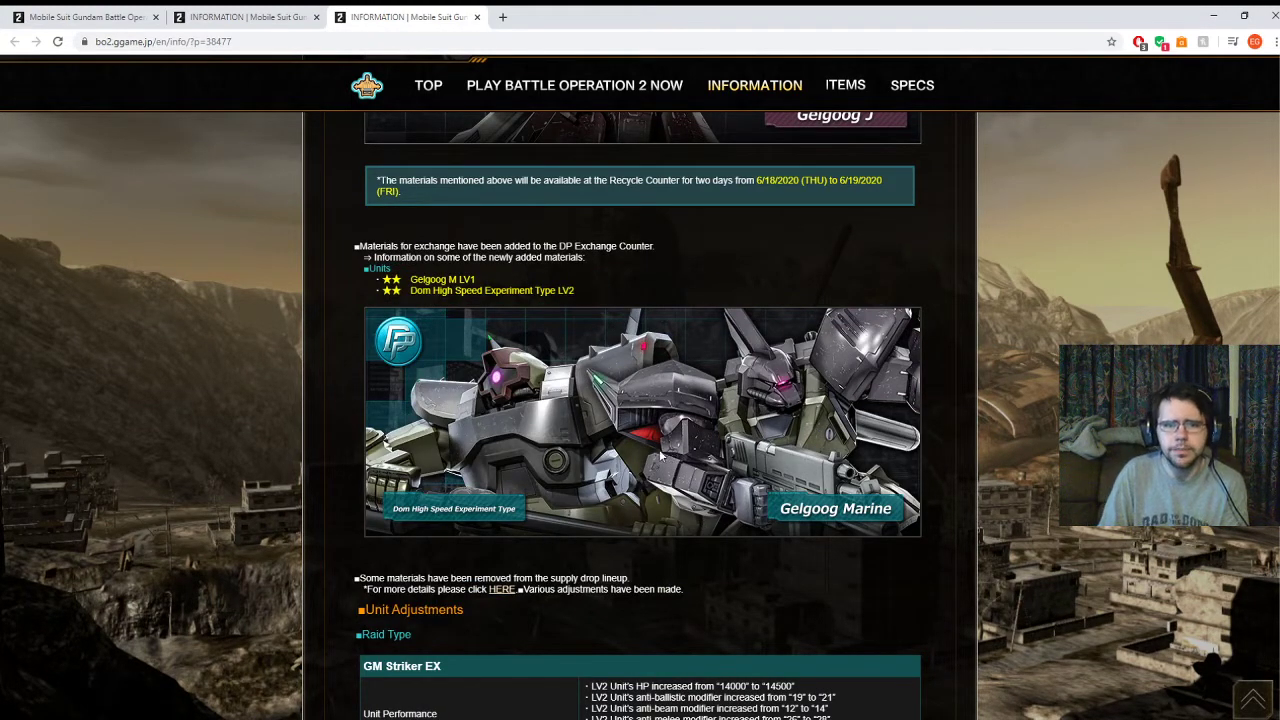
pyautogui.moveTo(800, 358)
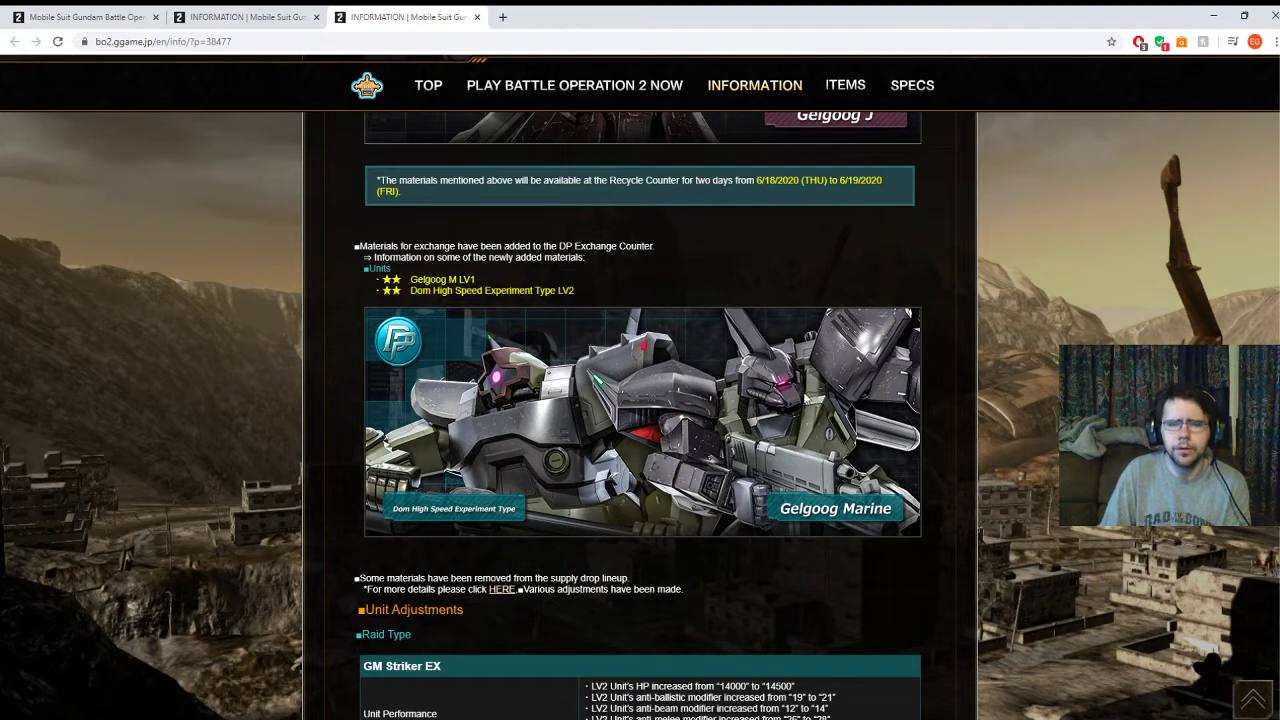
pyautogui.moveTo(775, 410)
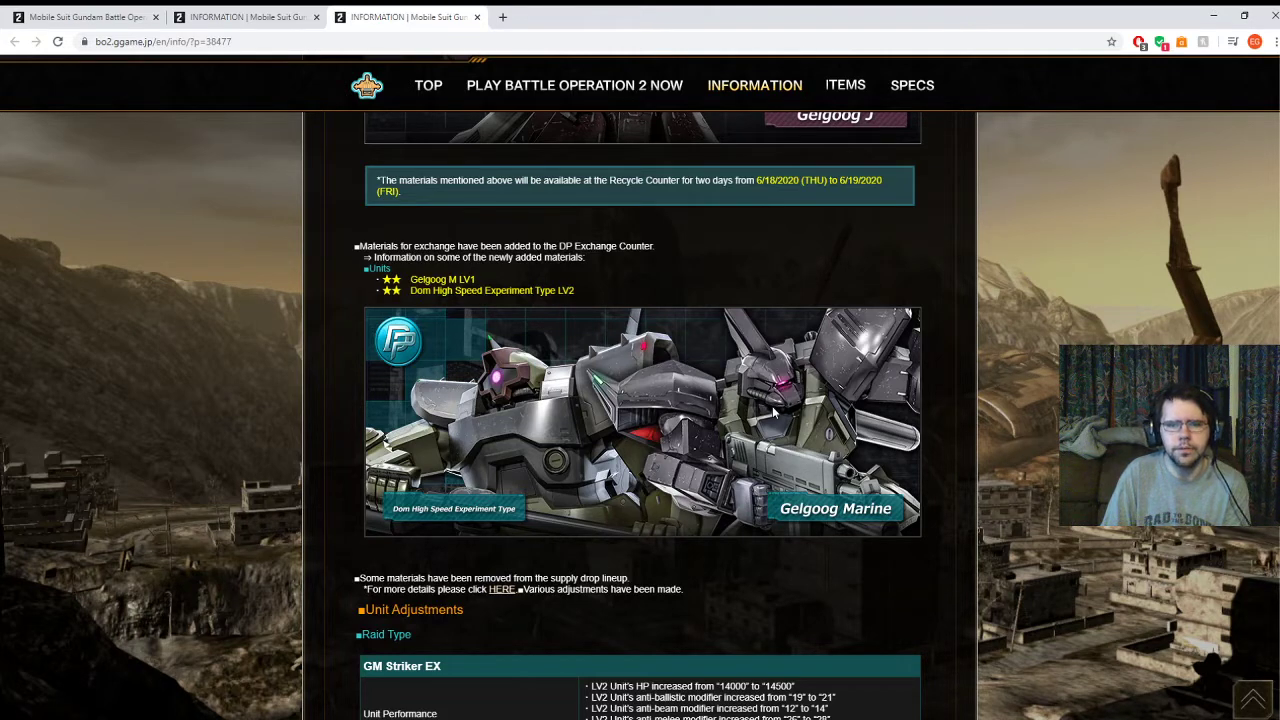
pyautogui.moveTo(772, 418)
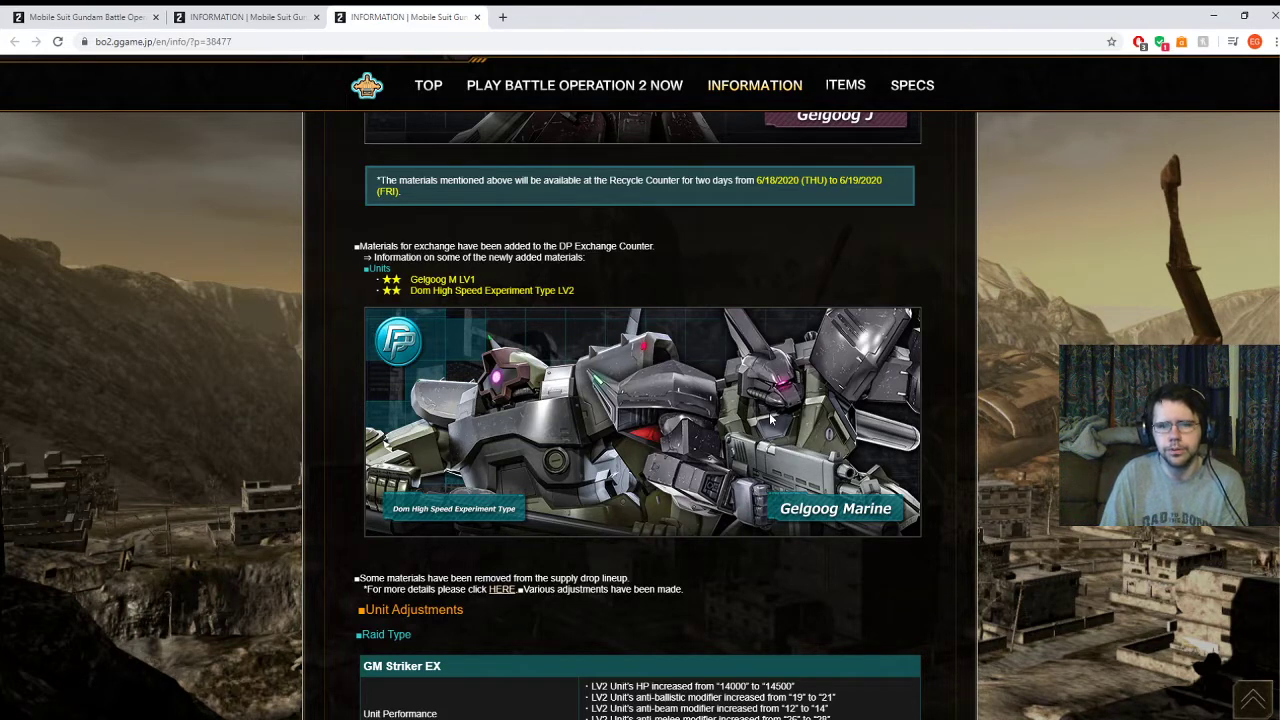
pyautogui.moveTo(785, 417)
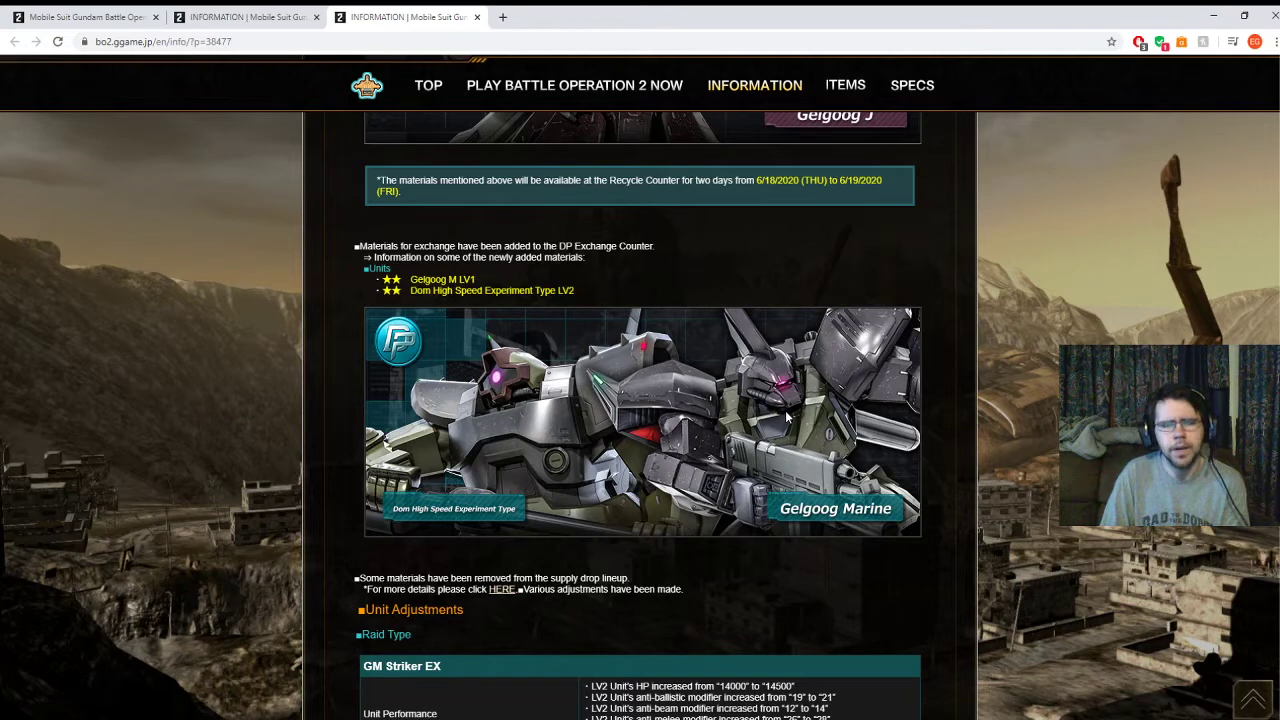
pyautogui.moveTo(825, 407)
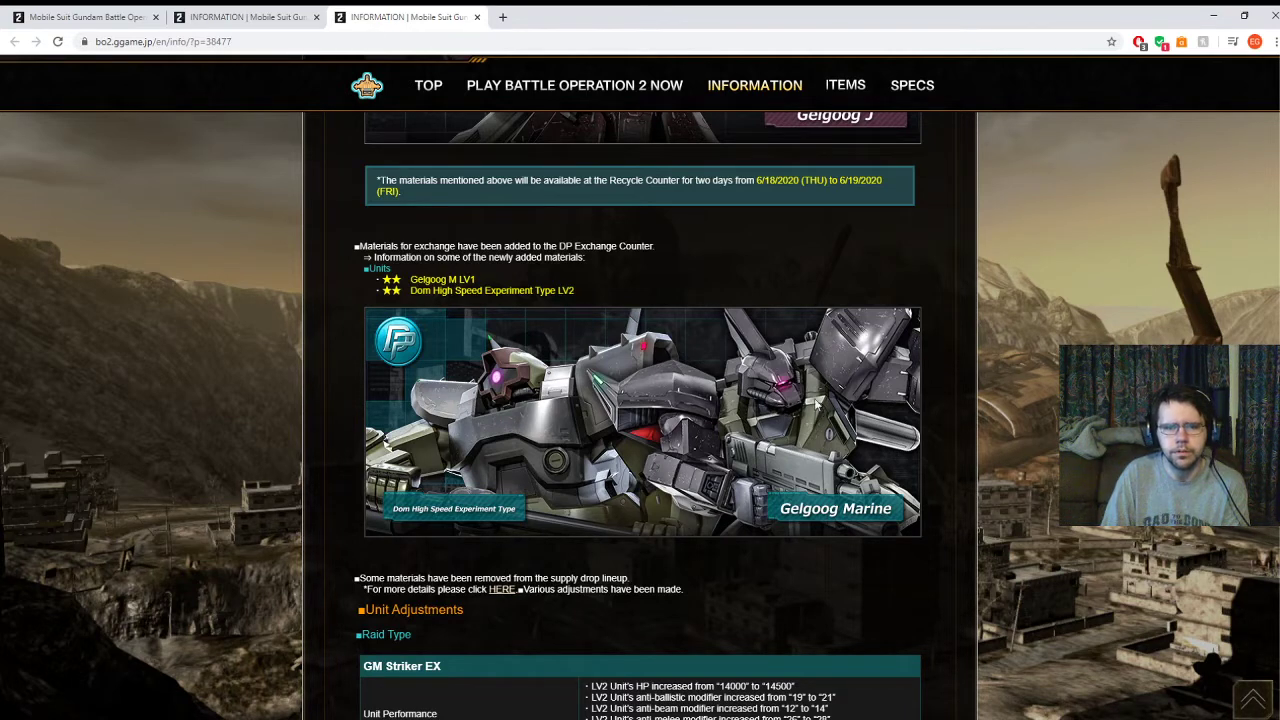
pyautogui.moveTo(775, 435)
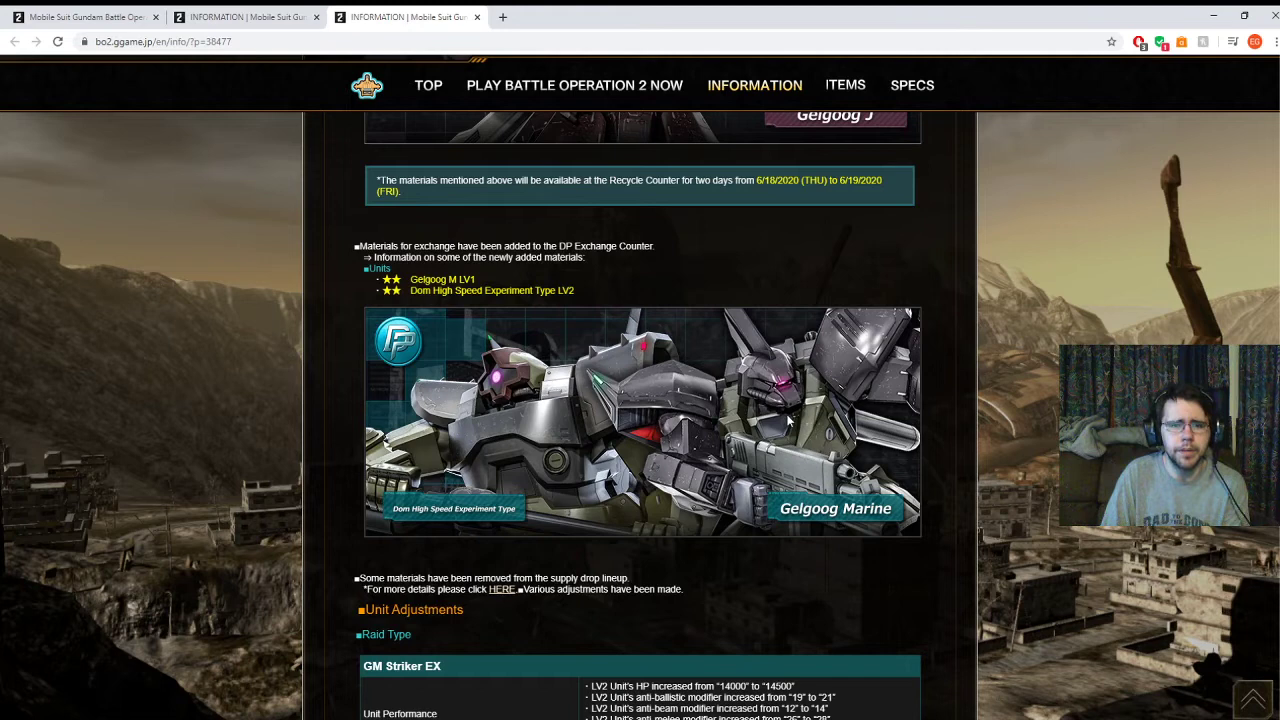
pyautogui.moveTo(740, 458)
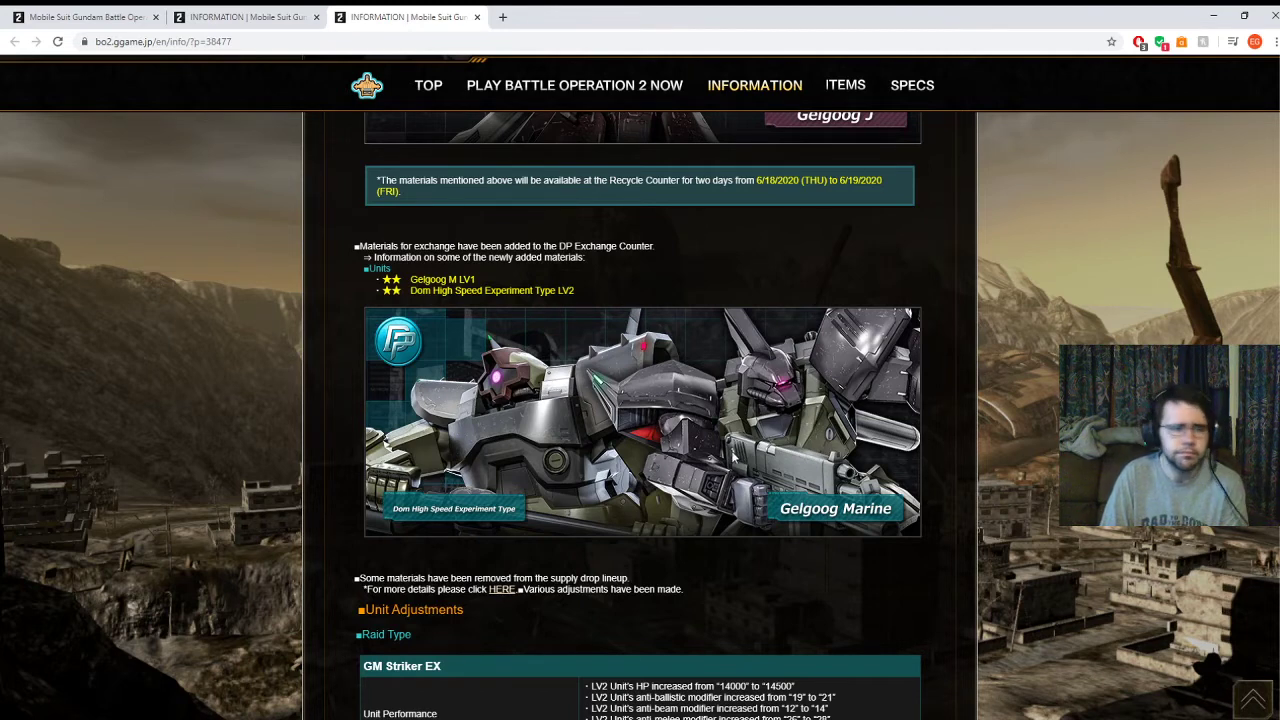
pyautogui.moveTo(810, 423)
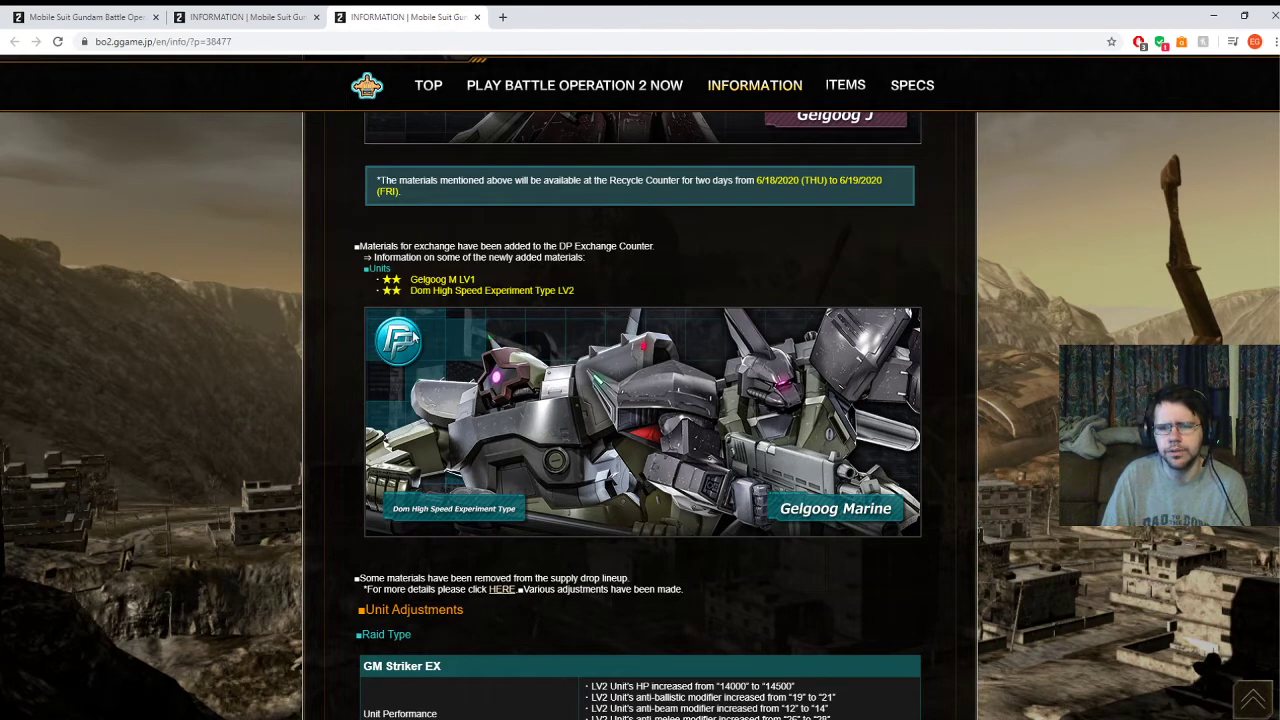
pyautogui.moveTo(883, 456)
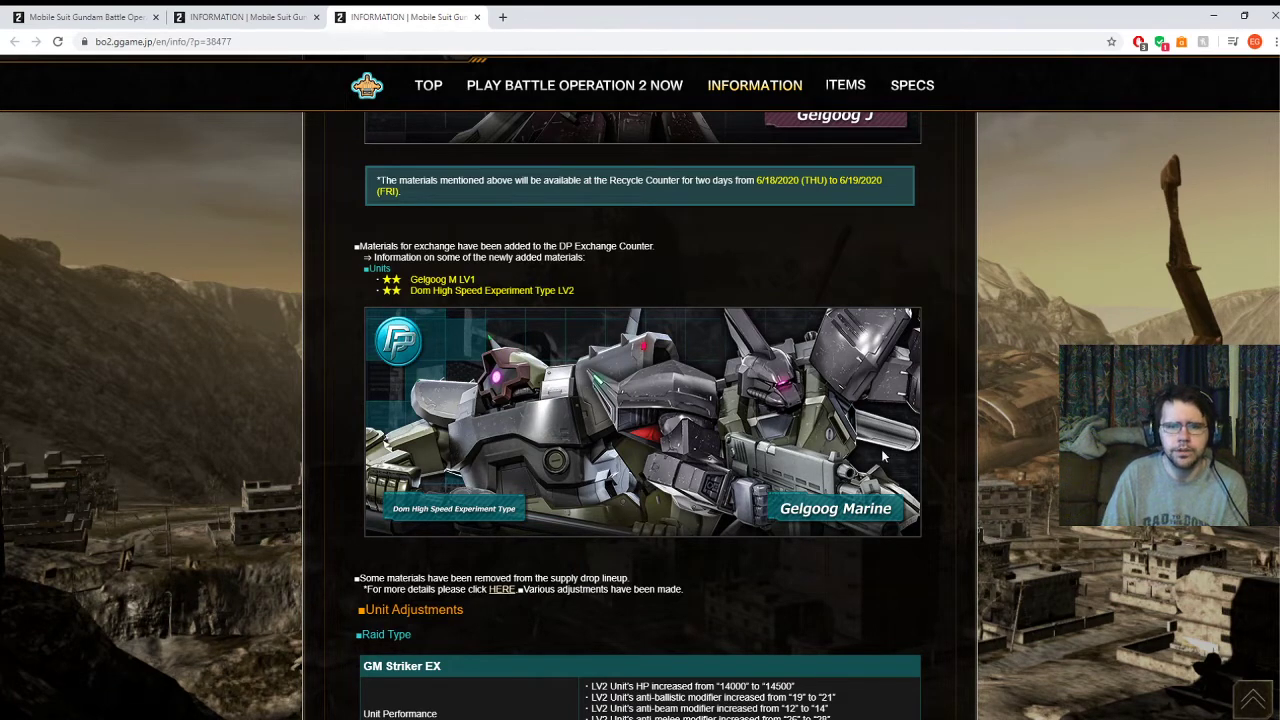
pyautogui.moveTo(489, 410)
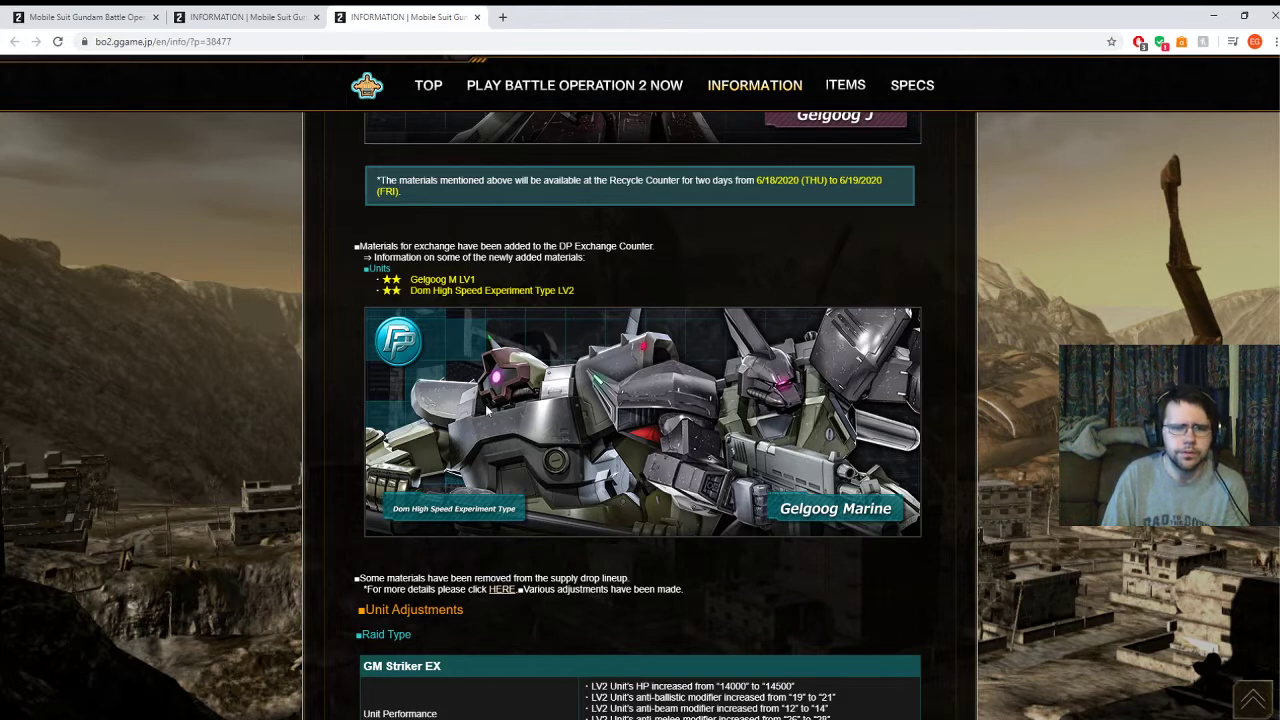
pyautogui.moveTo(495, 465)
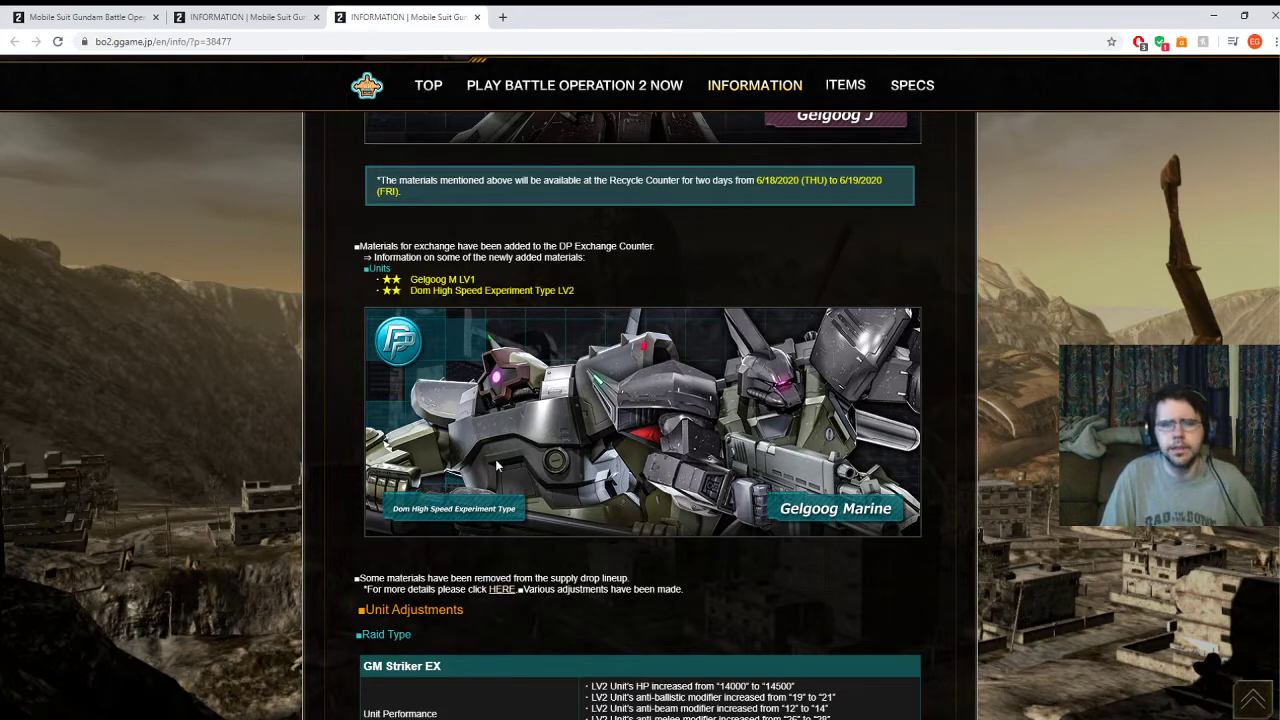
pyautogui.moveTo(480, 445)
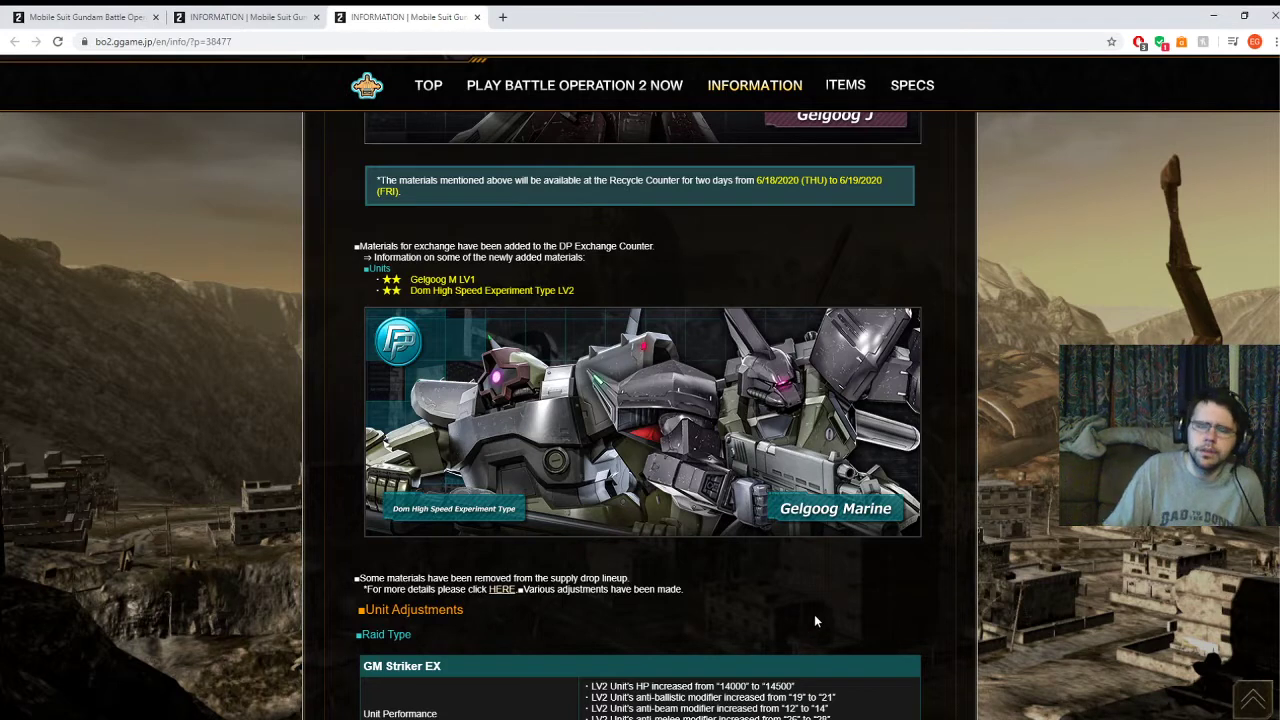
# Nudge the page up to show the DP Exchange Counter additions heading above Gelgoog Marine.
pyautogui.scroll(-3)
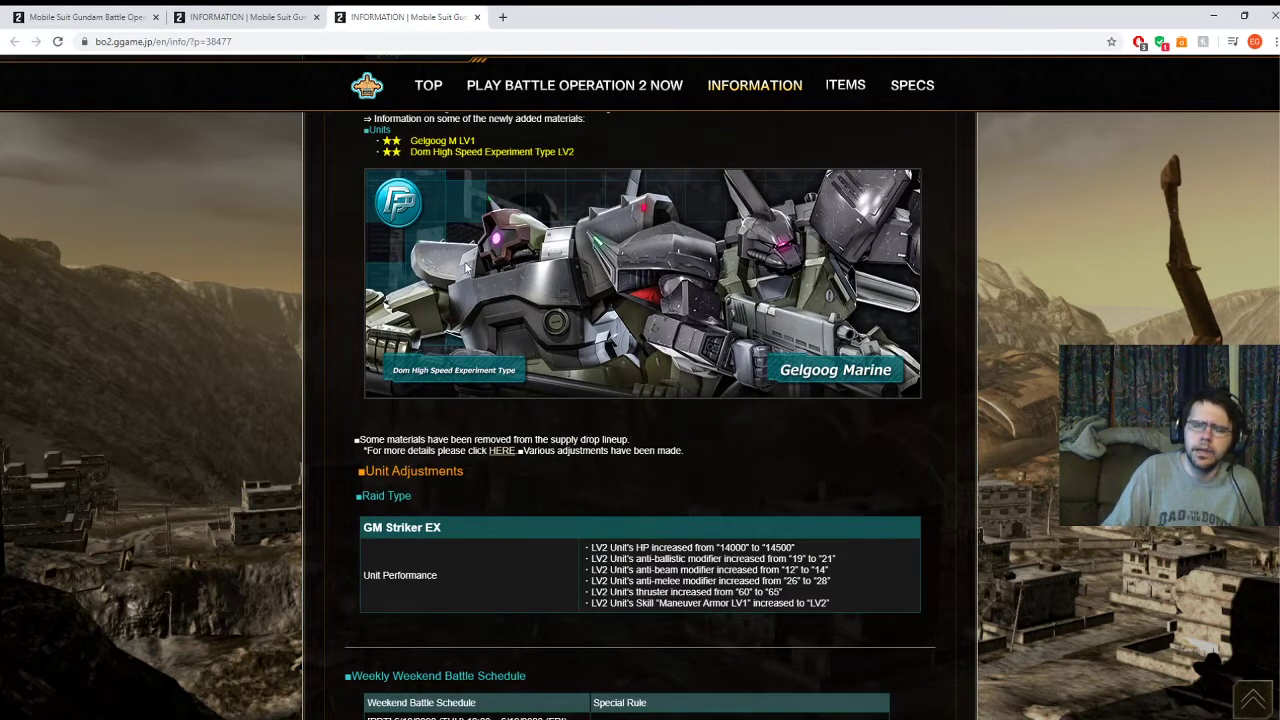
pyautogui.moveTo(480, 290)
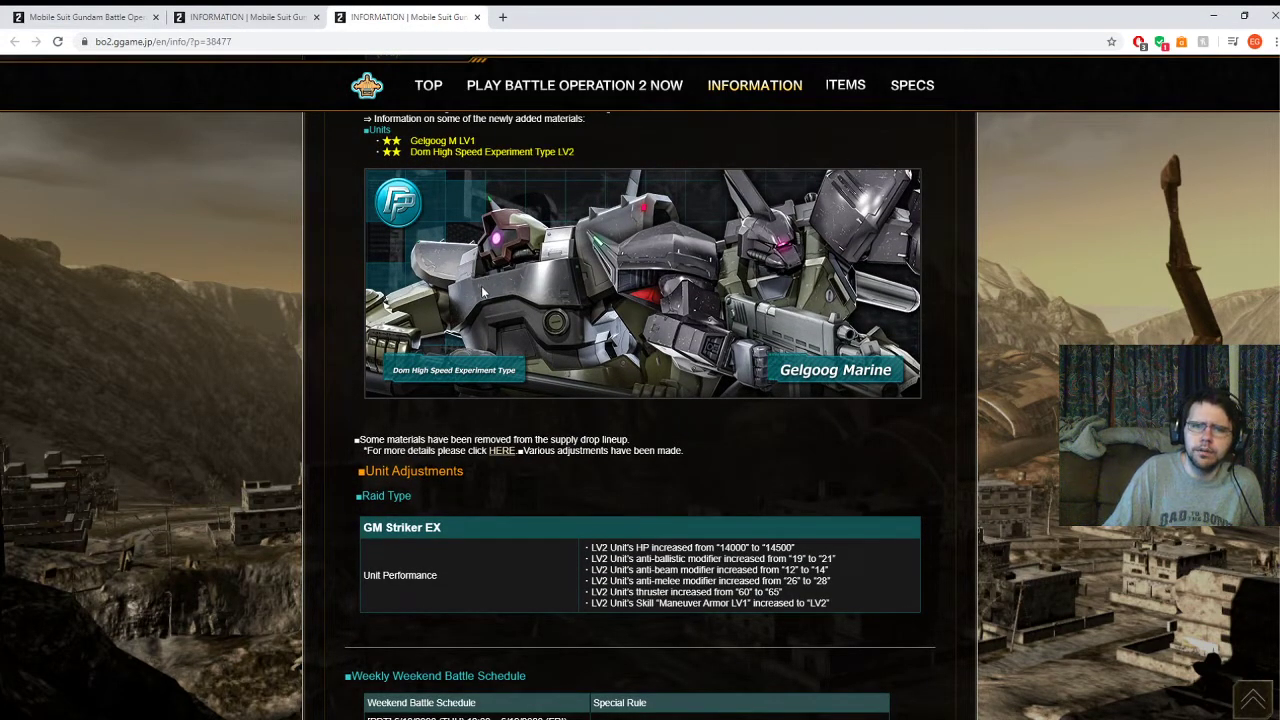
pyautogui.moveTo(508, 283)
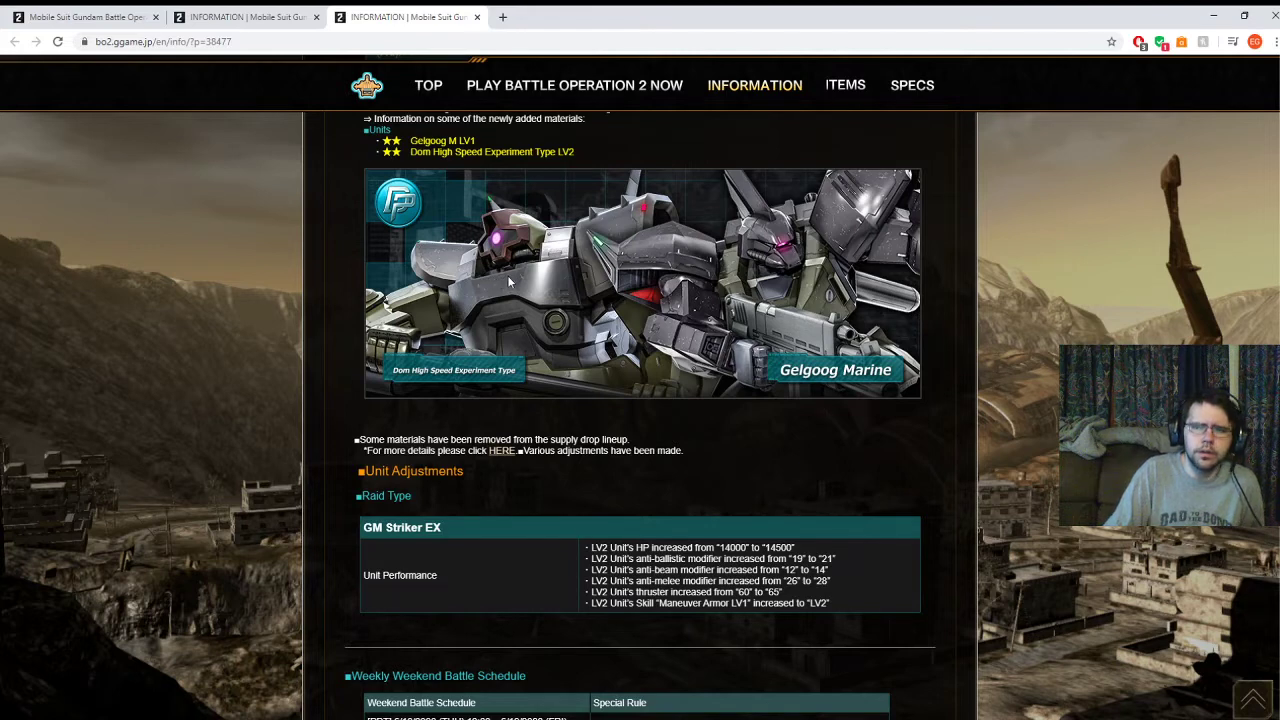
pyautogui.moveTo(500, 290)
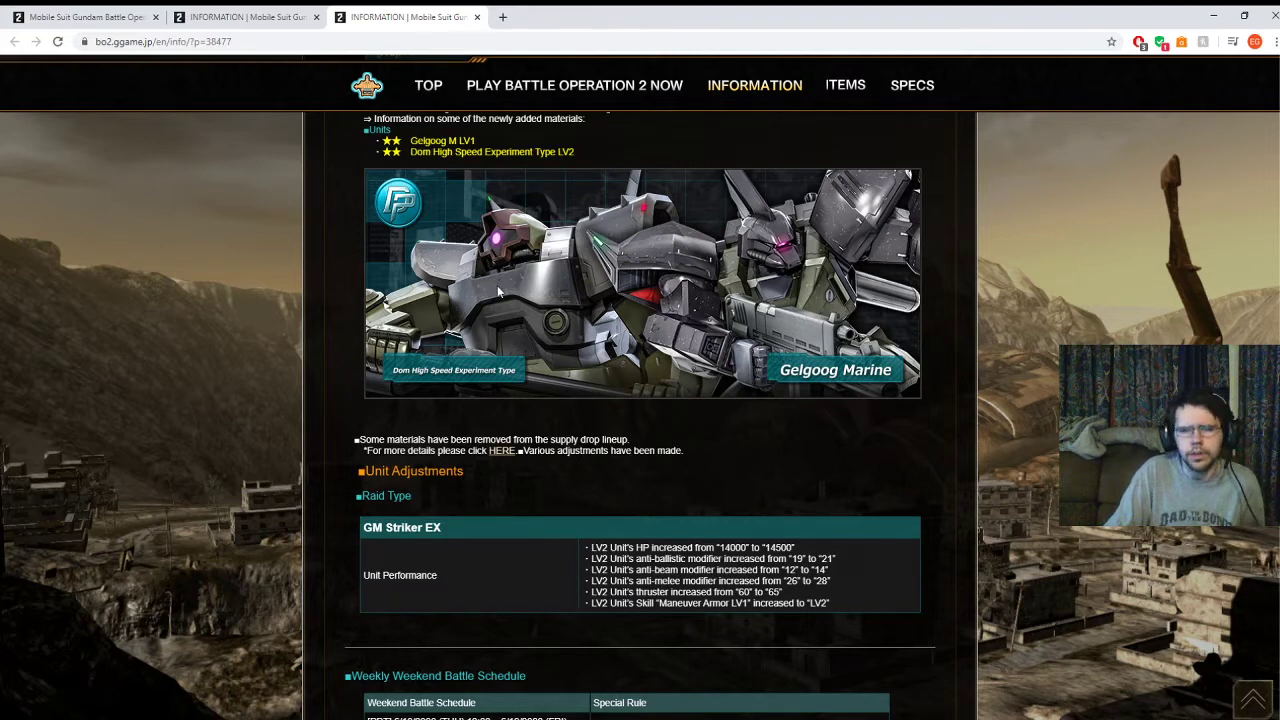
pyautogui.moveTo(518, 327)
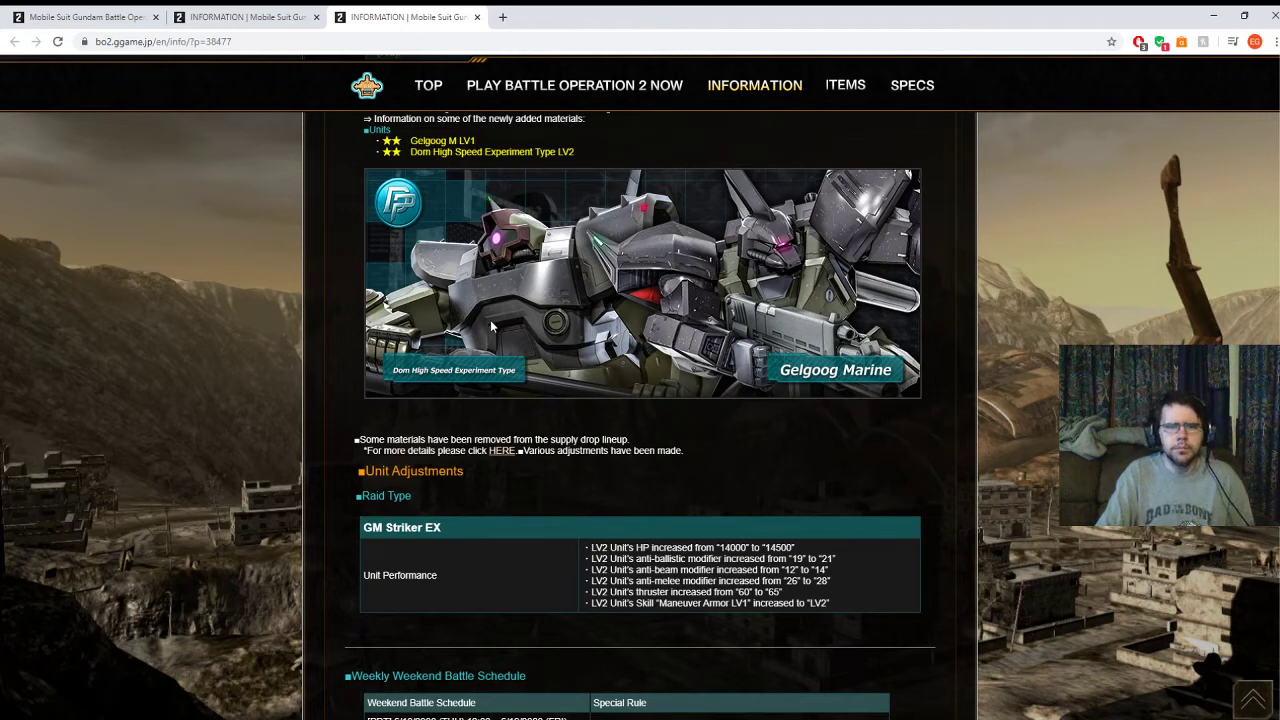
pyautogui.moveTo(441, 286)
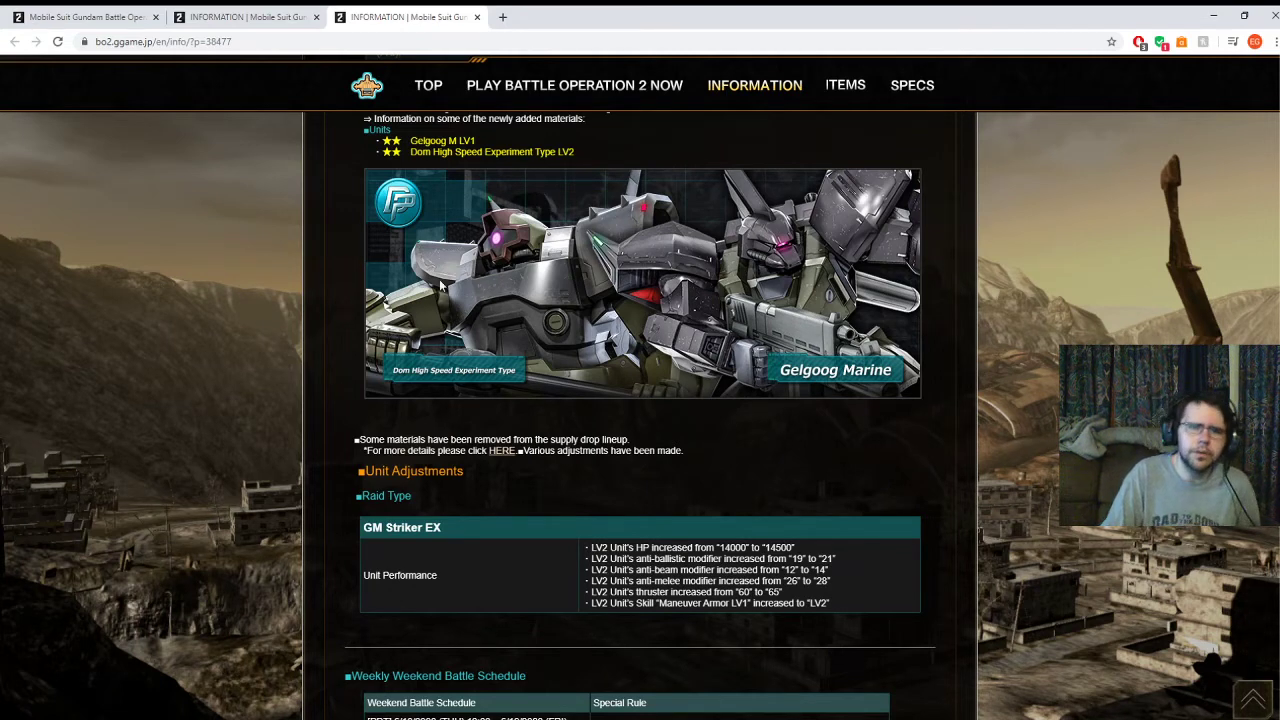
pyautogui.moveTo(1085, 305)
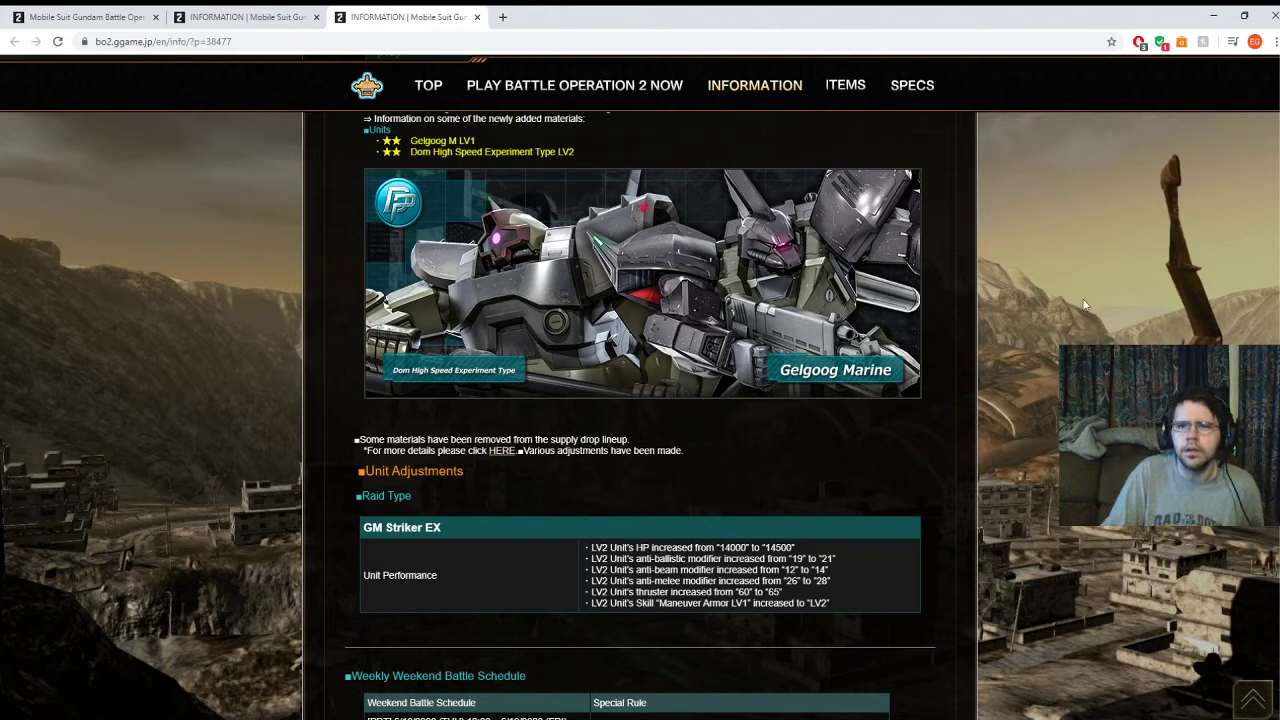
pyautogui.moveTo(240, 287)
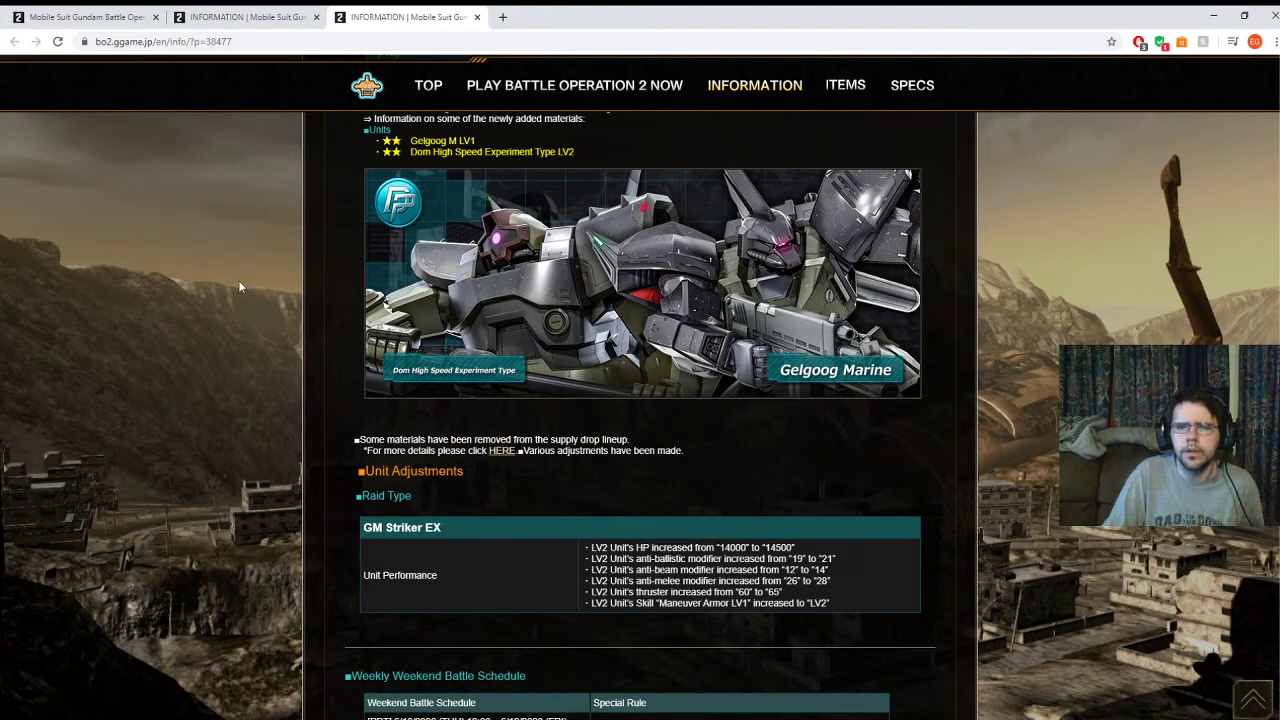
pyautogui.moveTo(492, 253)
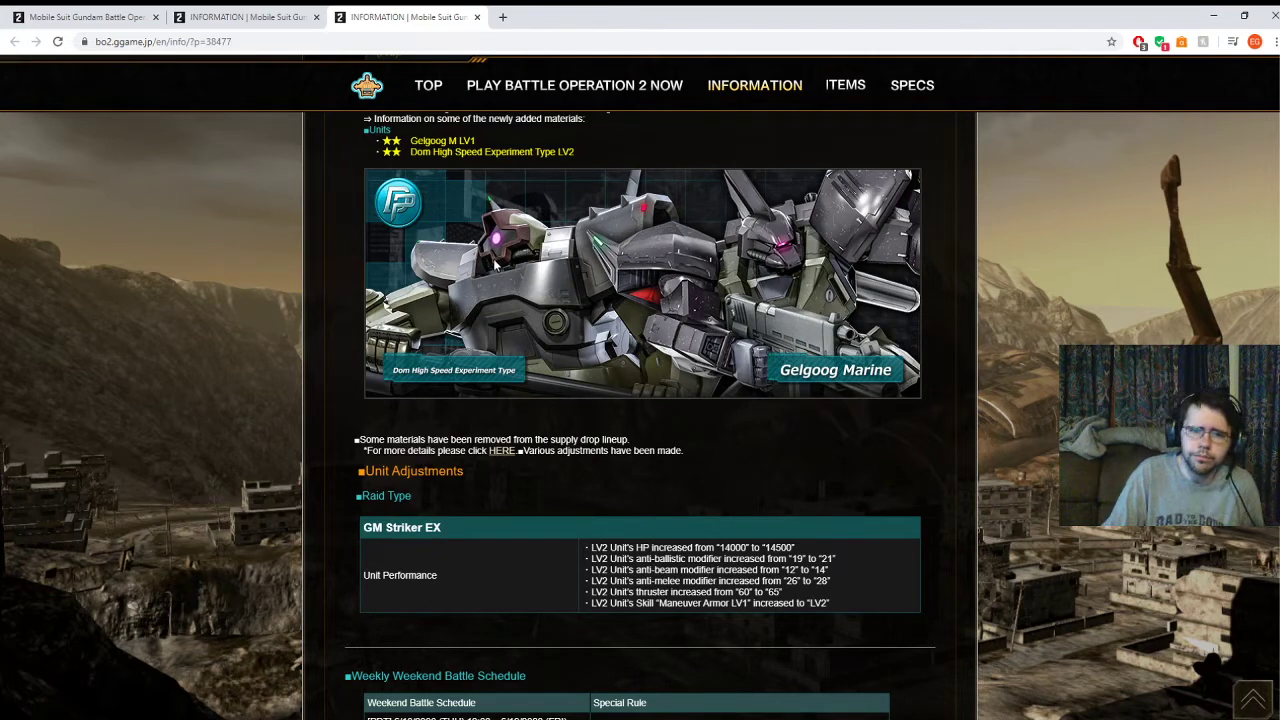
pyautogui.moveTo(603, 240)
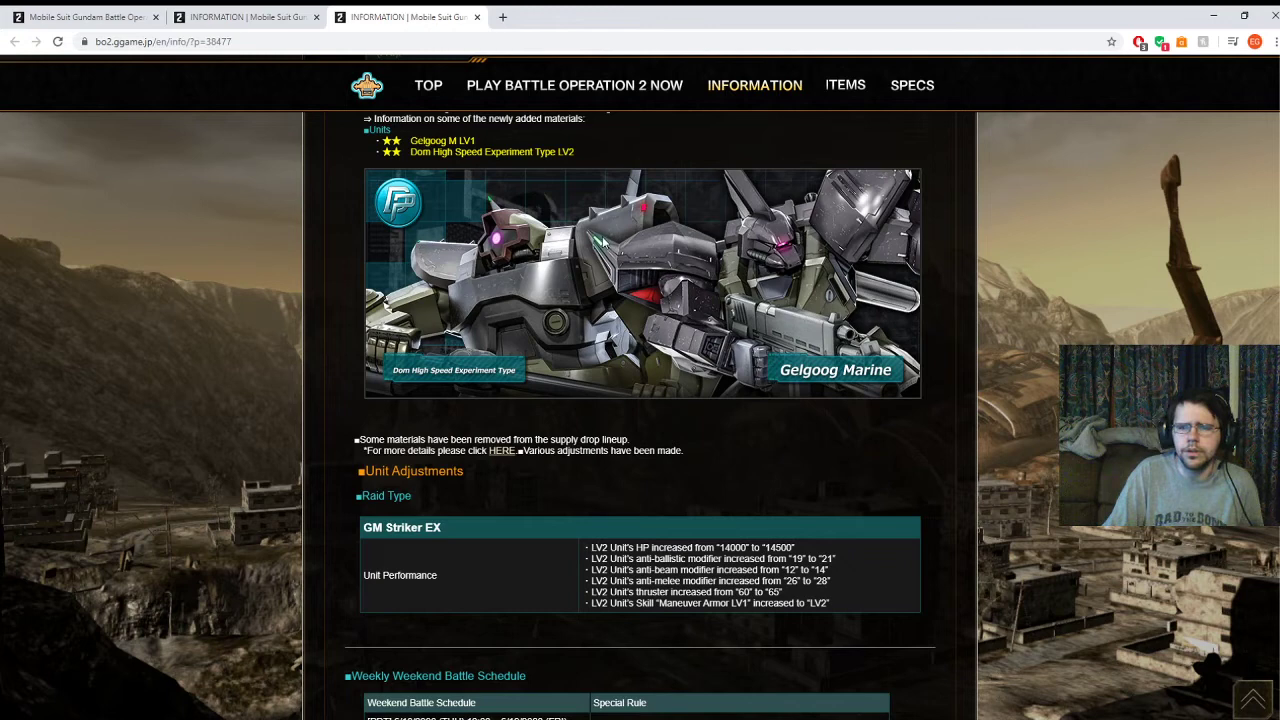
pyautogui.moveTo(798, 312)
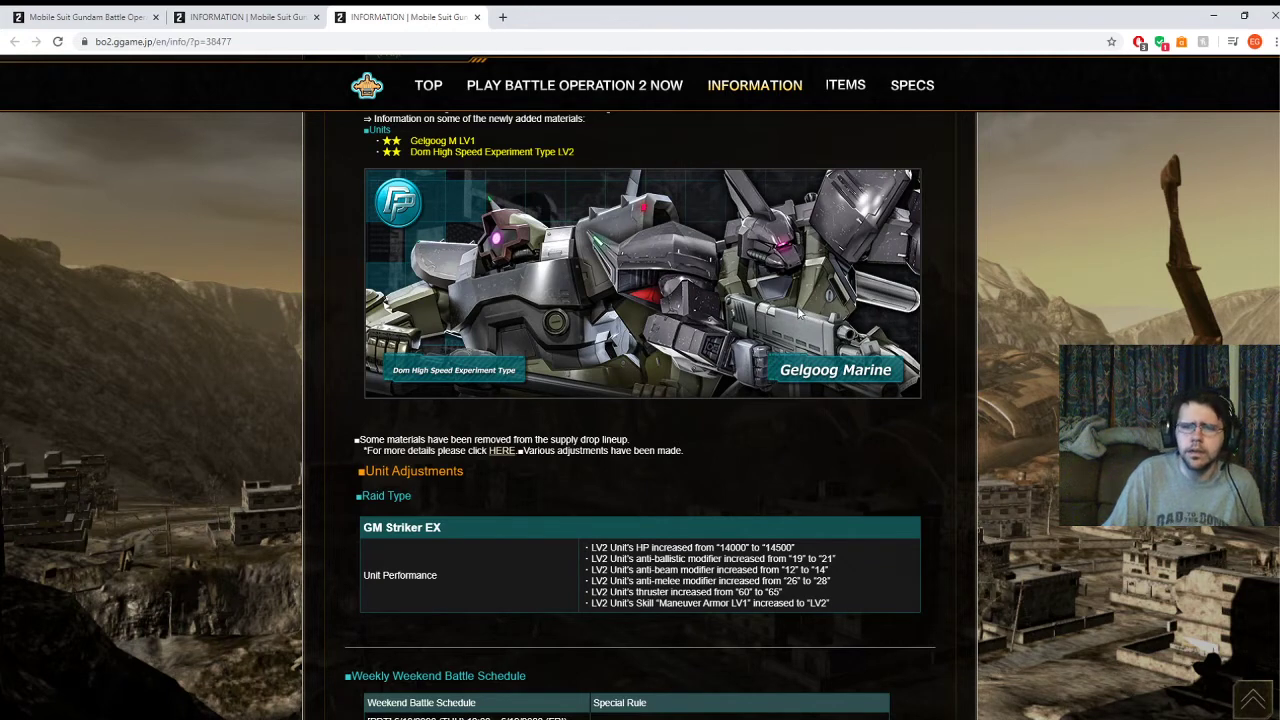
pyautogui.moveTo(785, 298)
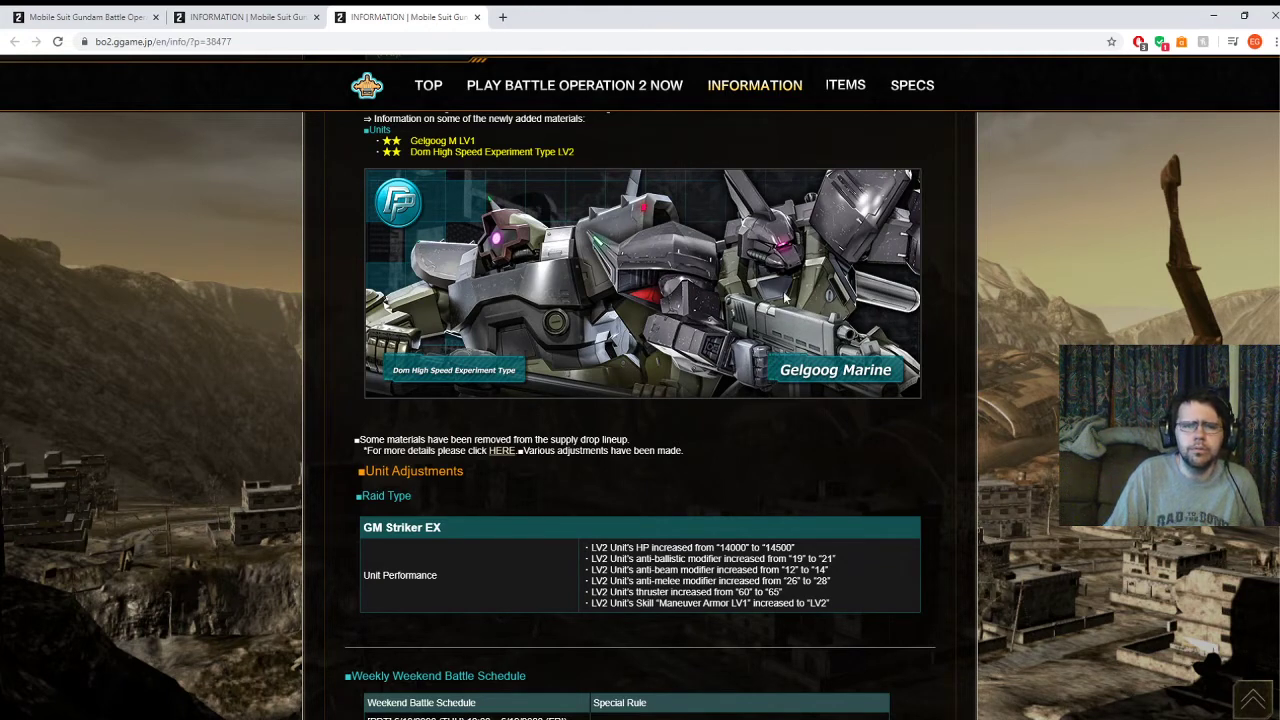
pyautogui.moveTo(690, 315)
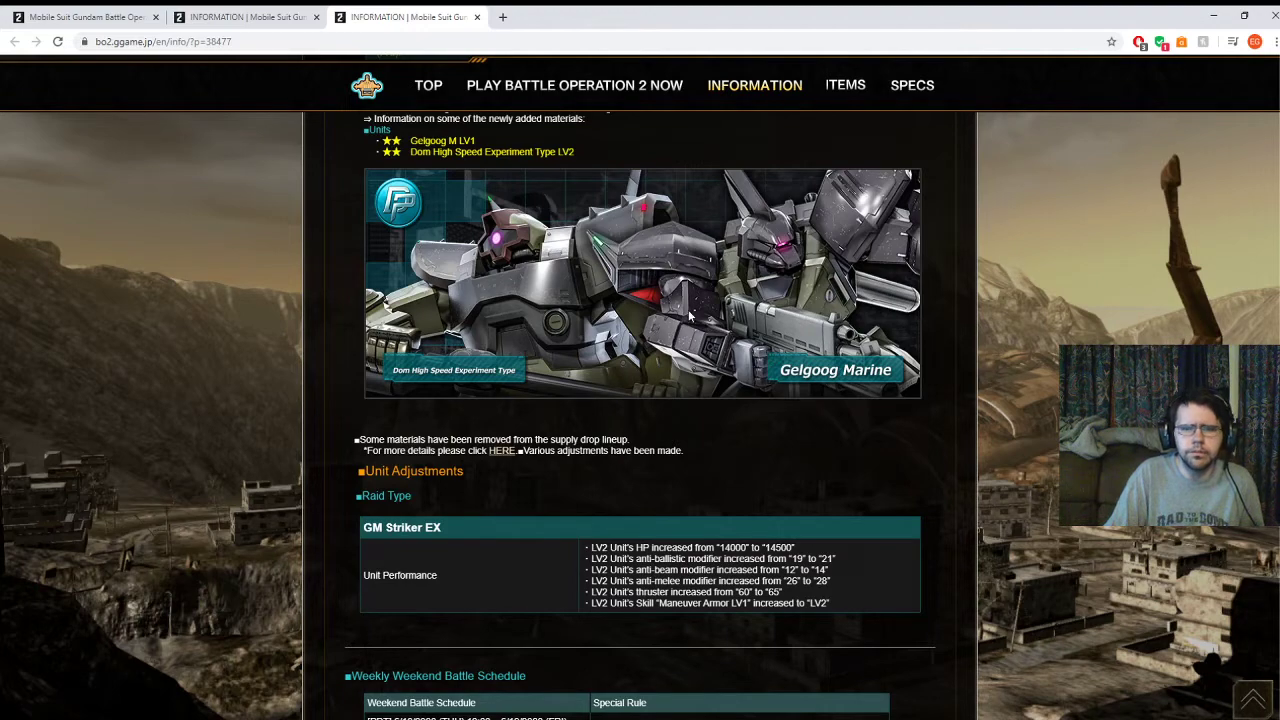
pyautogui.moveTo(950, 320)
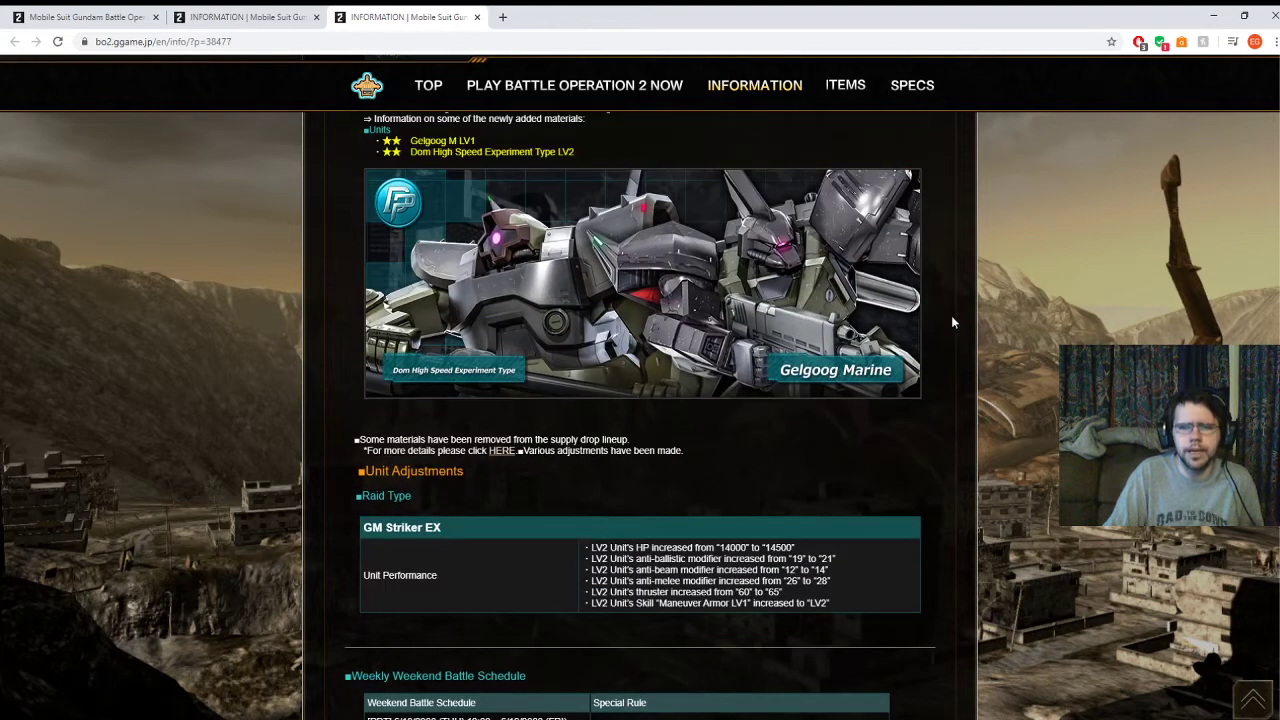
pyautogui.scroll(3)
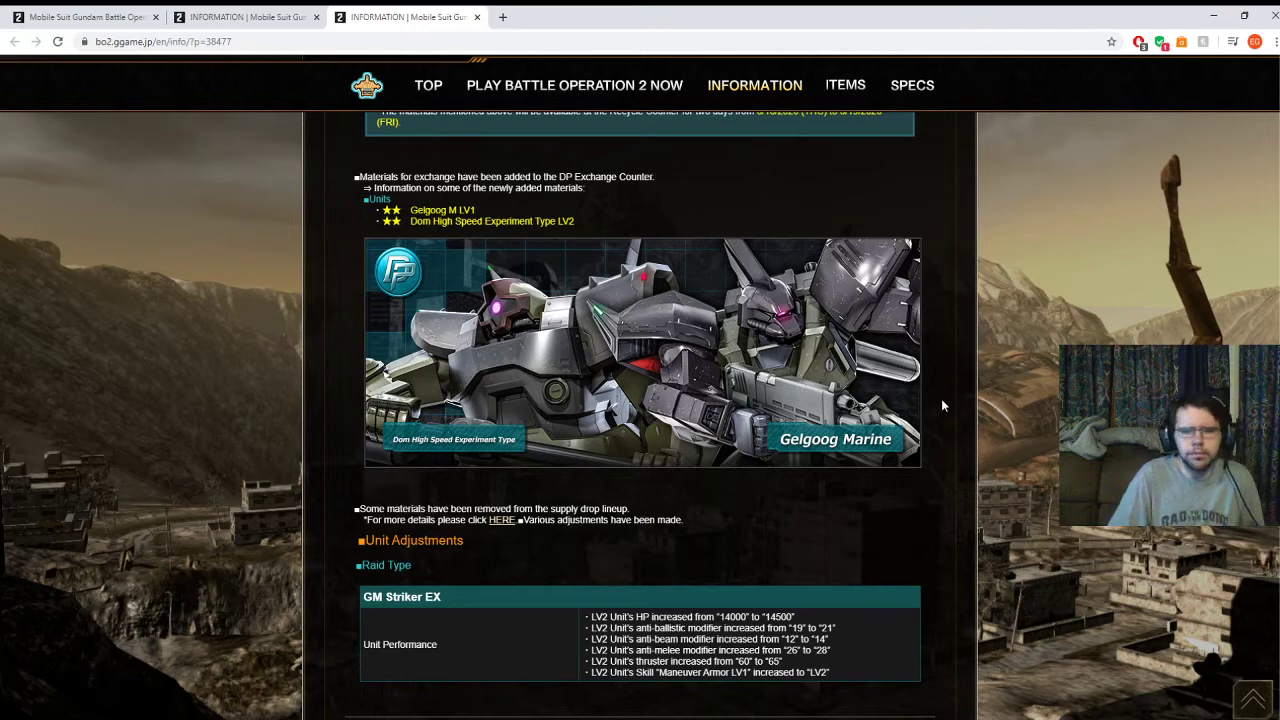
# Center the page on GM Striker EX raid-type adjustments with the weekend schedule below.
pyautogui.scroll(-3)
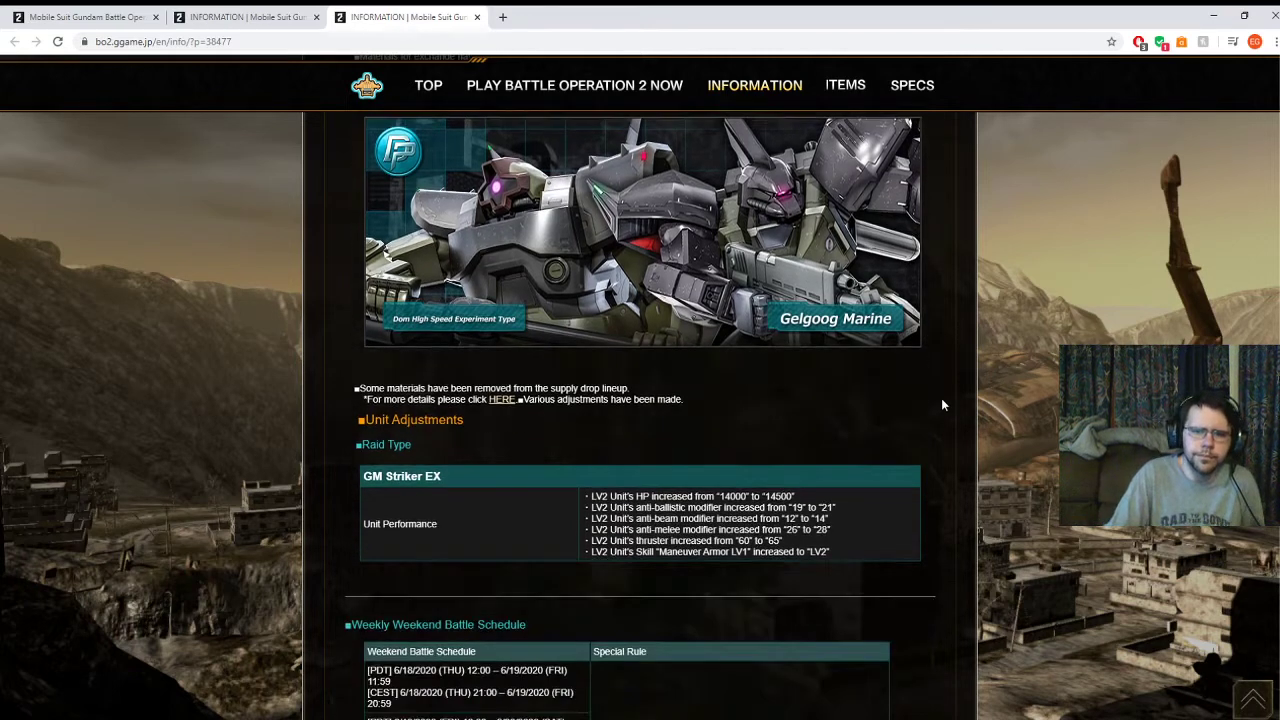
pyautogui.scroll(-3)
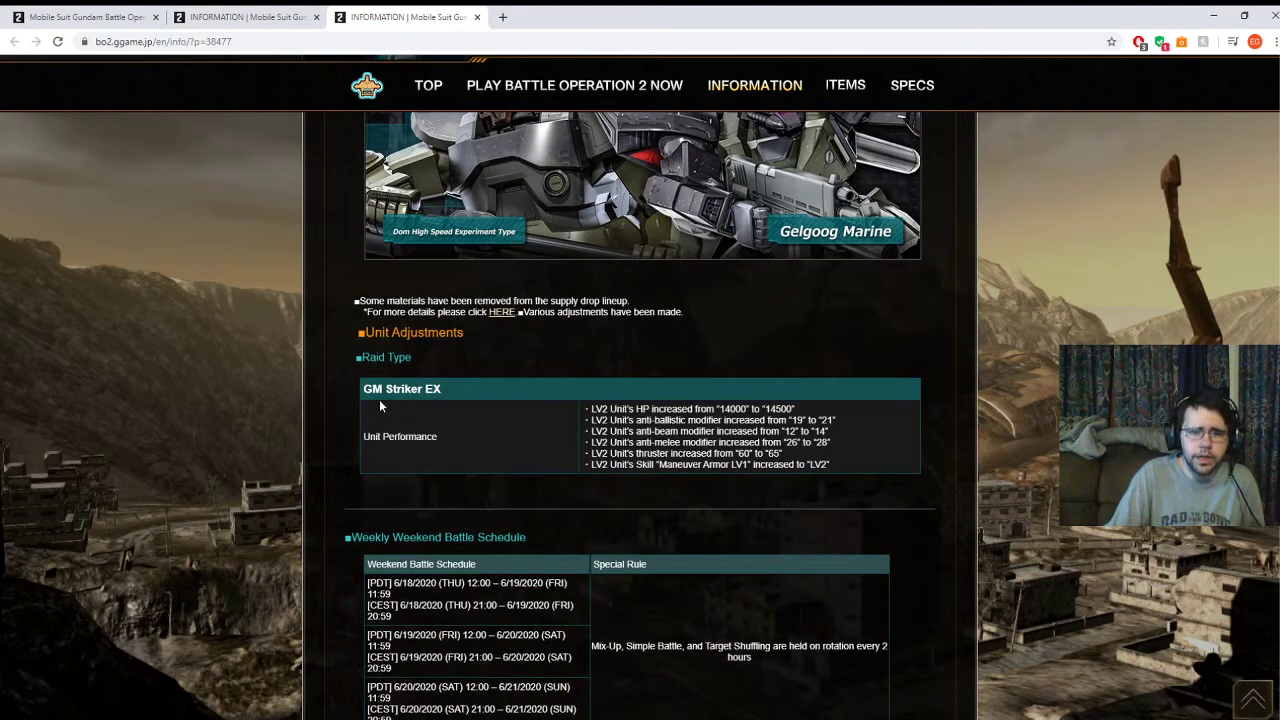
pyautogui.moveTo(438, 424)
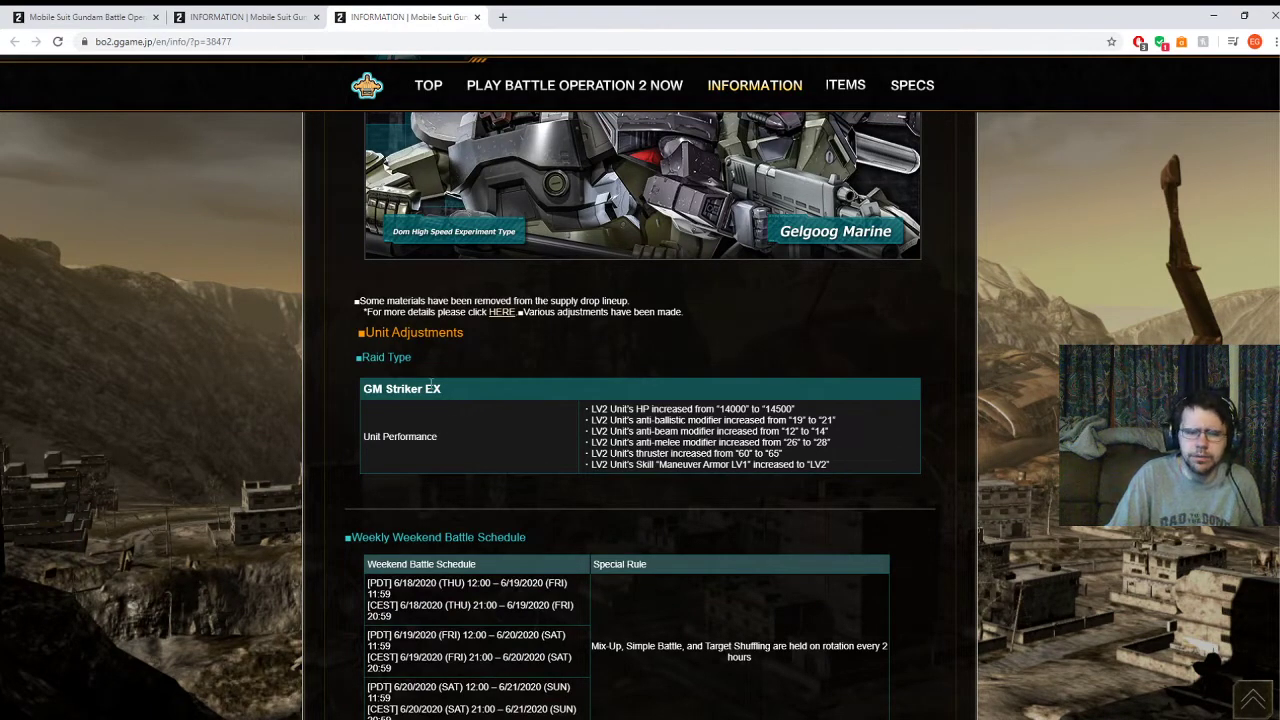
pyautogui.doubleClick(436, 389)
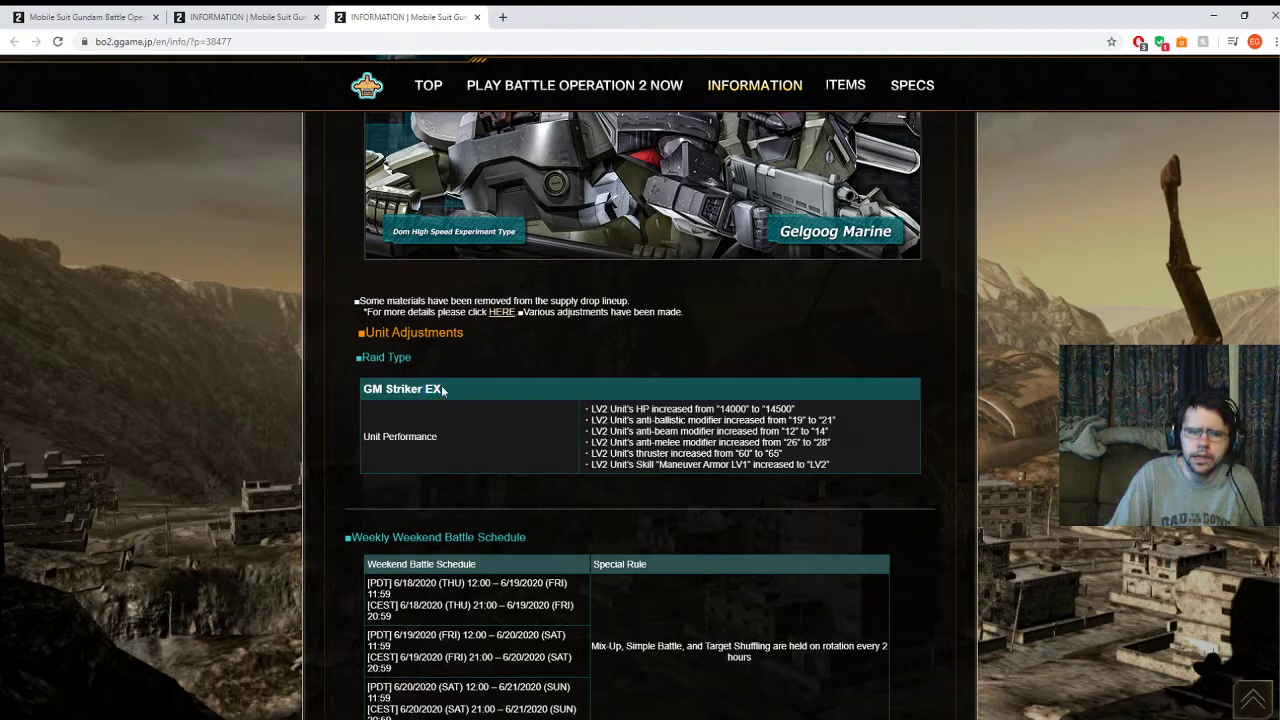
pyautogui.moveTo(460, 391)
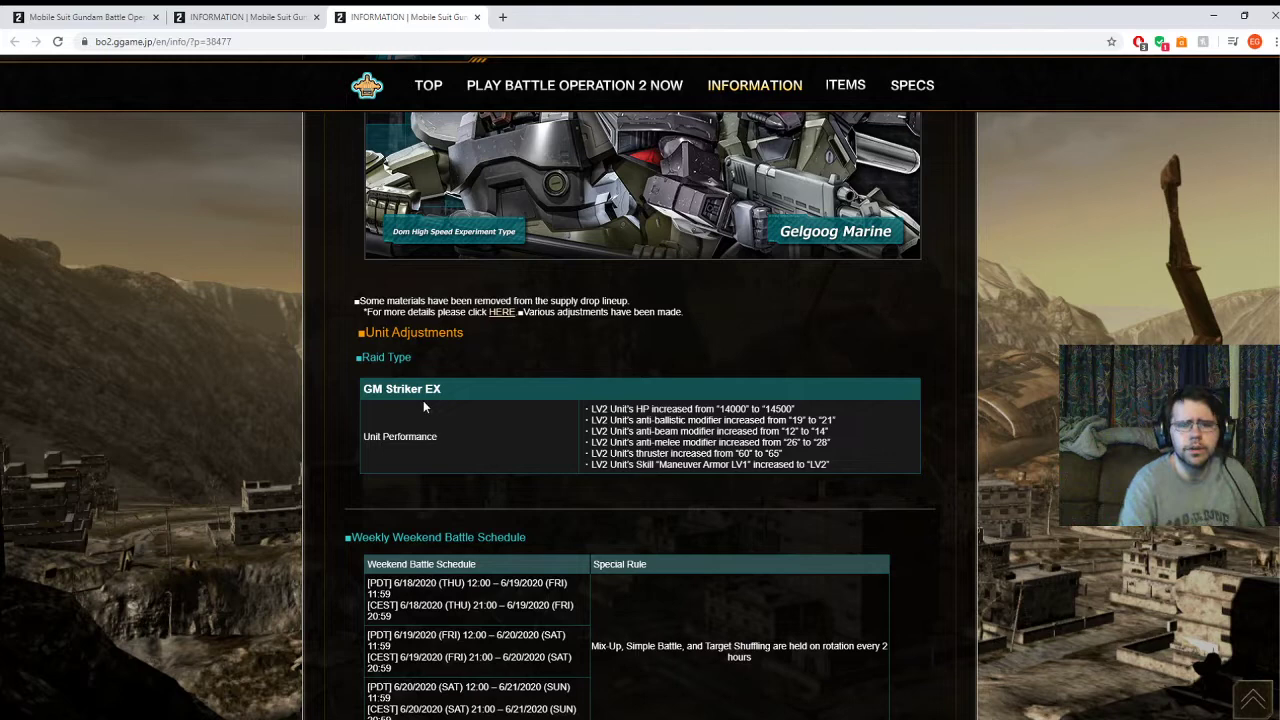
pyautogui.moveTo(585, 434)
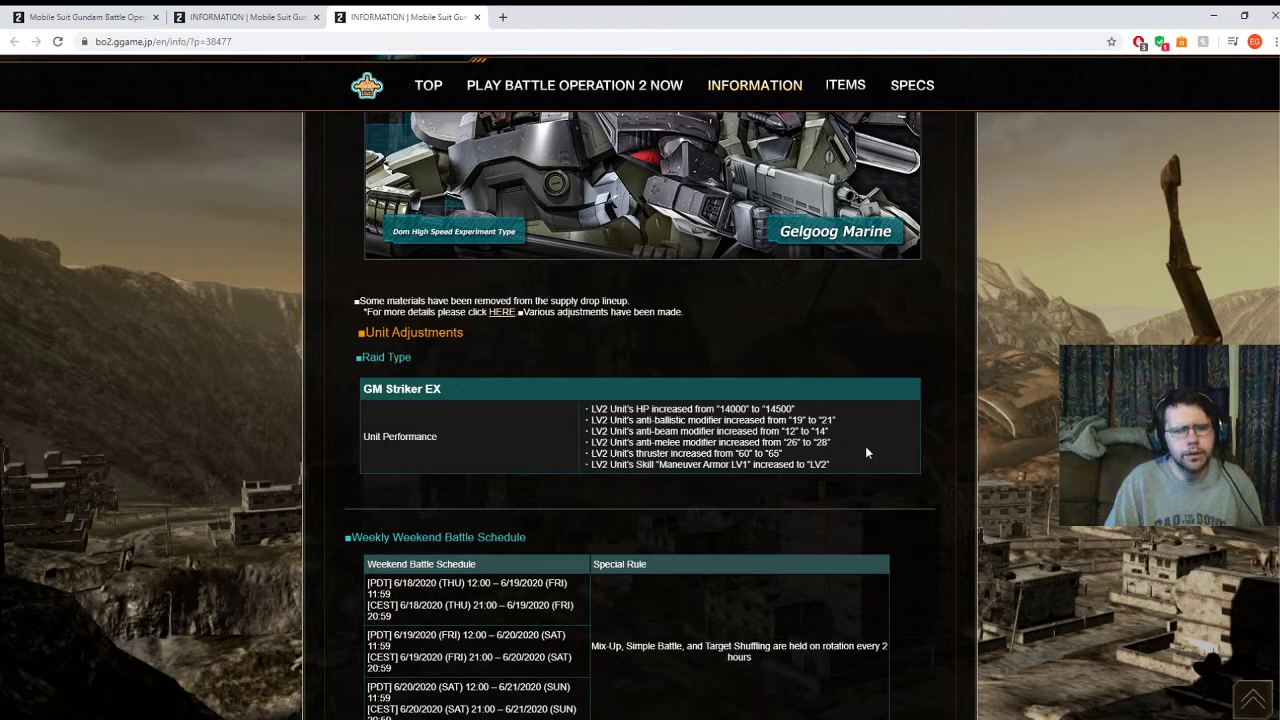
pyautogui.moveTo(500, 349)
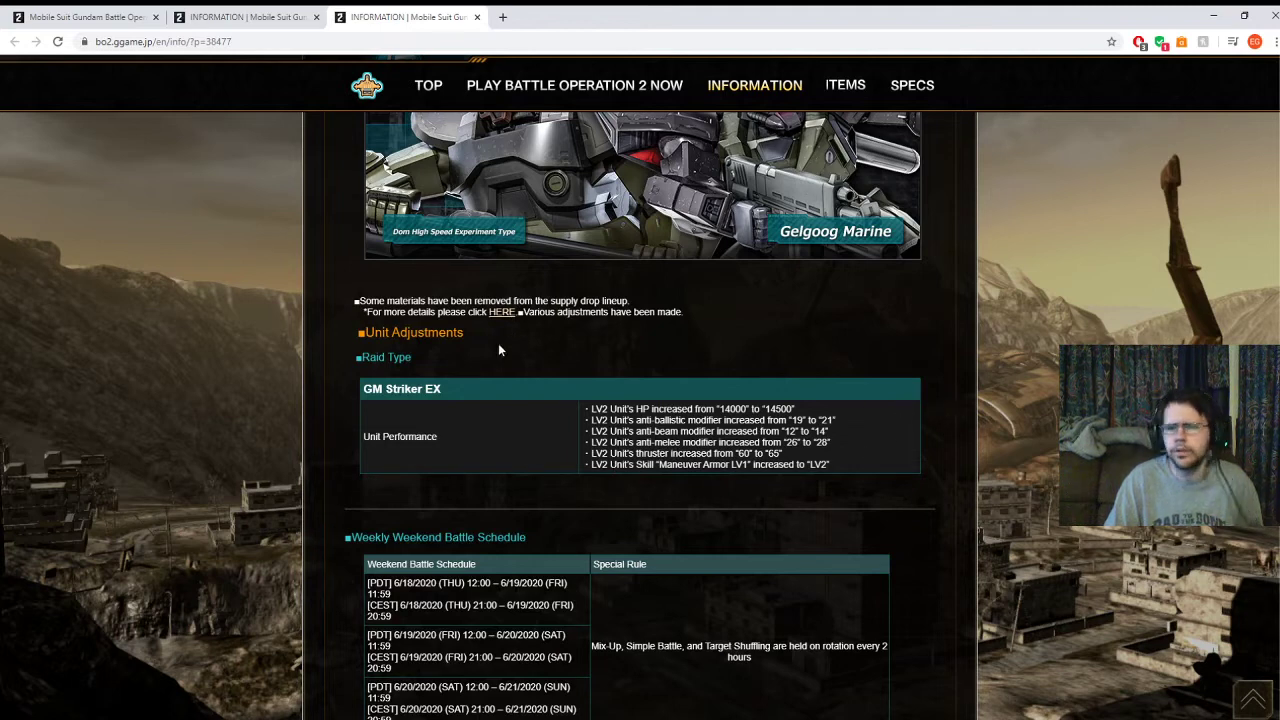
pyautogui.moveTo(497, 378)
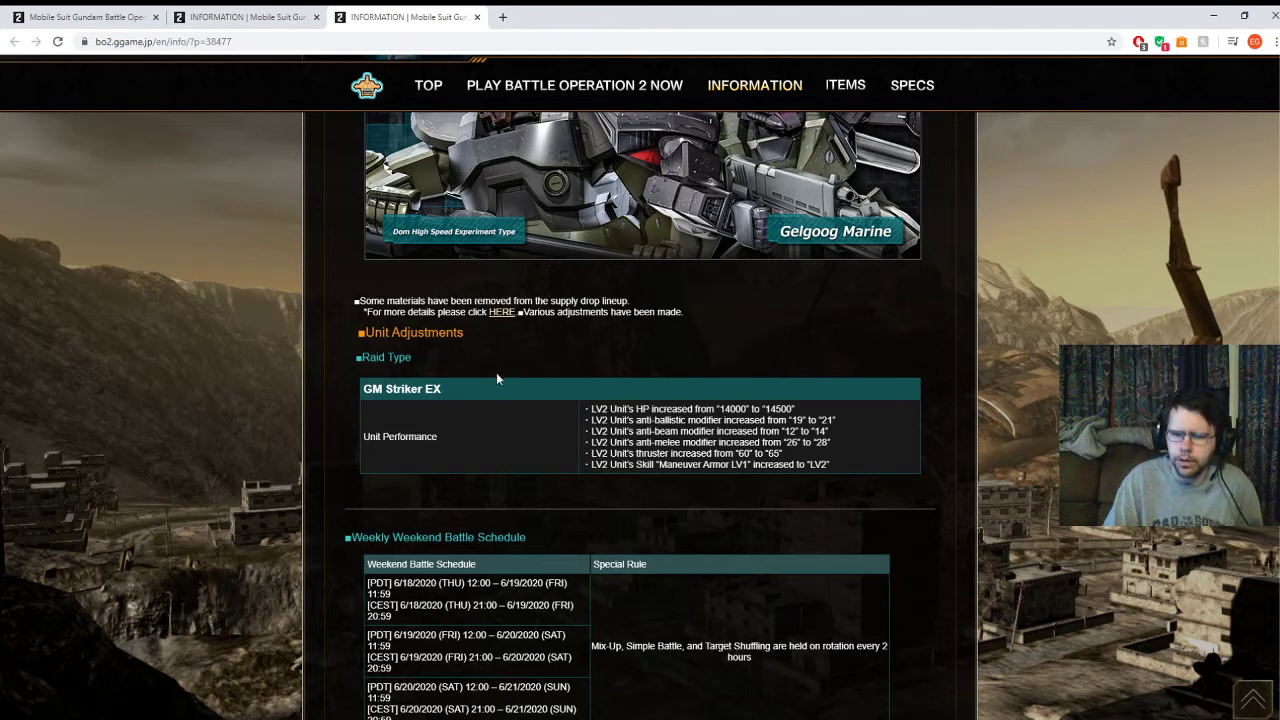
pyautogui.moveTo(567, 400)
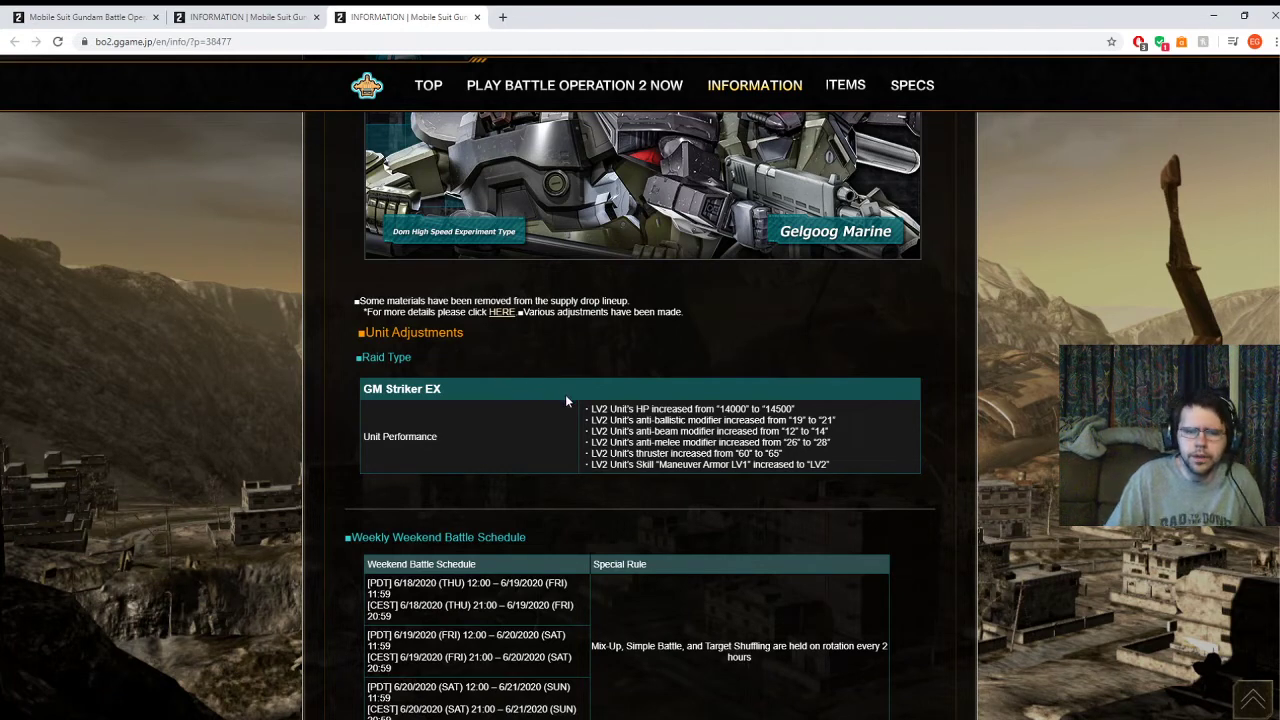
pyautogui.moveTo(508, 327)
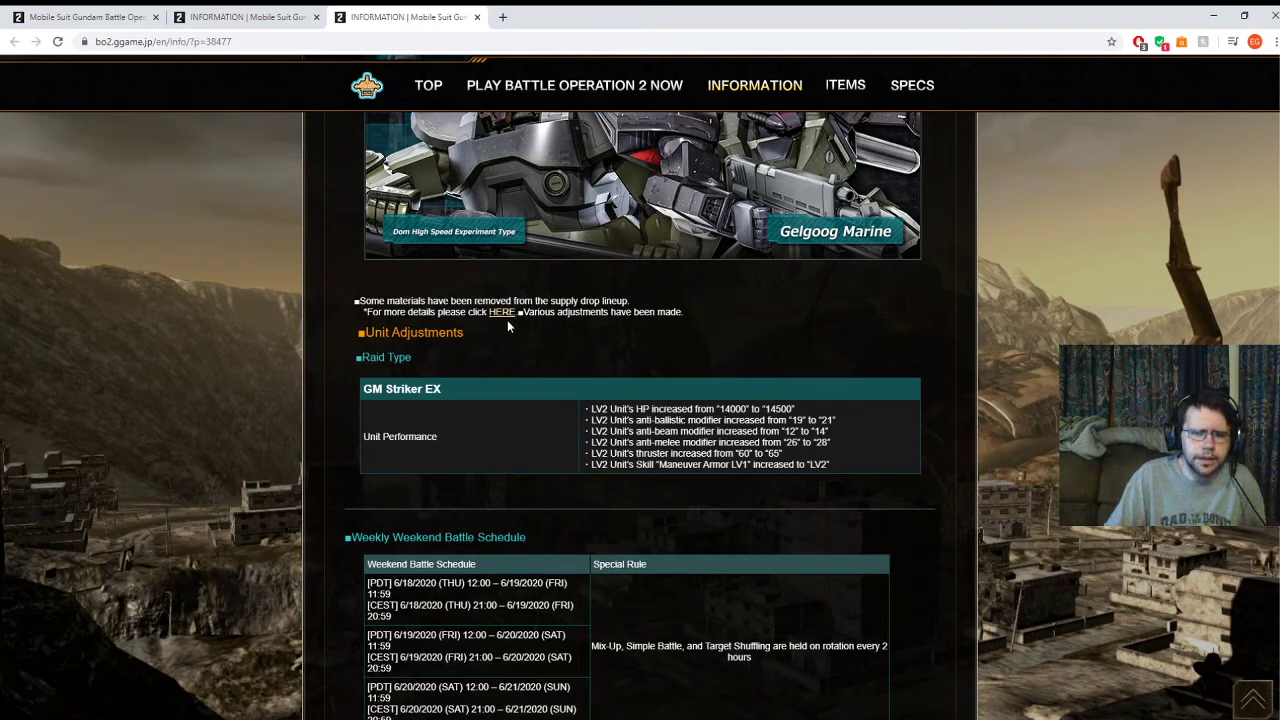
# Scroll to the notice's end: weekend battle schedule, Clan Match link and version-check note.
pyautogui.scroll(3)
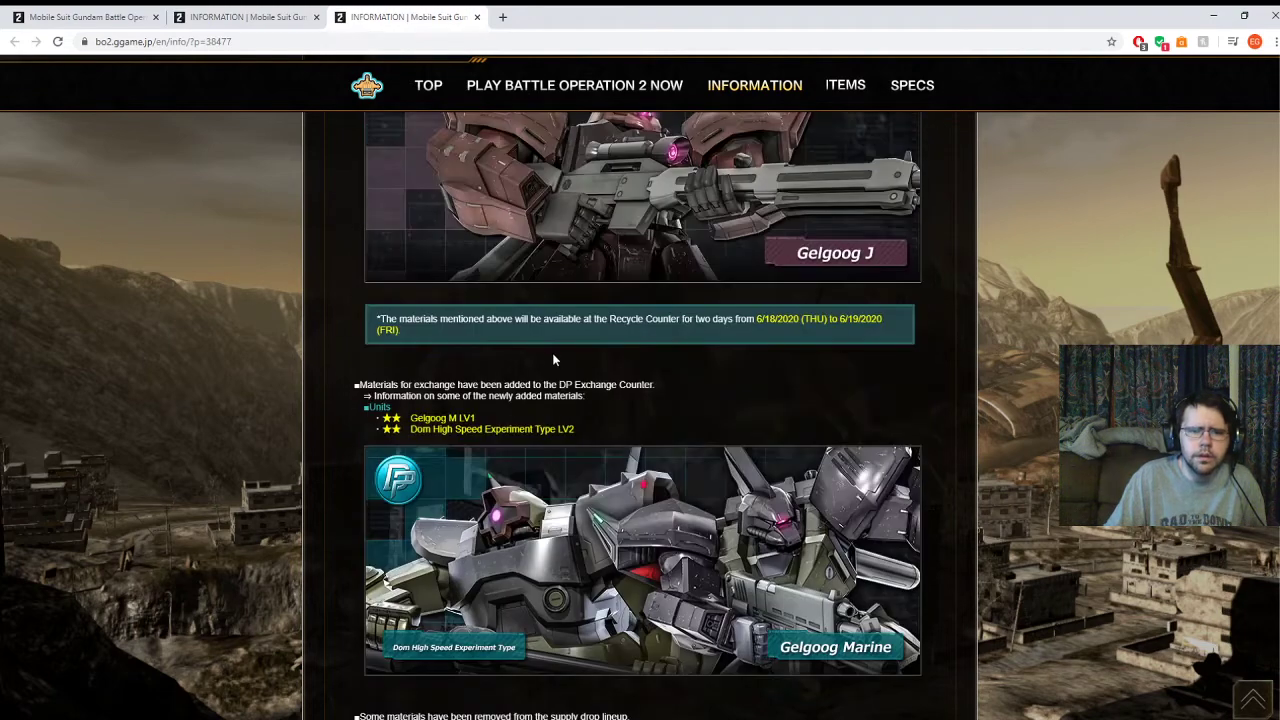
pyautogui.scroll(-3)
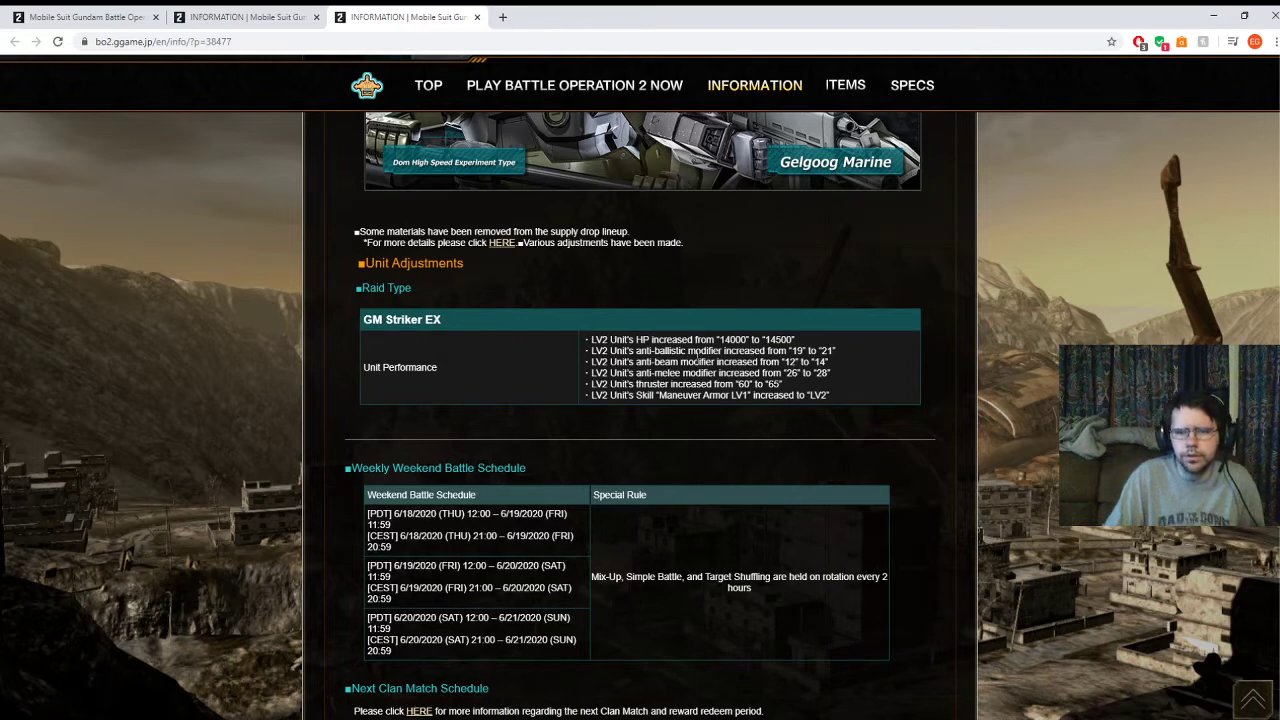
pyautogui.moveTo(730, 394)
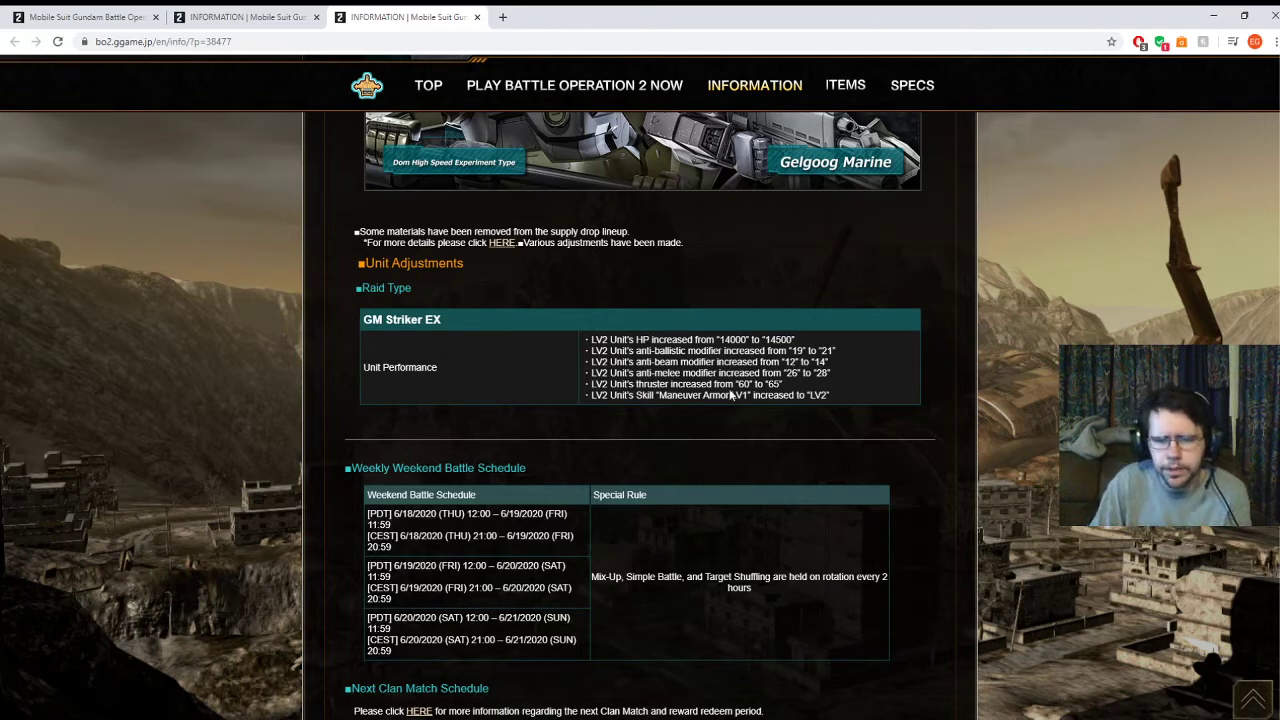
pyautogui.moveTo(771, 415)
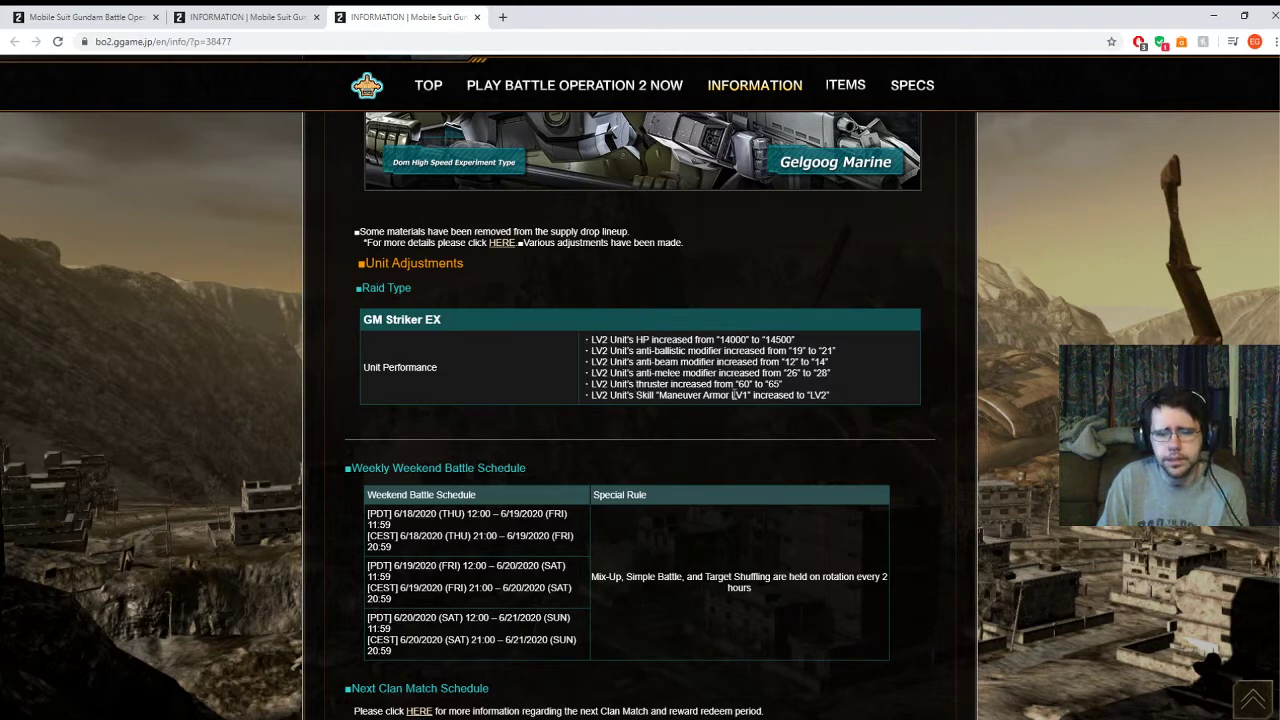
pyautogui.moveTo(763, 428)
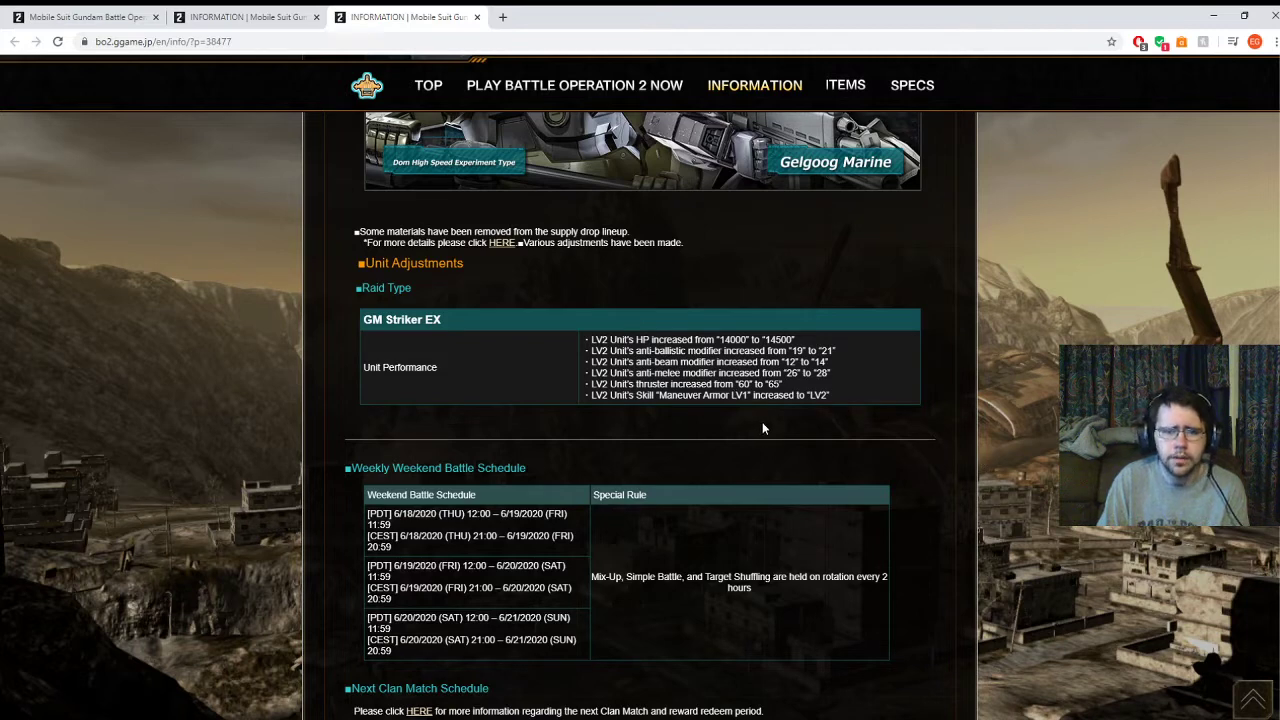
pyautogui.moveTo(671, 414)
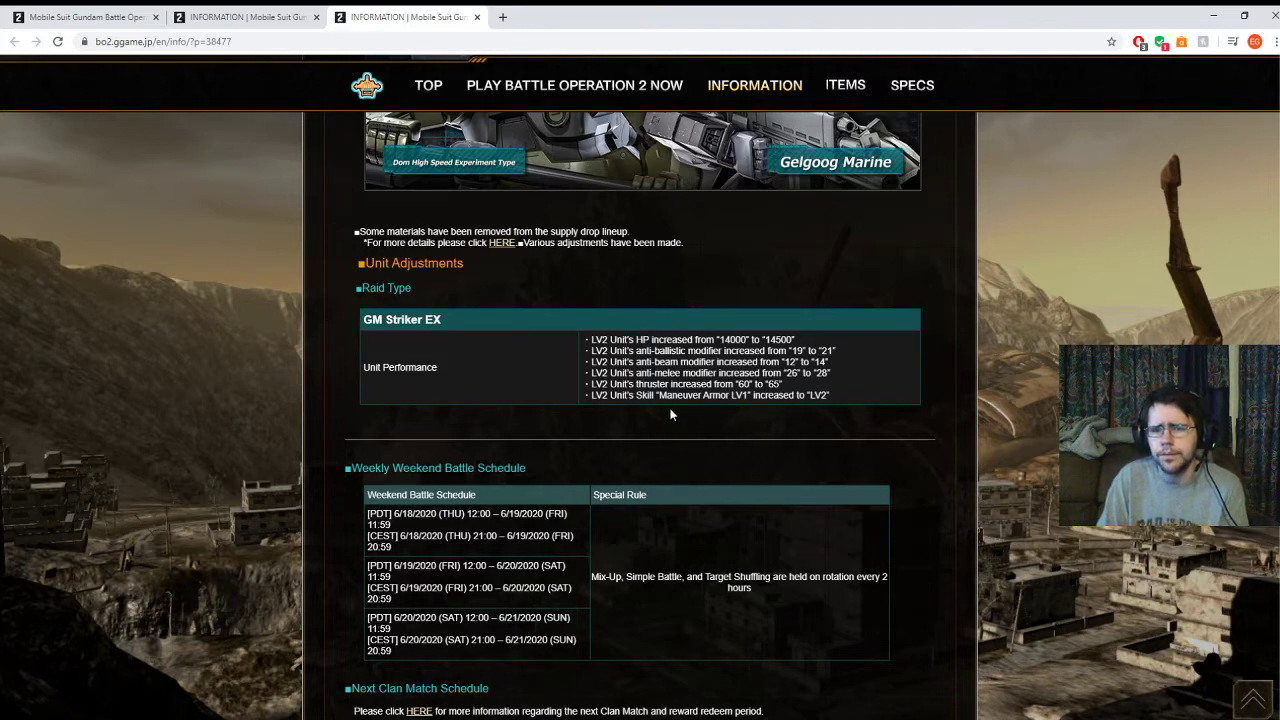
pyautogui.moveTo(957, 450)
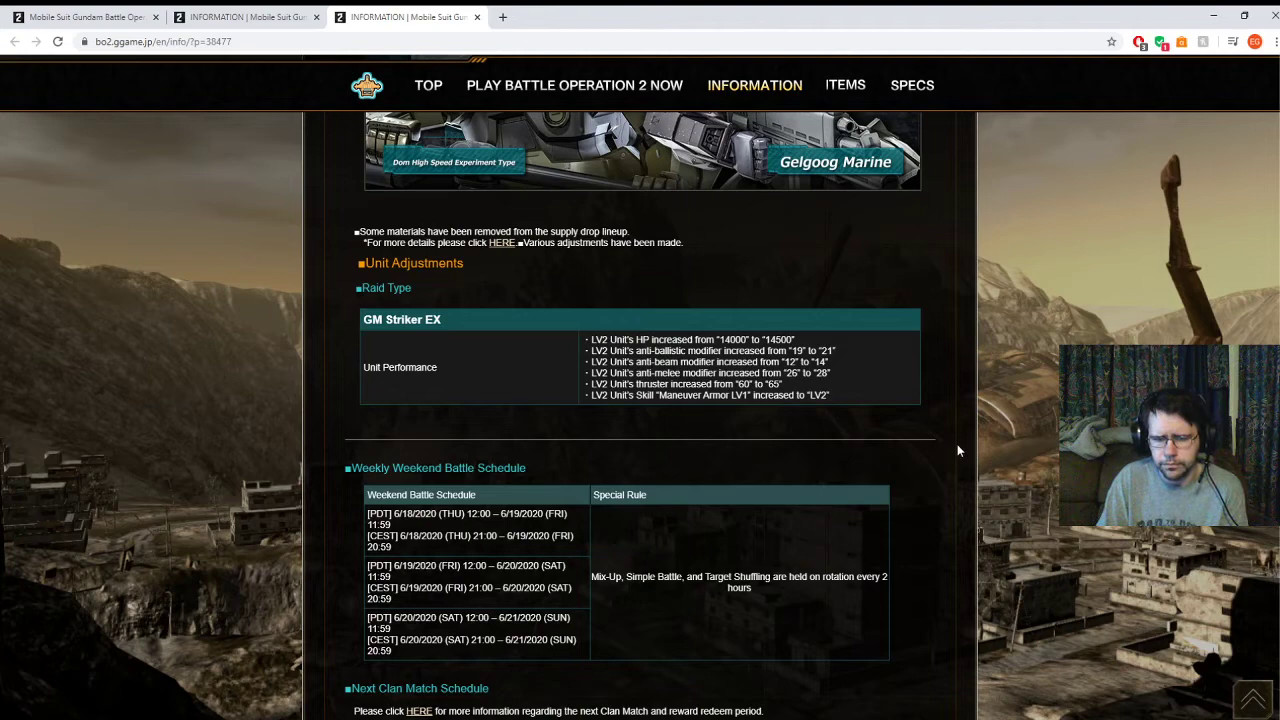
pyautogui.scroll(-3)
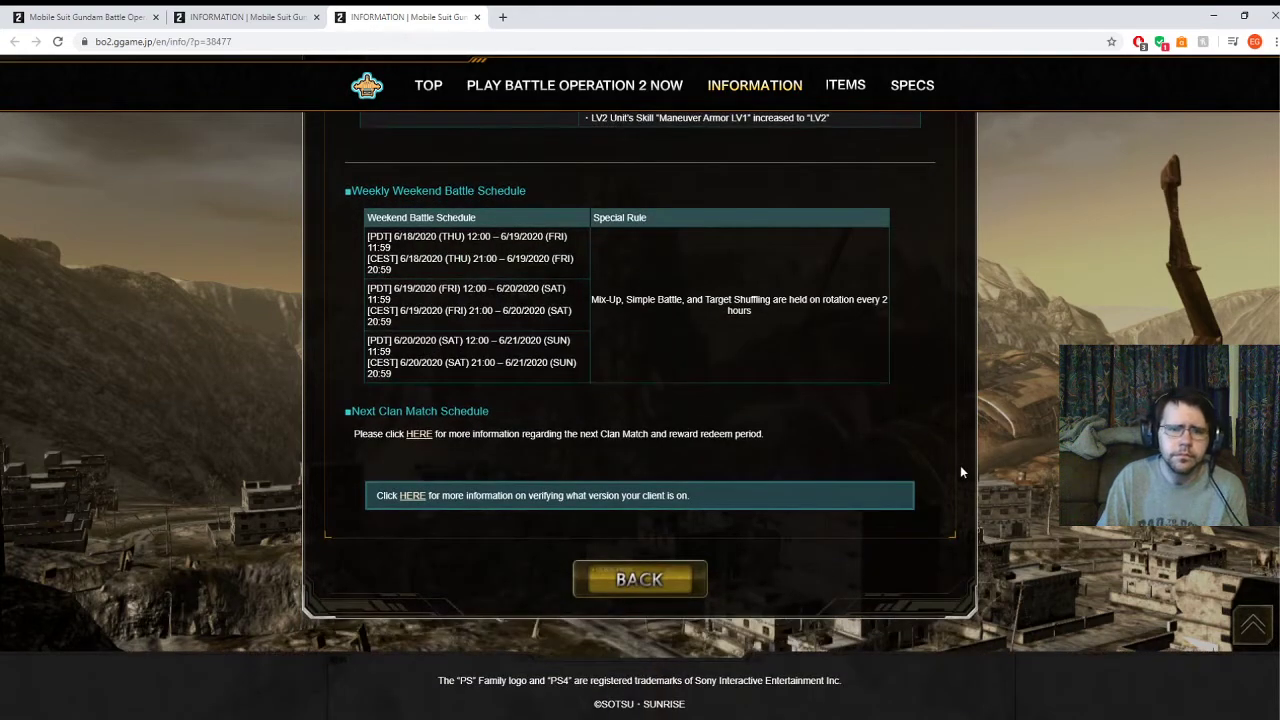
pyautogui.moveTo(938, 491)
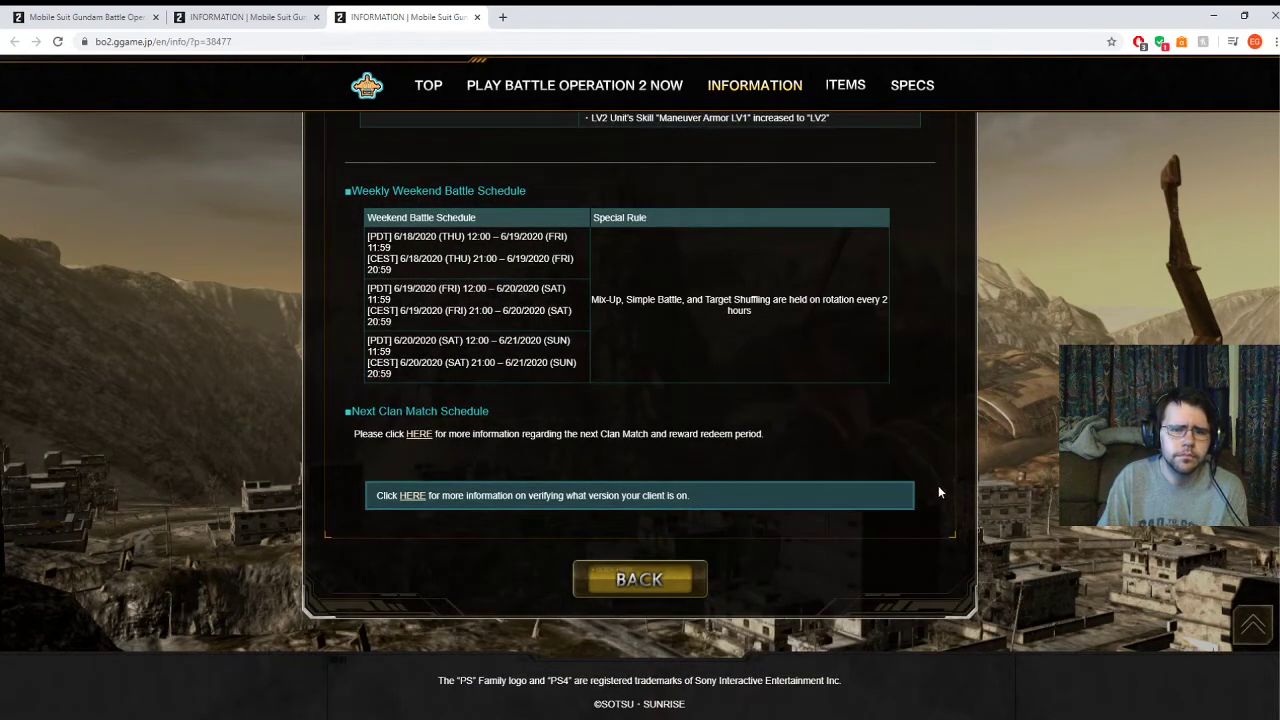
pyautogui.moveTo(700, 312)
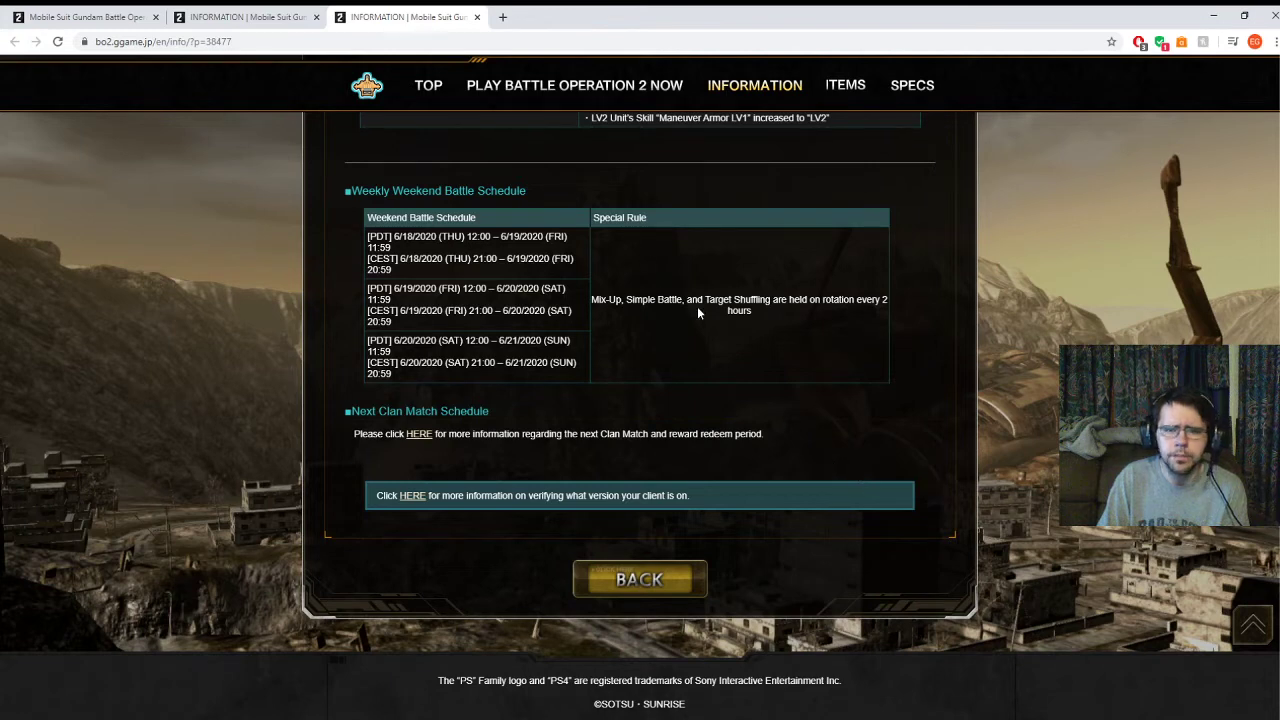
pyautogui.moveTo(418, 445)
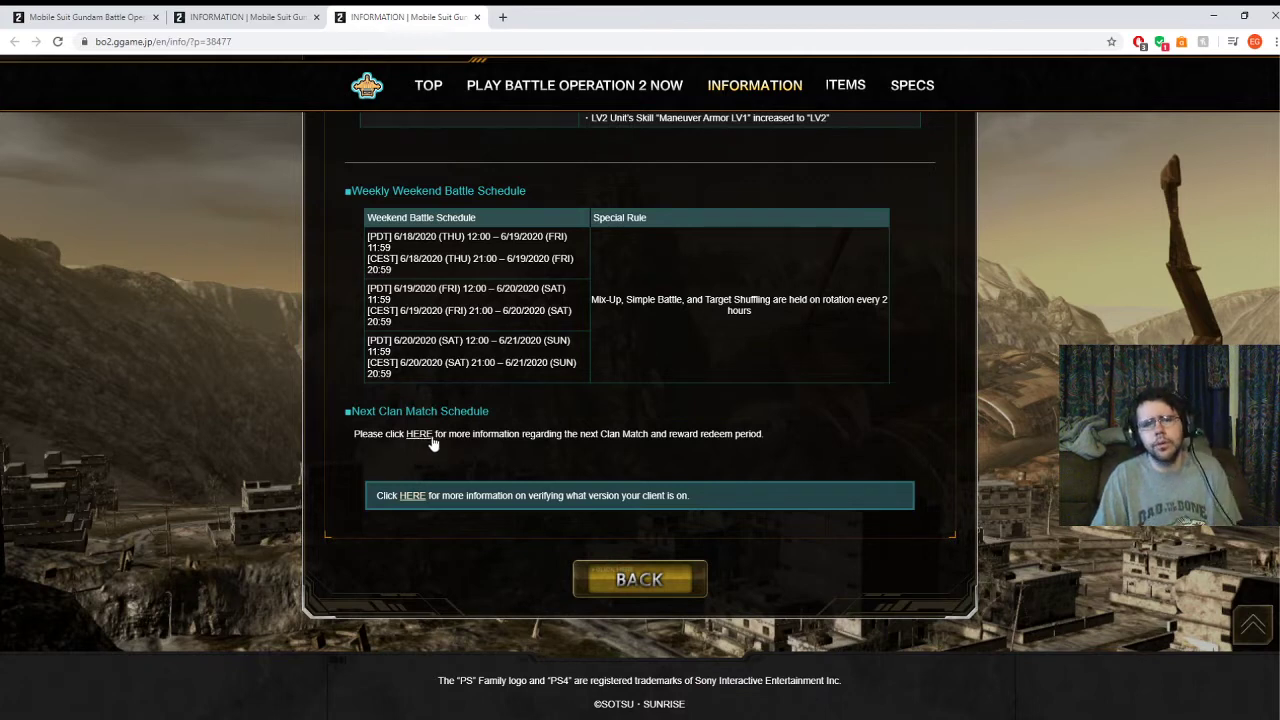
pyautogui.moveTo(395, 430)
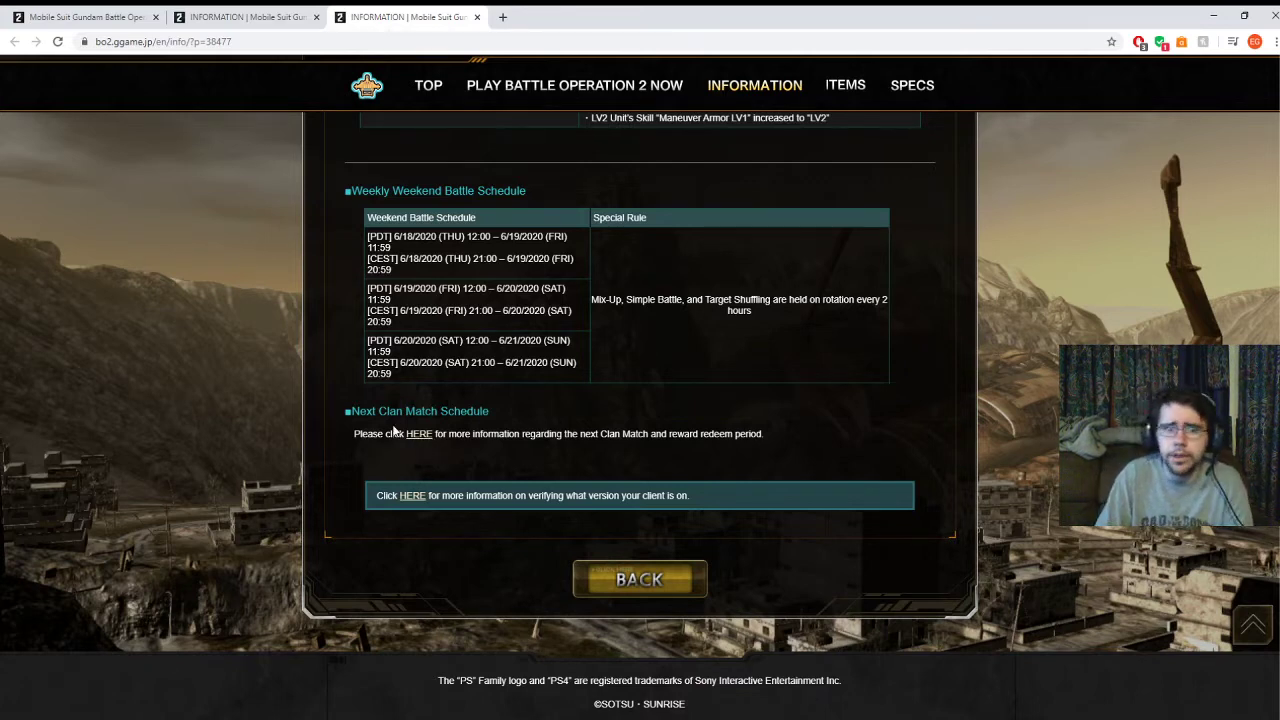
pyautogui.moveTo(423, 446)
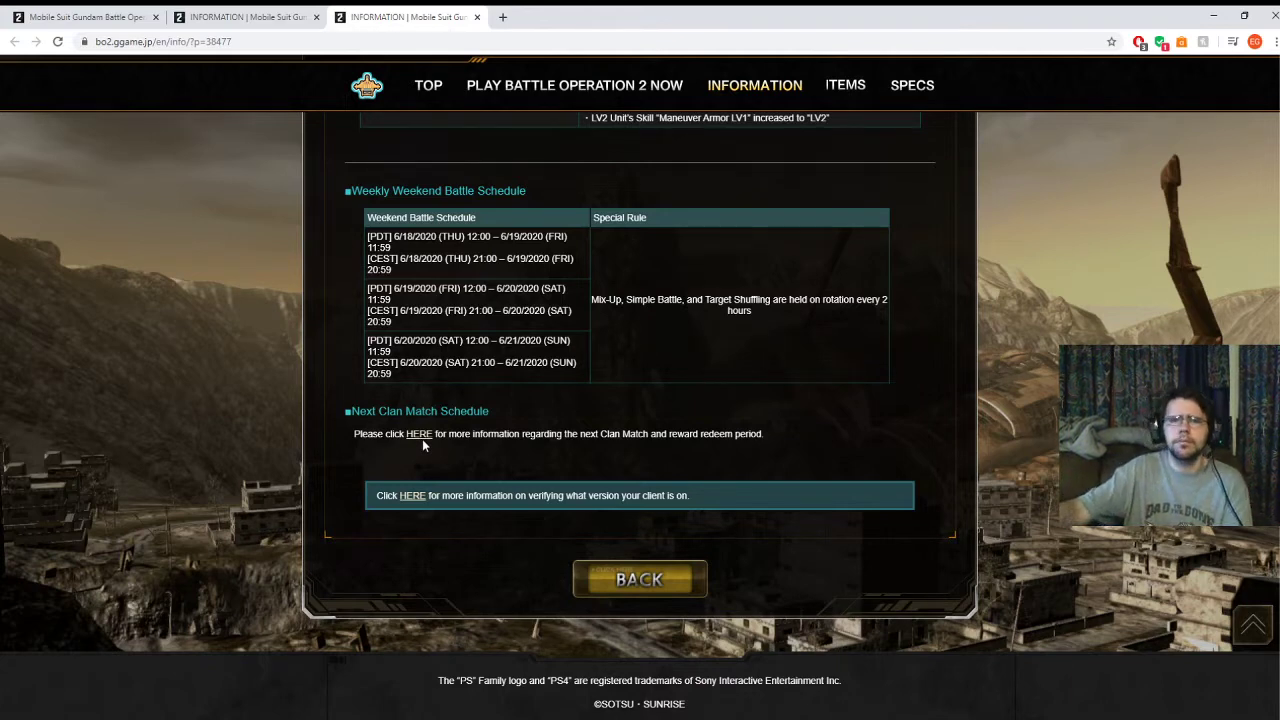
pyautogui.scroll(3)
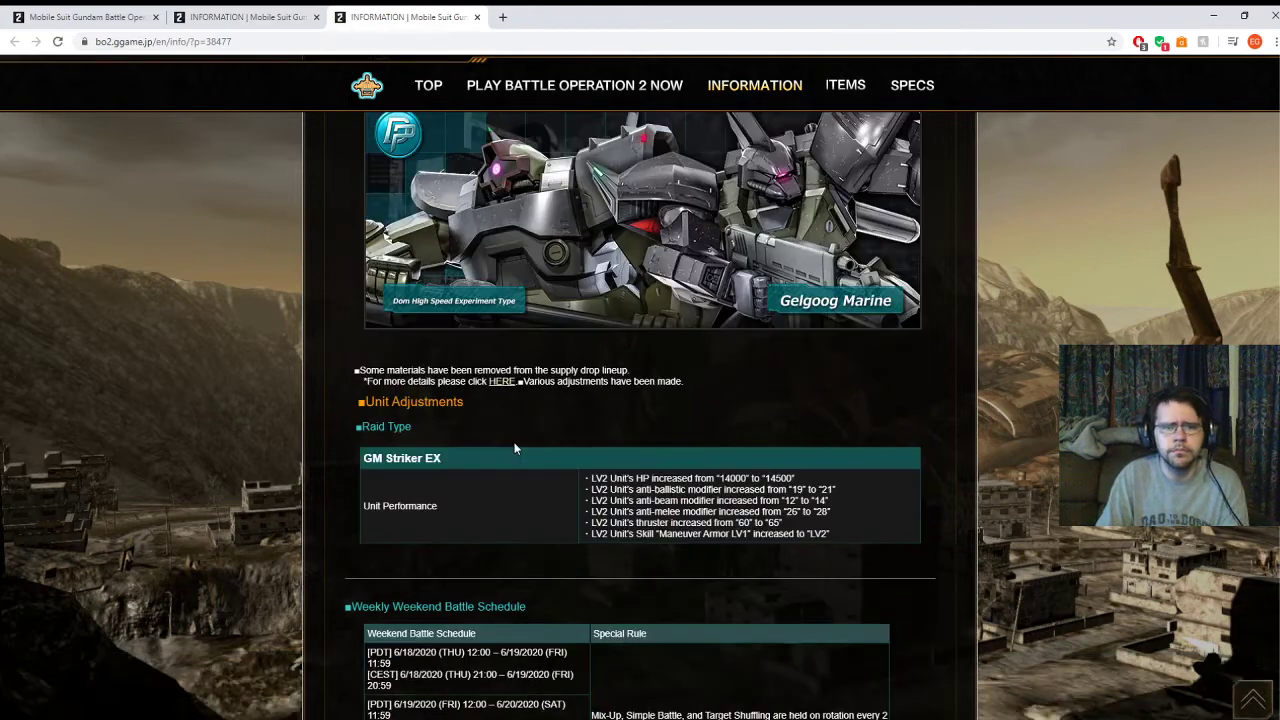
pyautogui.scroll(3)
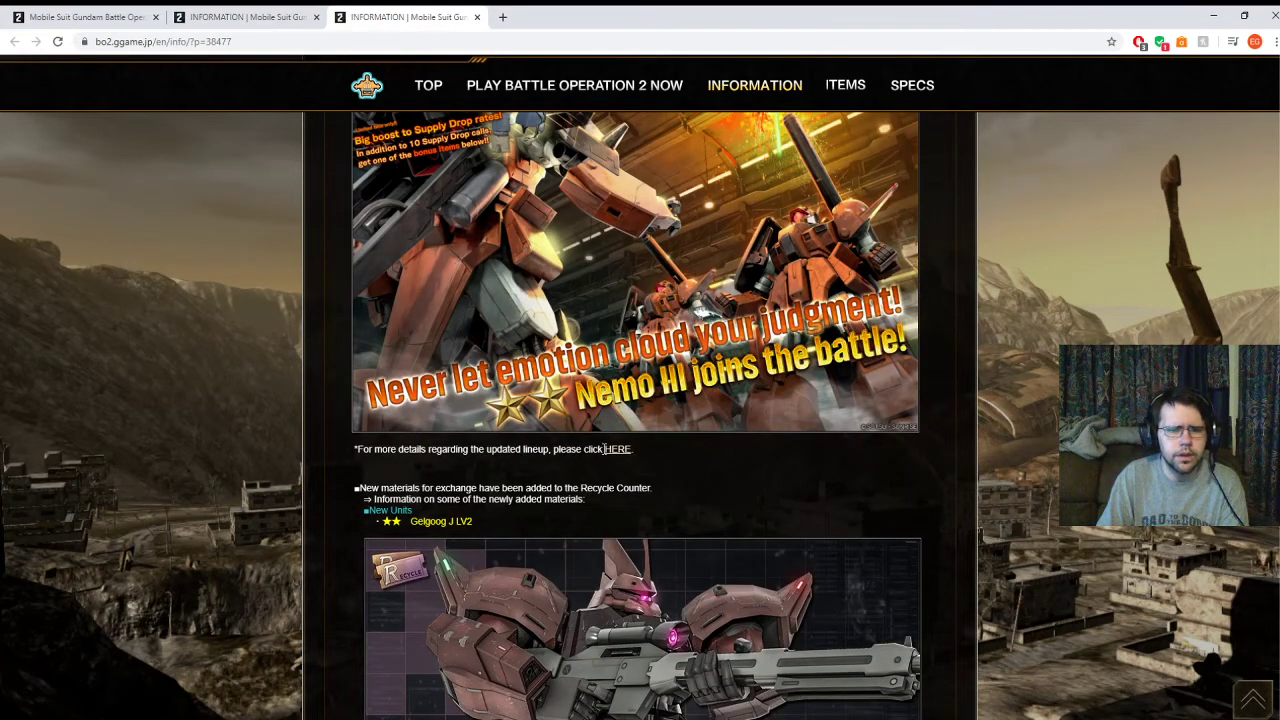
pyautogui.scroll(3)
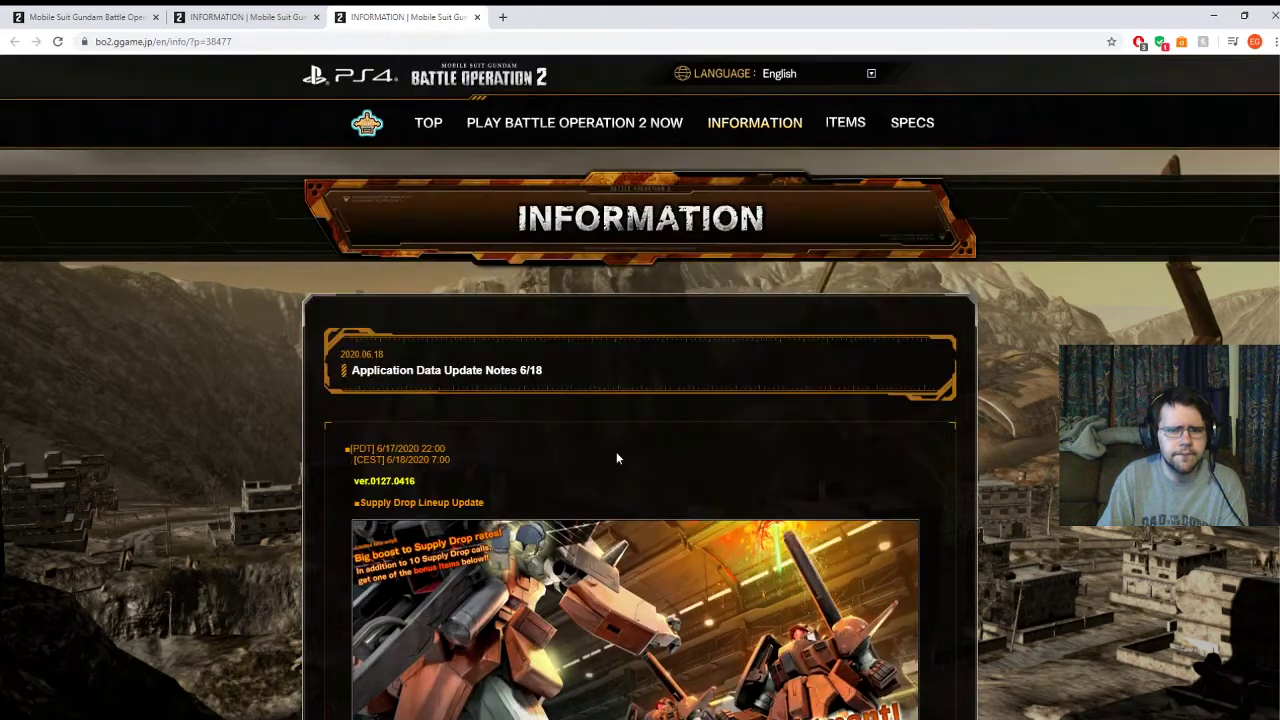
pyautogui.scroll(-3)
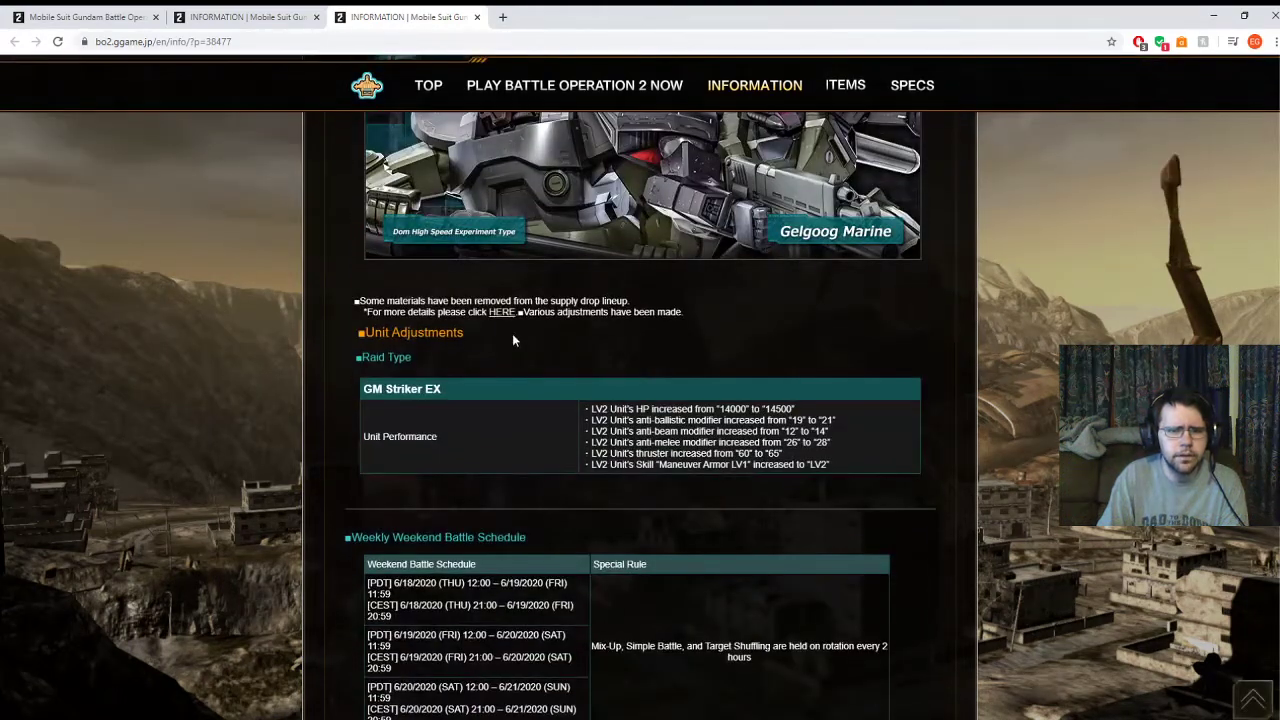
pyautogui.moveTo(505, 318)
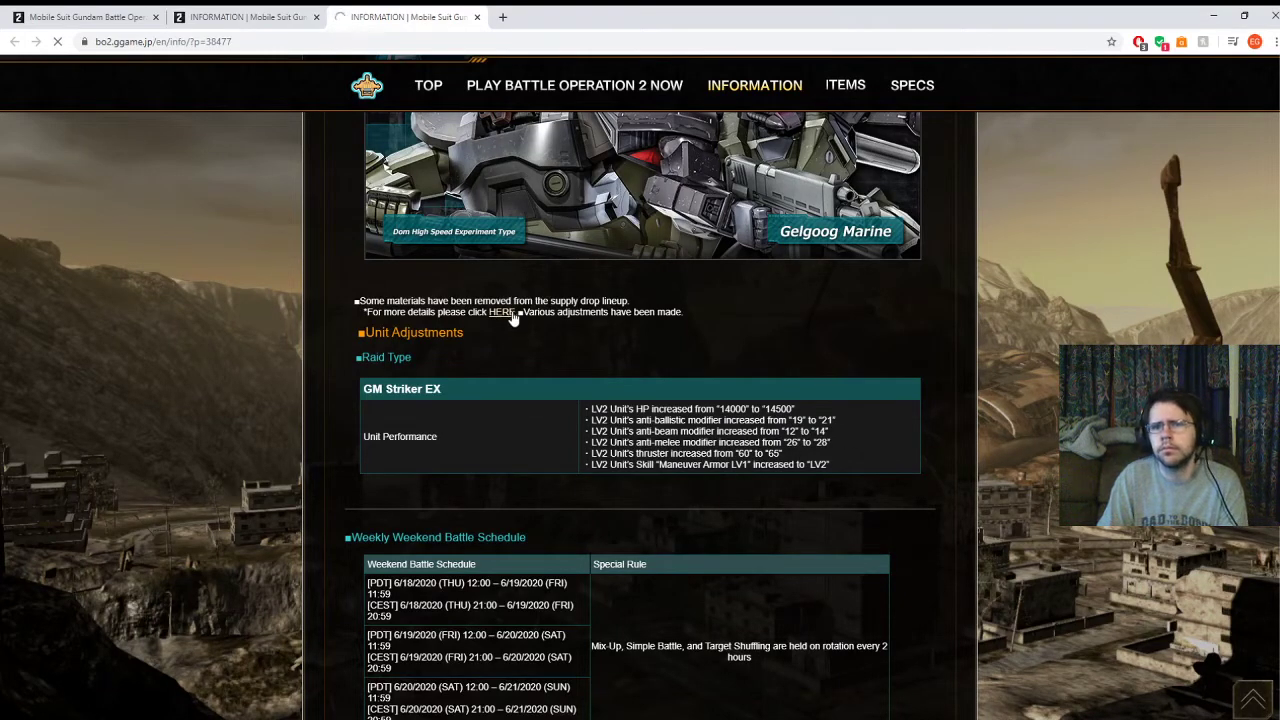
# Open the Items lineup page and browse its mobile suit and weapon tables, including GM Striker Kai.
pyautogui.click(501, 312)
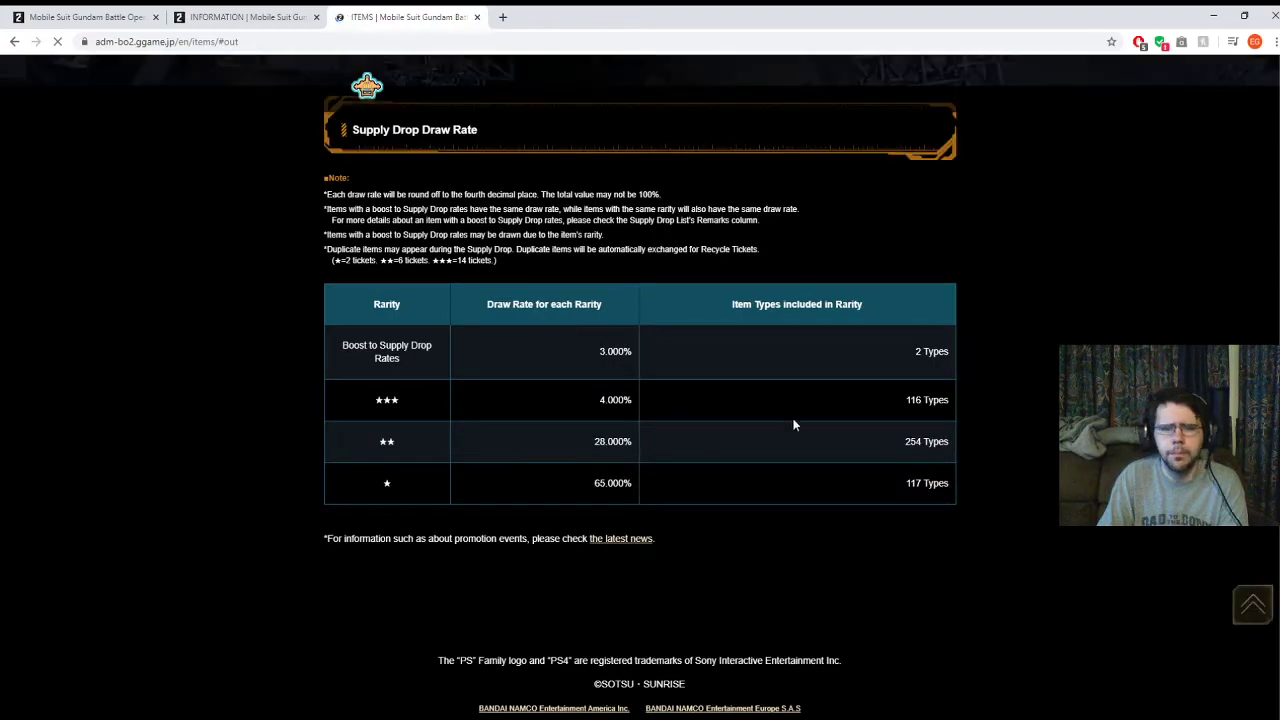
pyautogui.scroll(3)
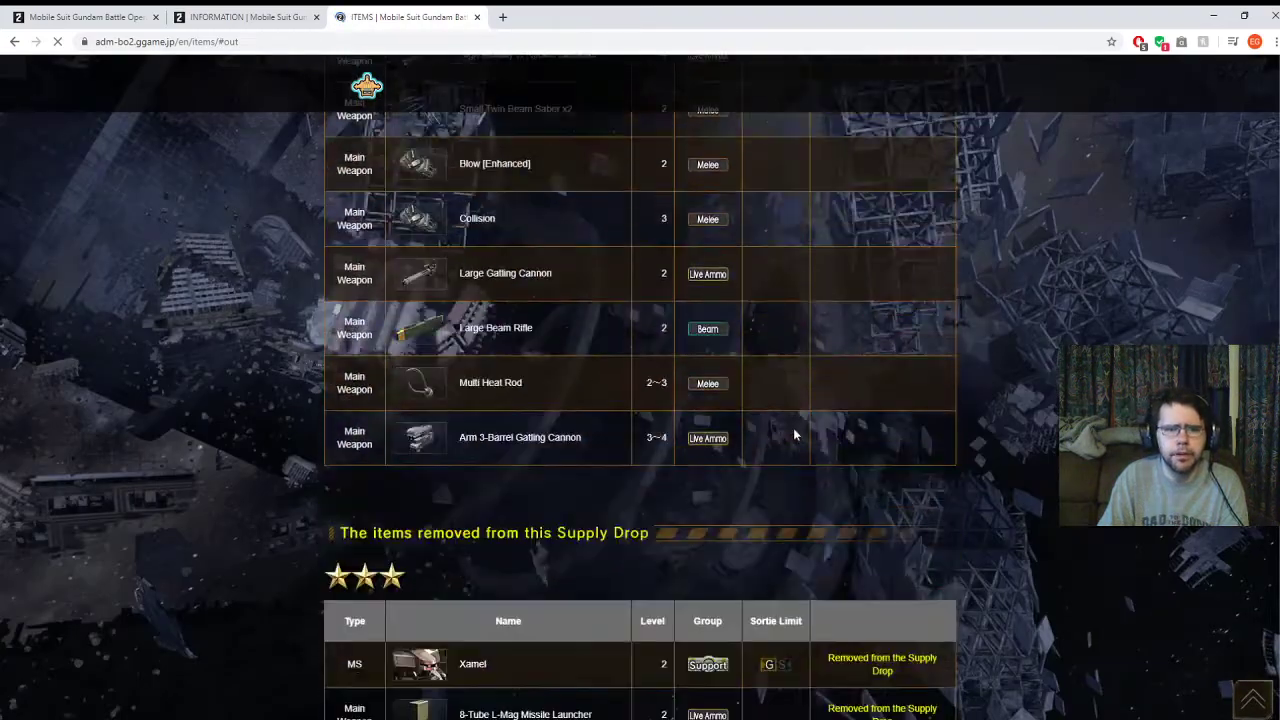
pyautogui.scroll(3)
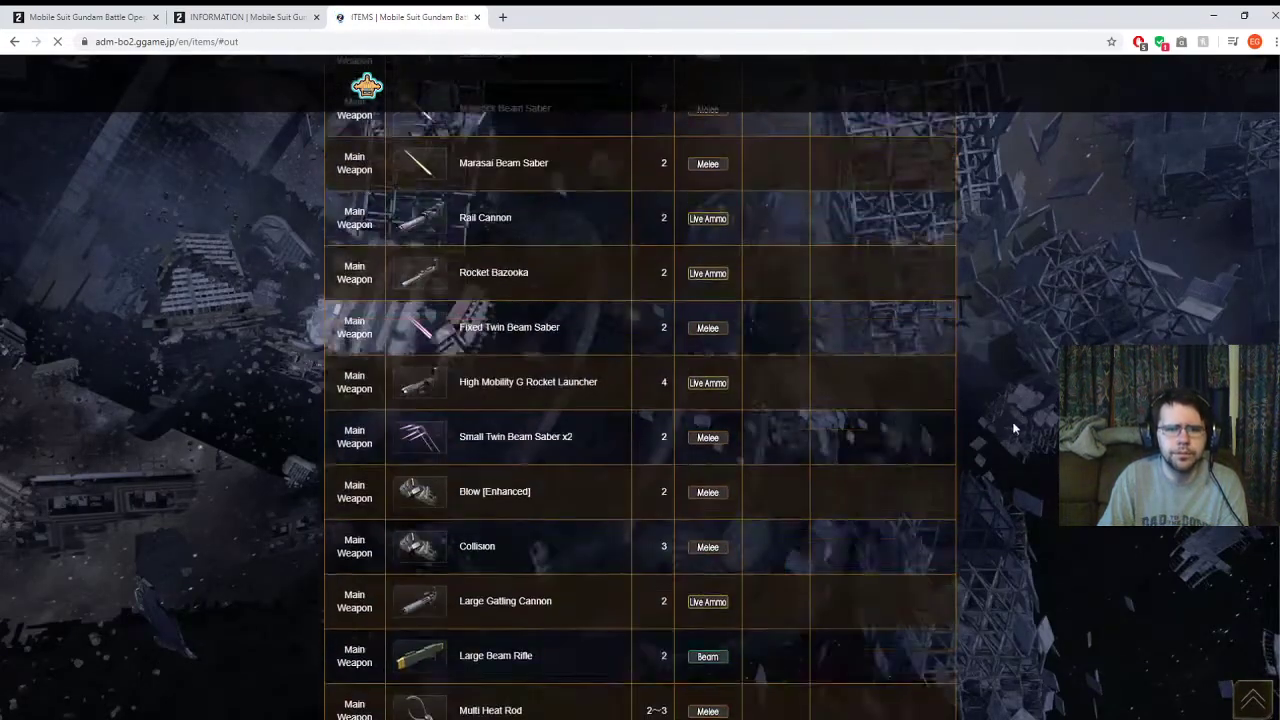
pyautogui.scroll(-3)
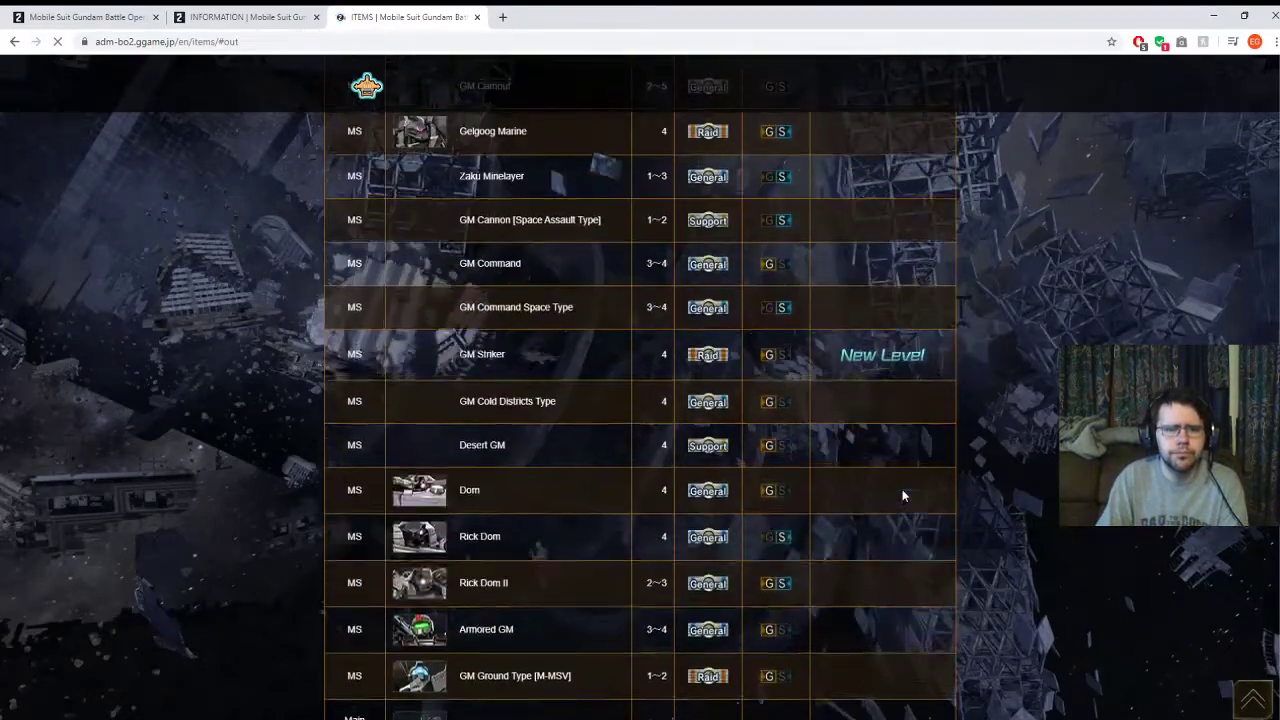
pyautogui.scroll(3)
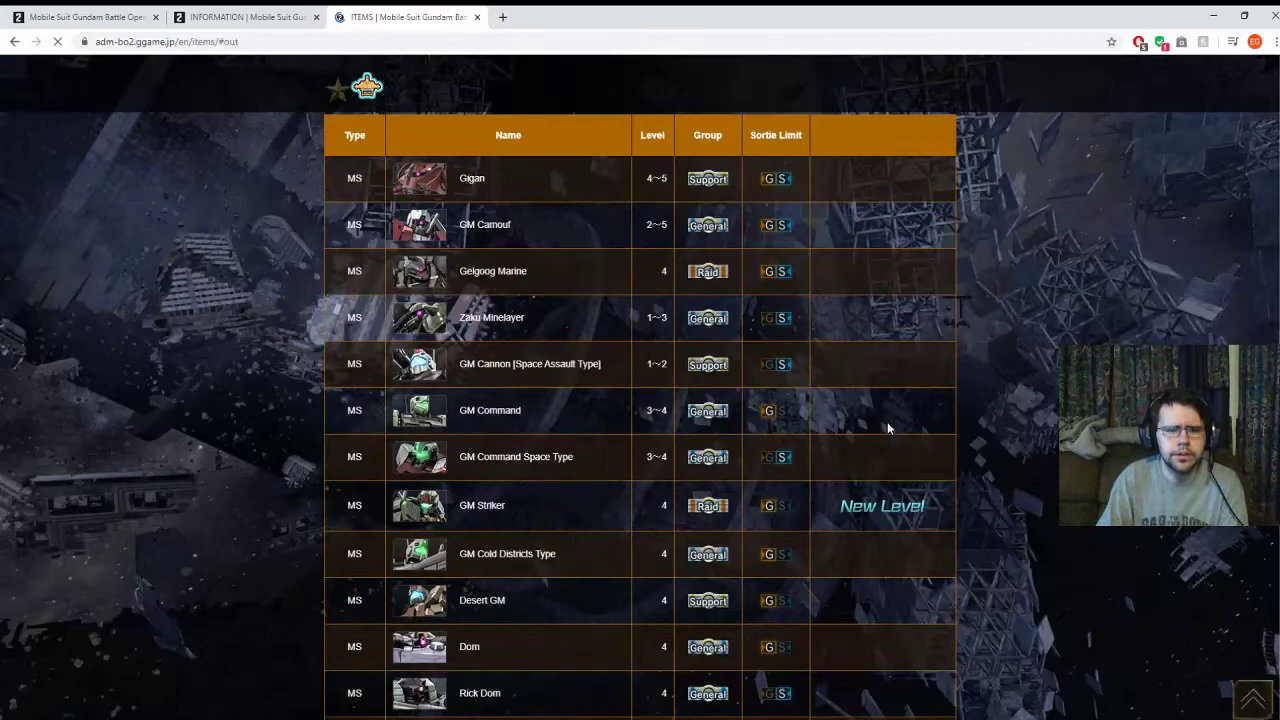
pyautogui.scroll(-3)
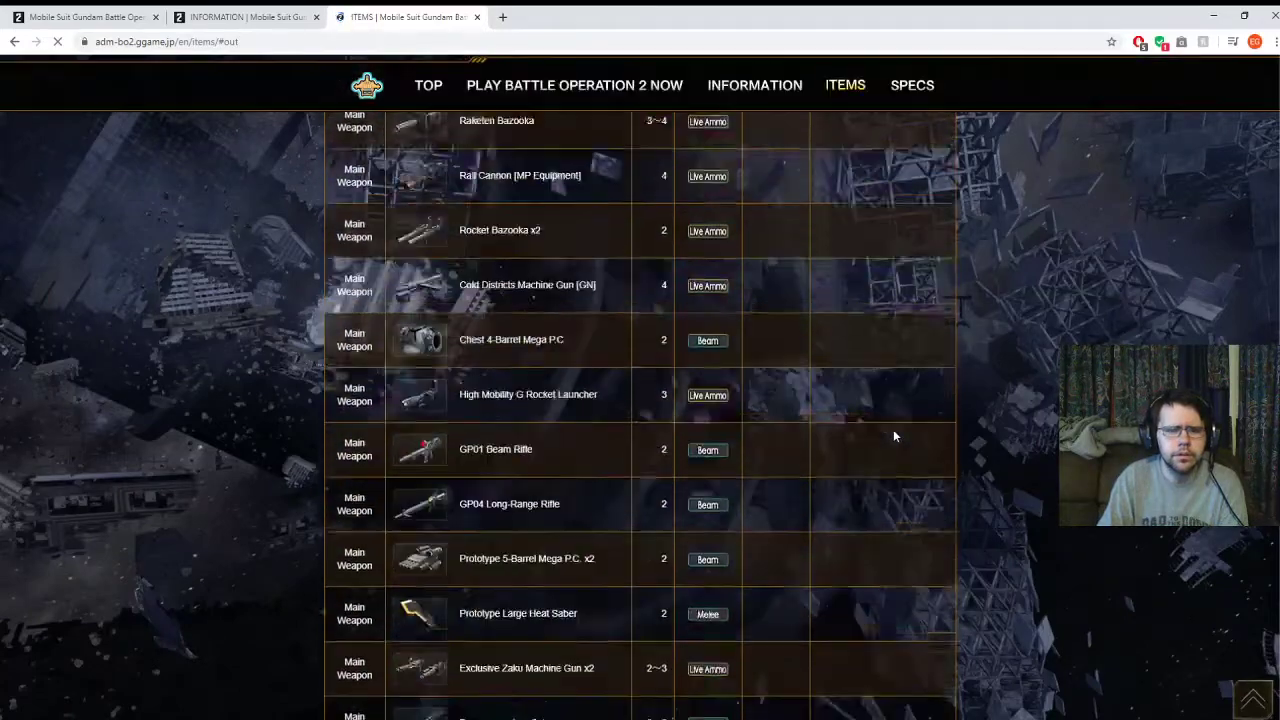
pyautogui.scroll(-3)
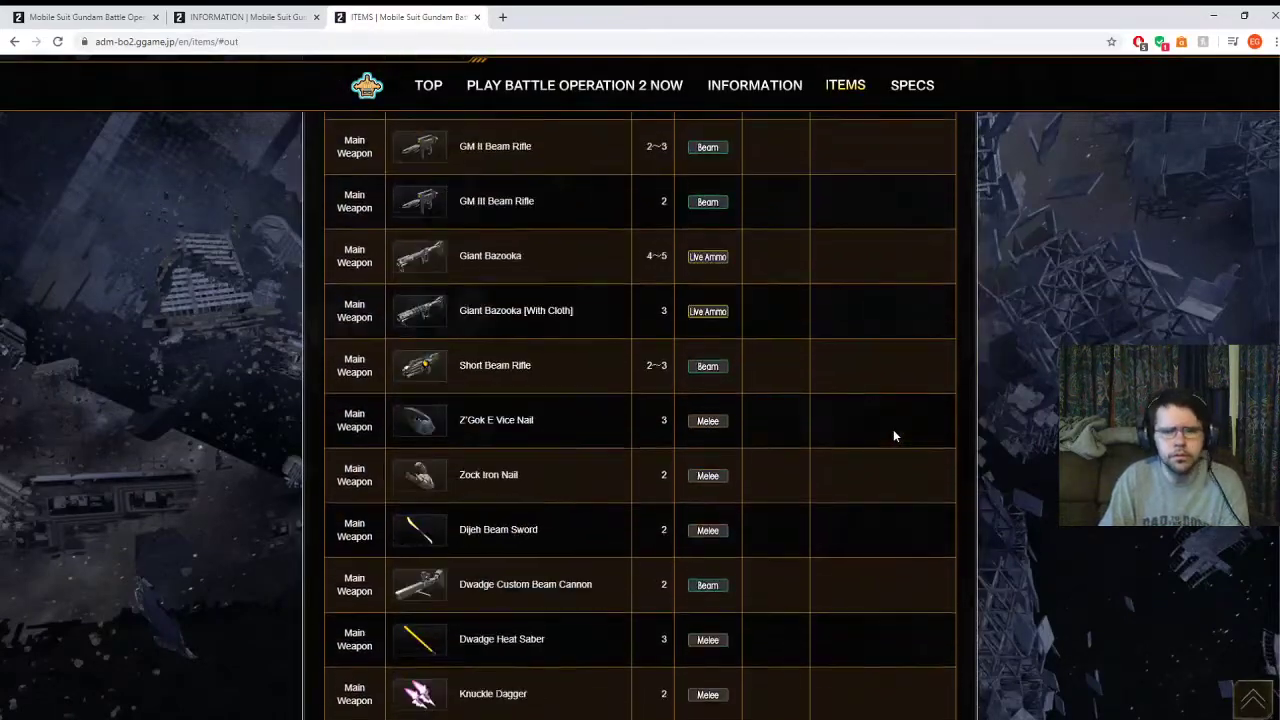
pyautogui.scroll(3)
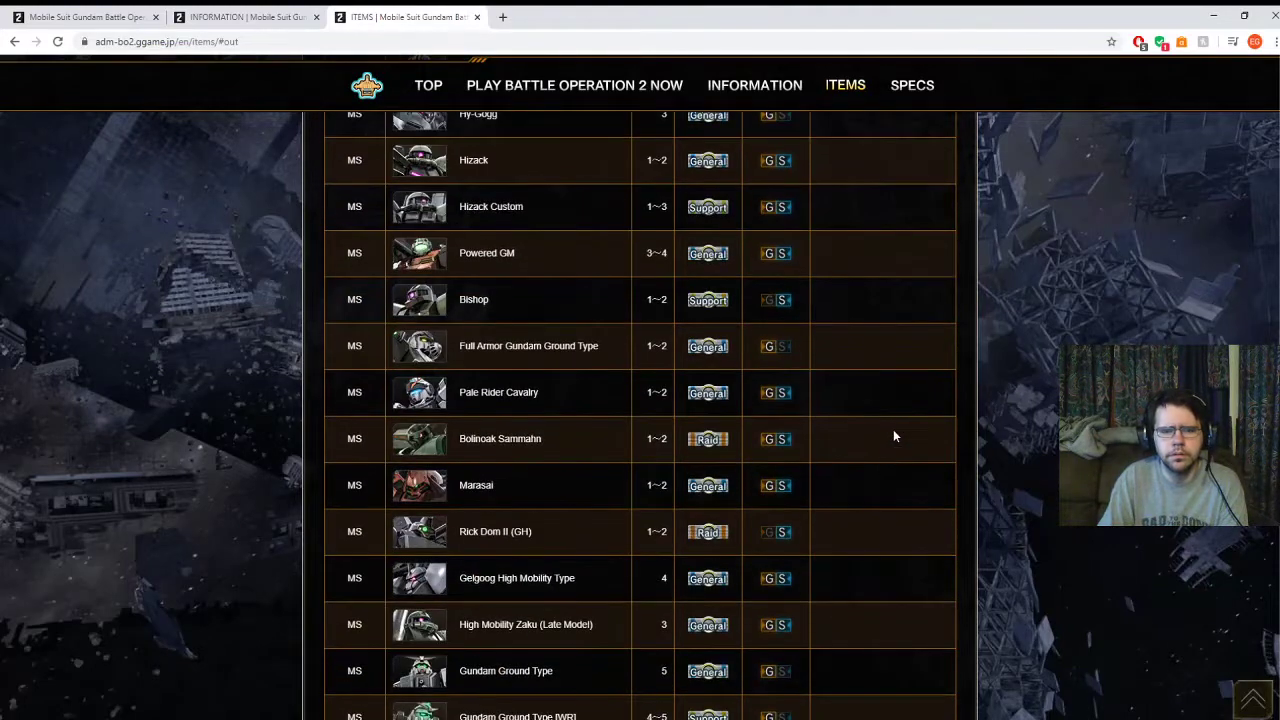
pyautogui.scroll(-3)
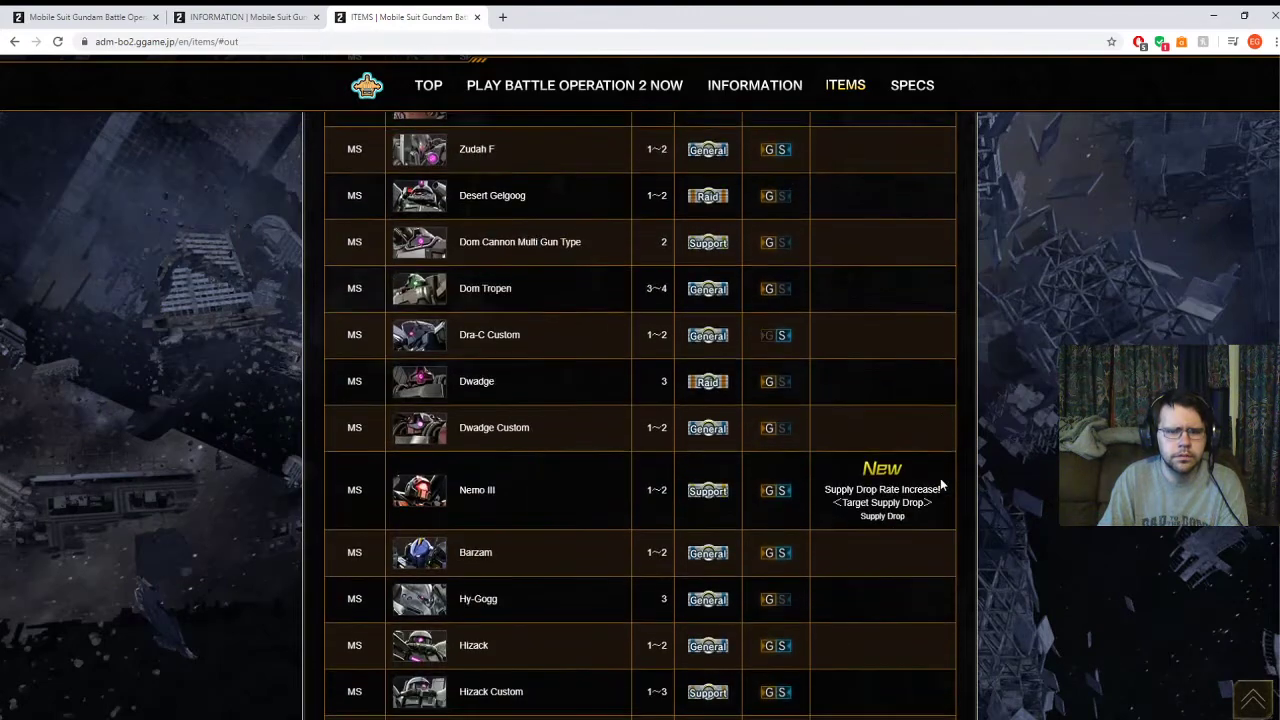
pyautogui.scroll(3)
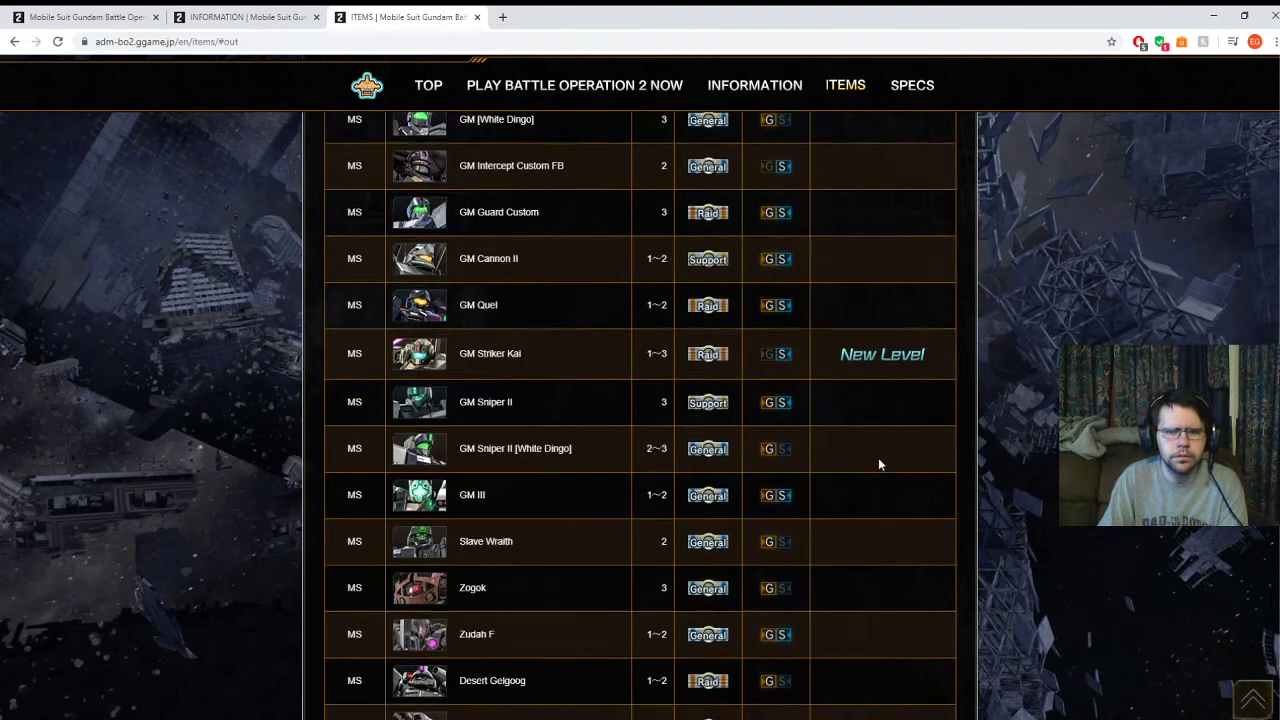
pyautogui.scroll(3)
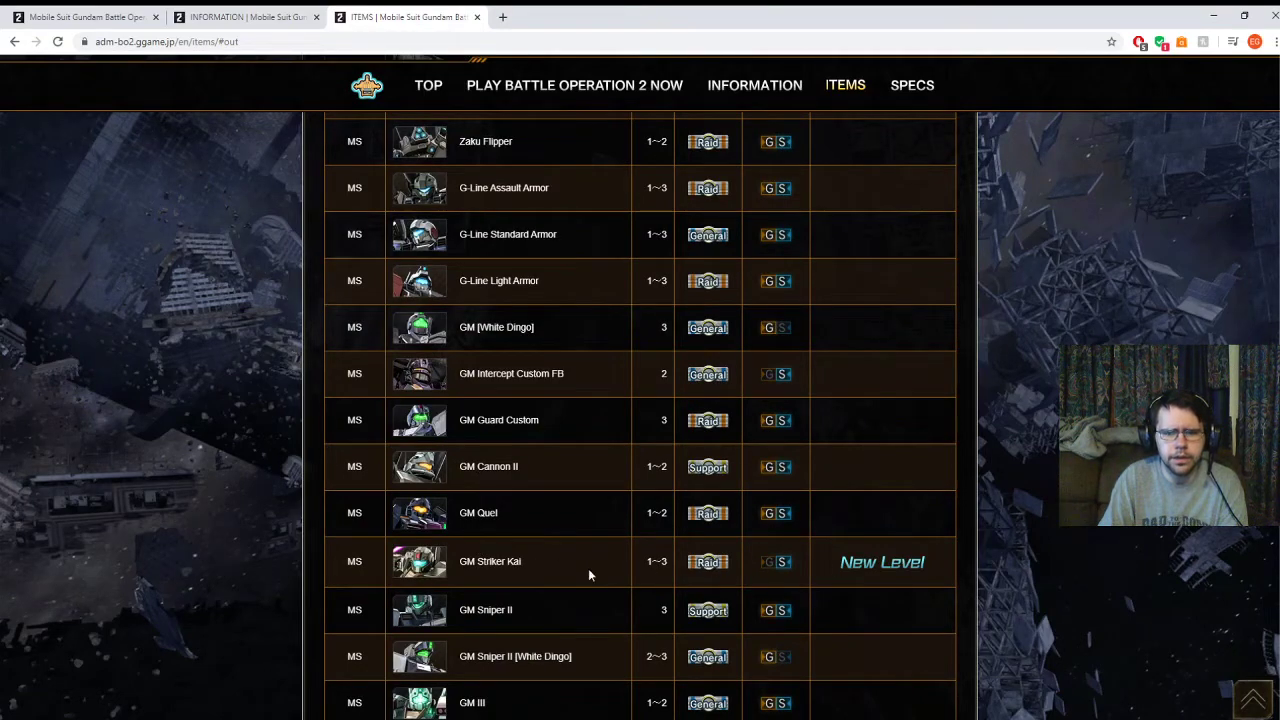
pyautogui.moveTo(744, 555)
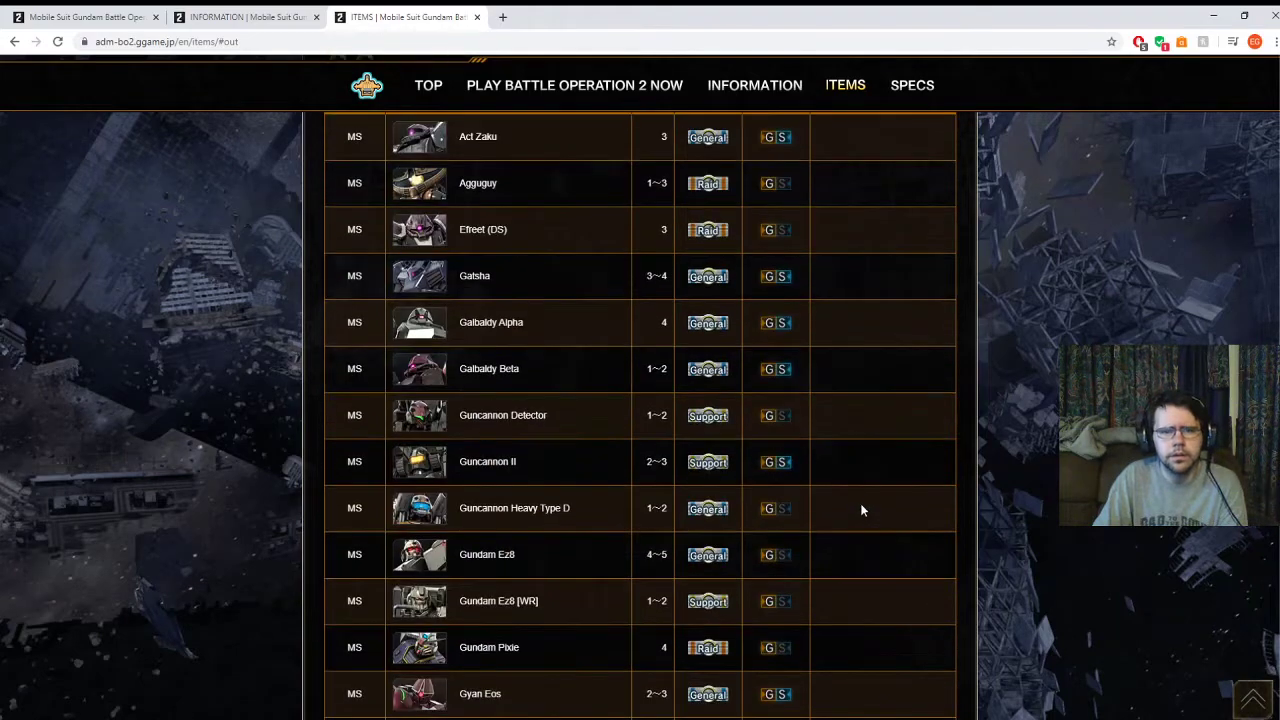
pyautogui.scroll(-3)
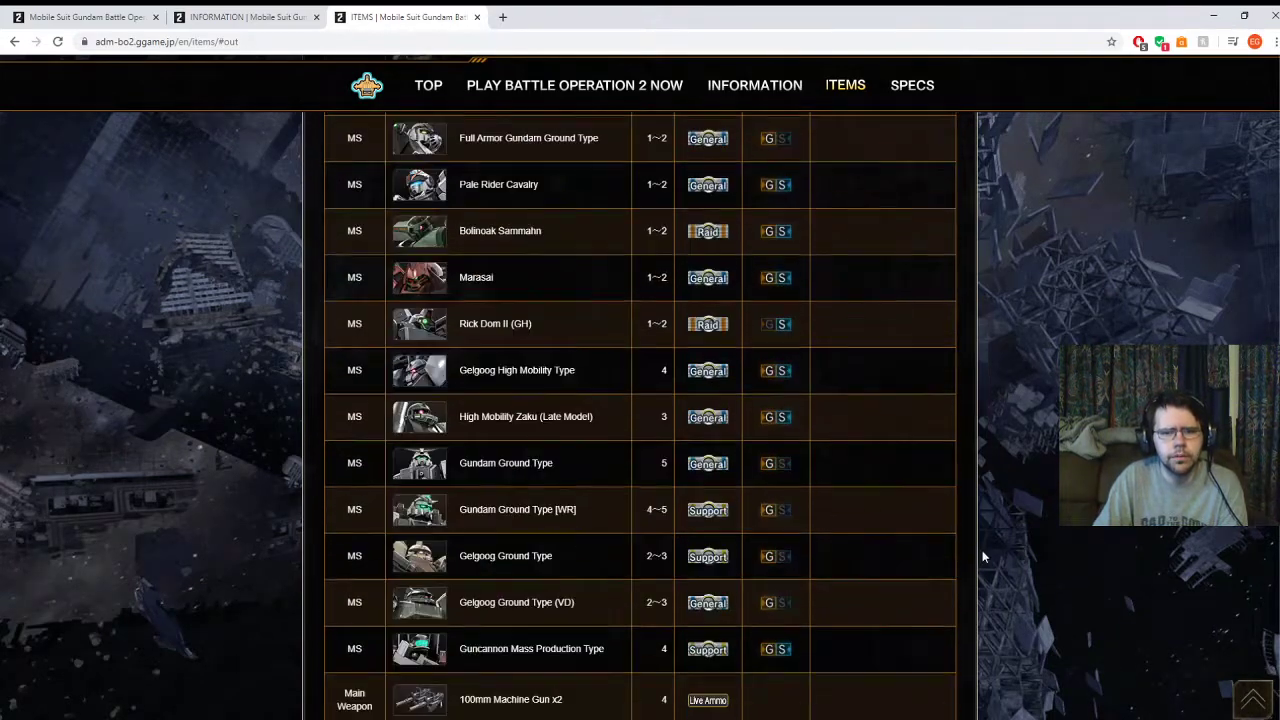
pyautogui.scroll(-3)
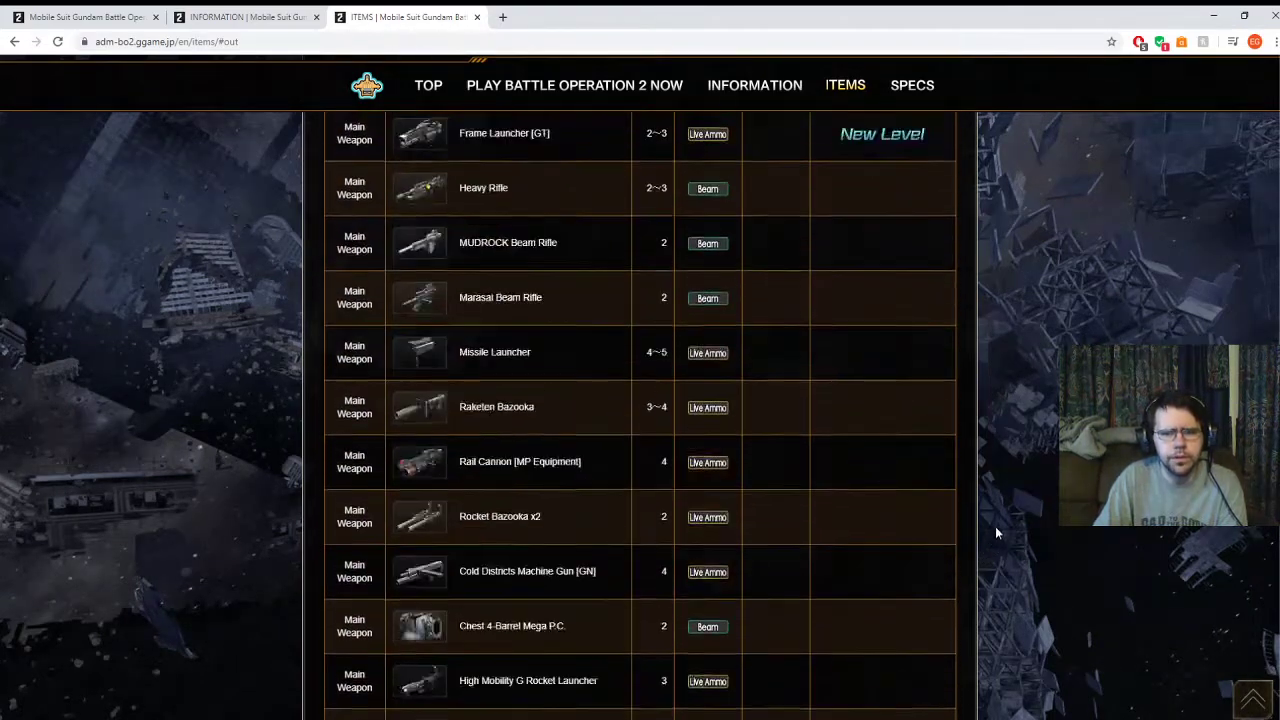
pyautogui.scroll(3)
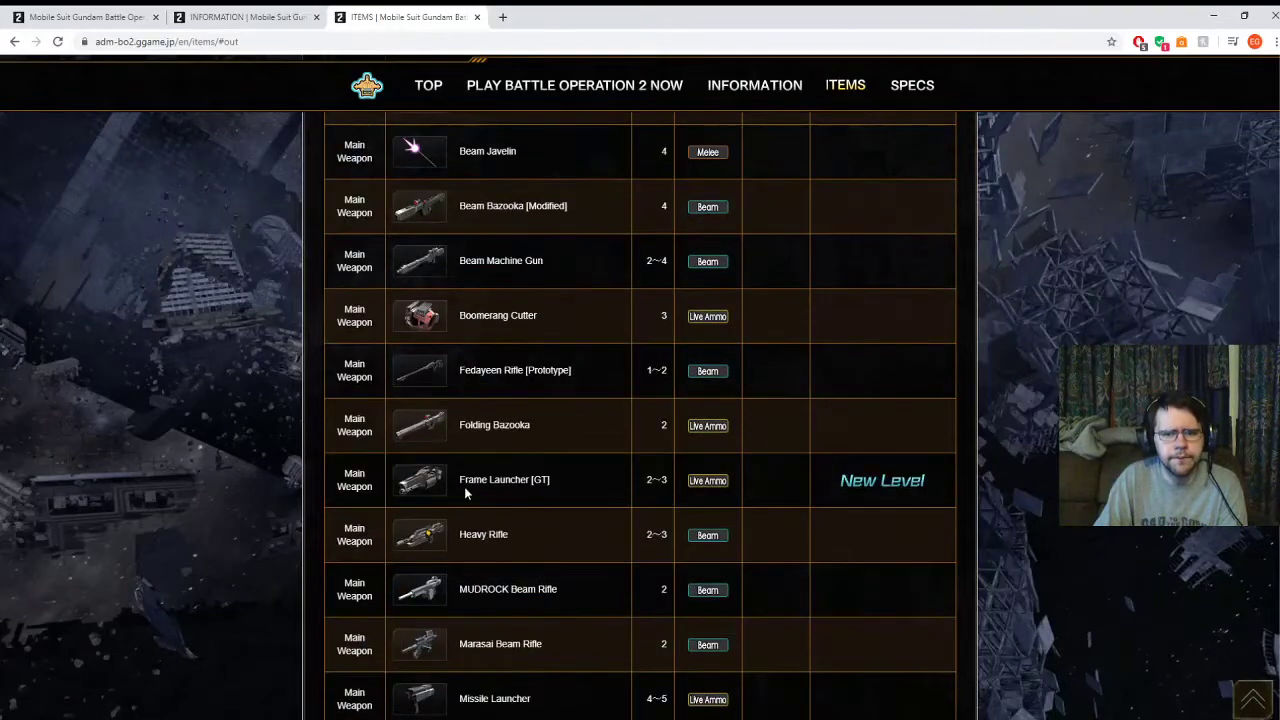
pyautogui.scroll(-3)
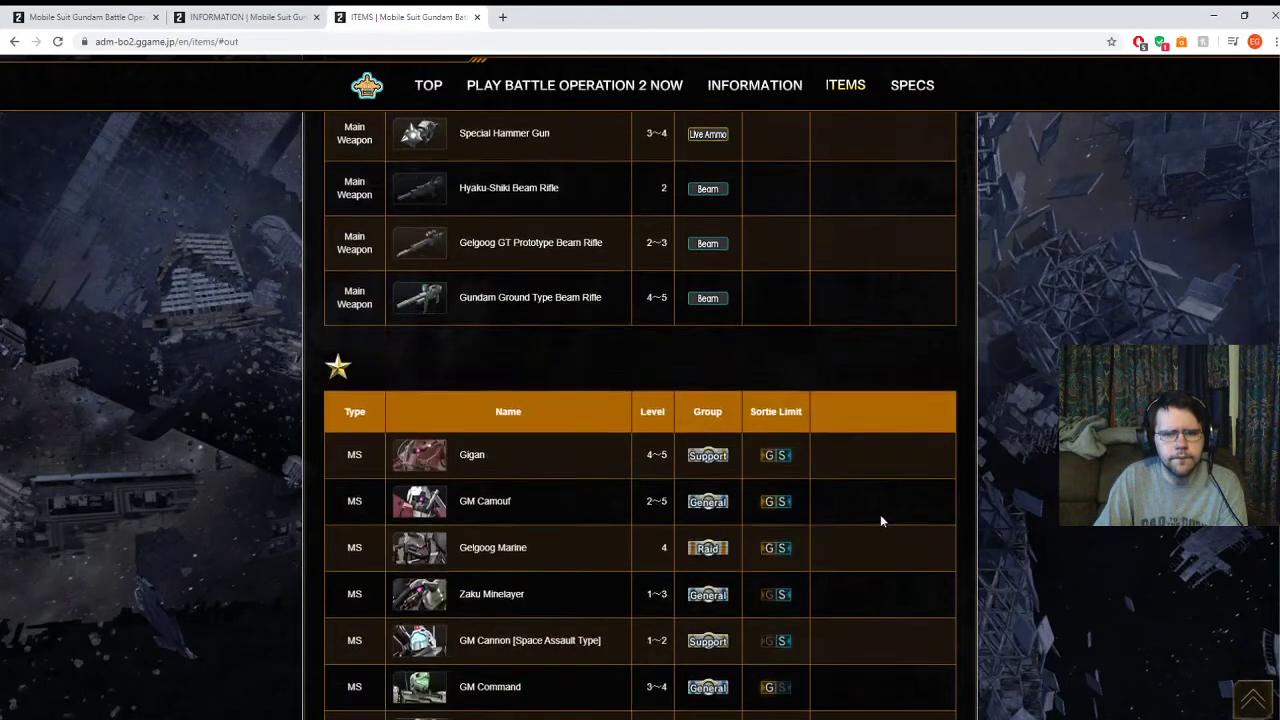
pyautogui.scroll(-3)
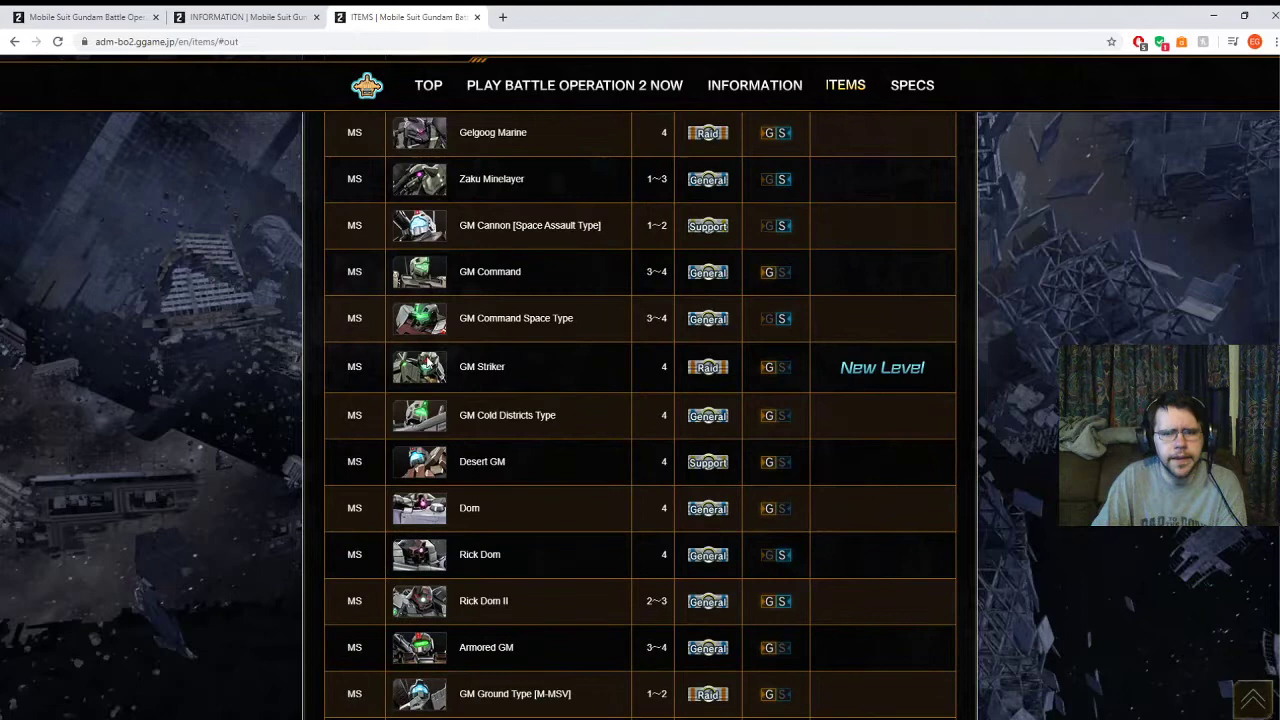
pyautogui.moveTo(984, 382)
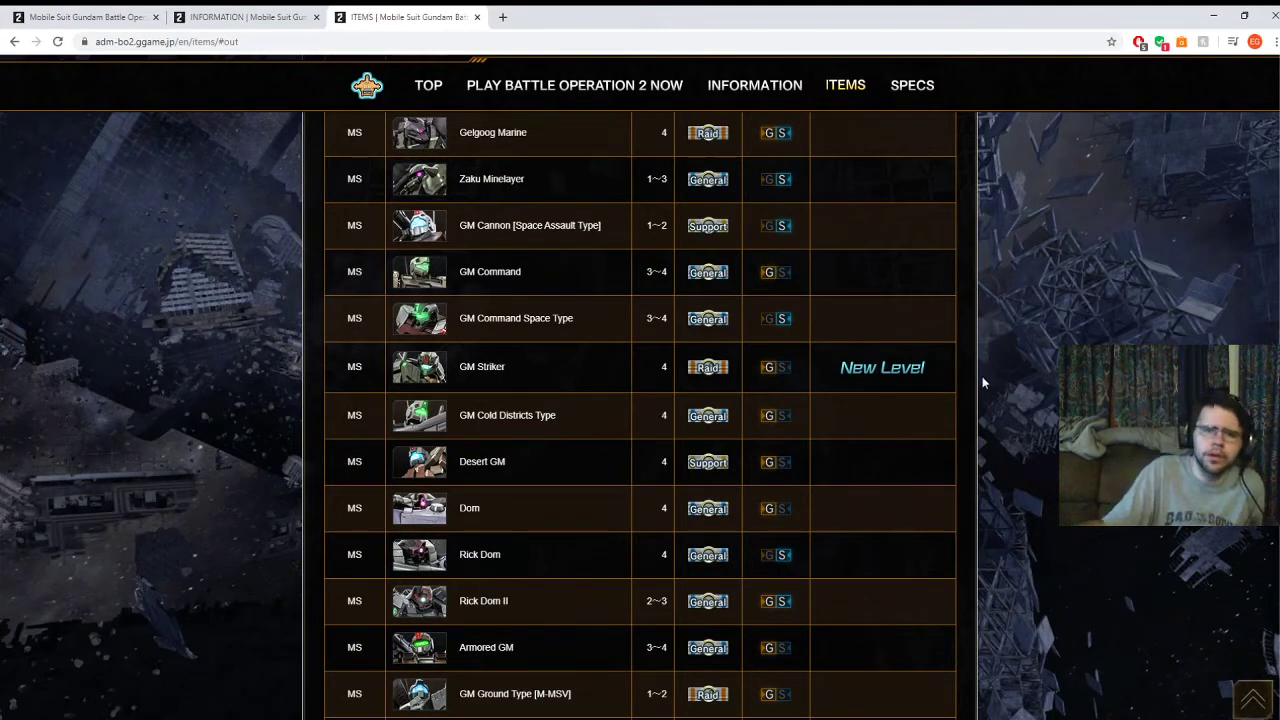
pyautogui.moveTo(1042, 407)
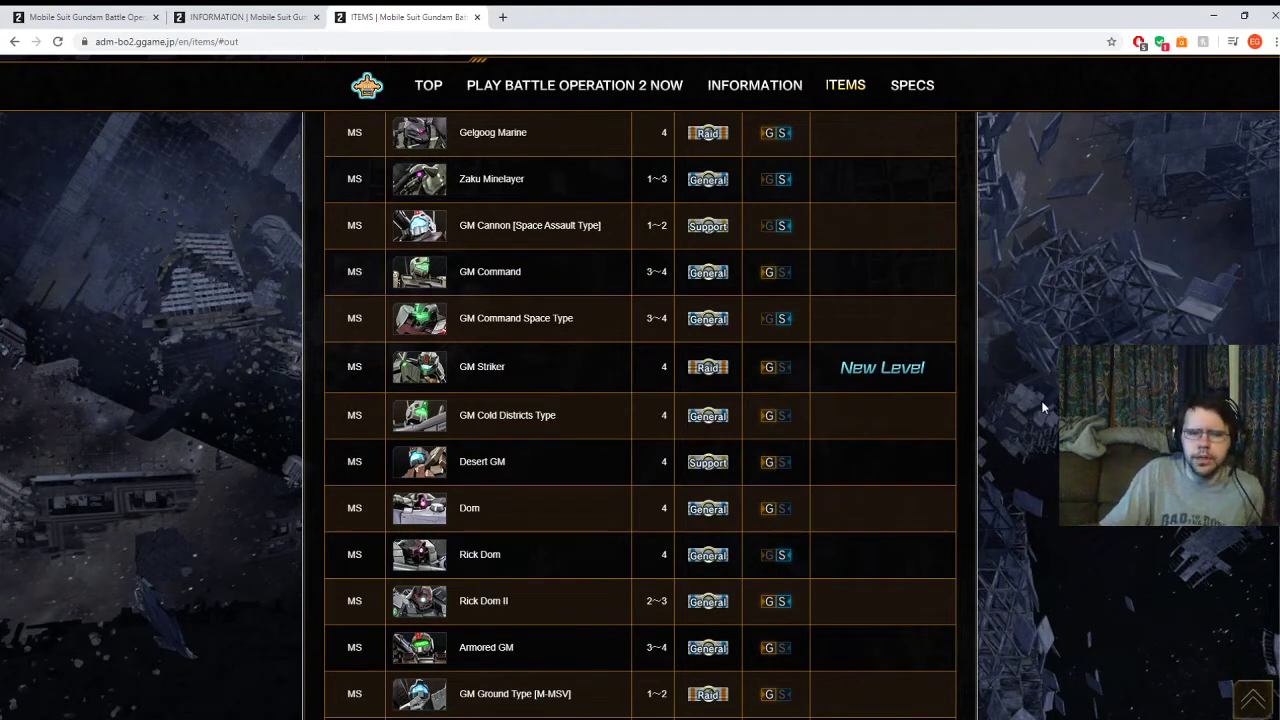
pyautogui.scroll(-3)
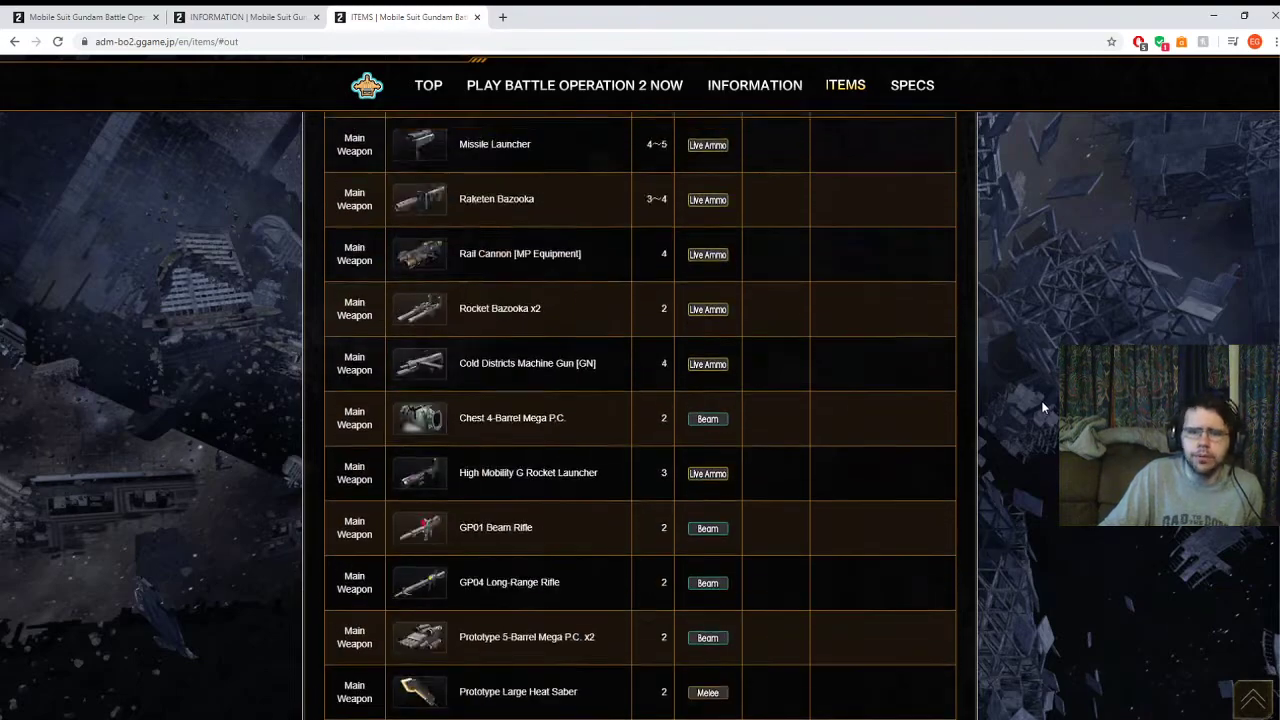
pyautogui.scroll(-3)
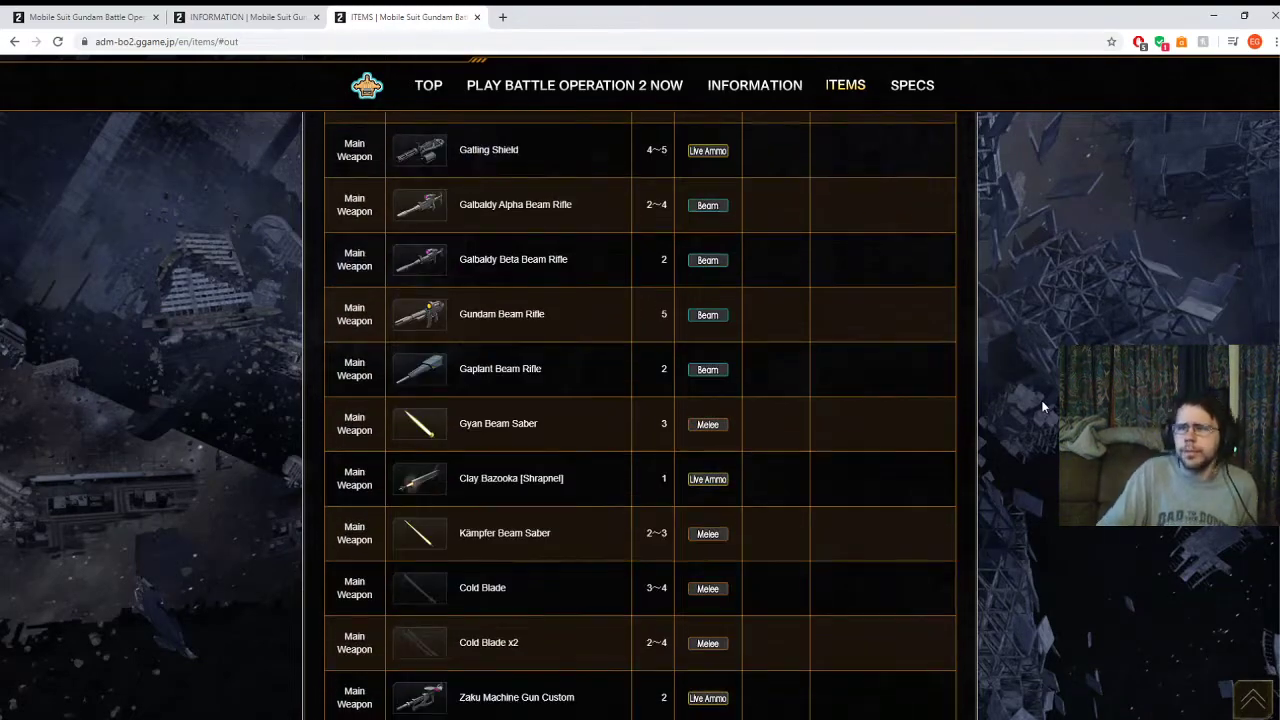
pyautogui.scroll(-3)
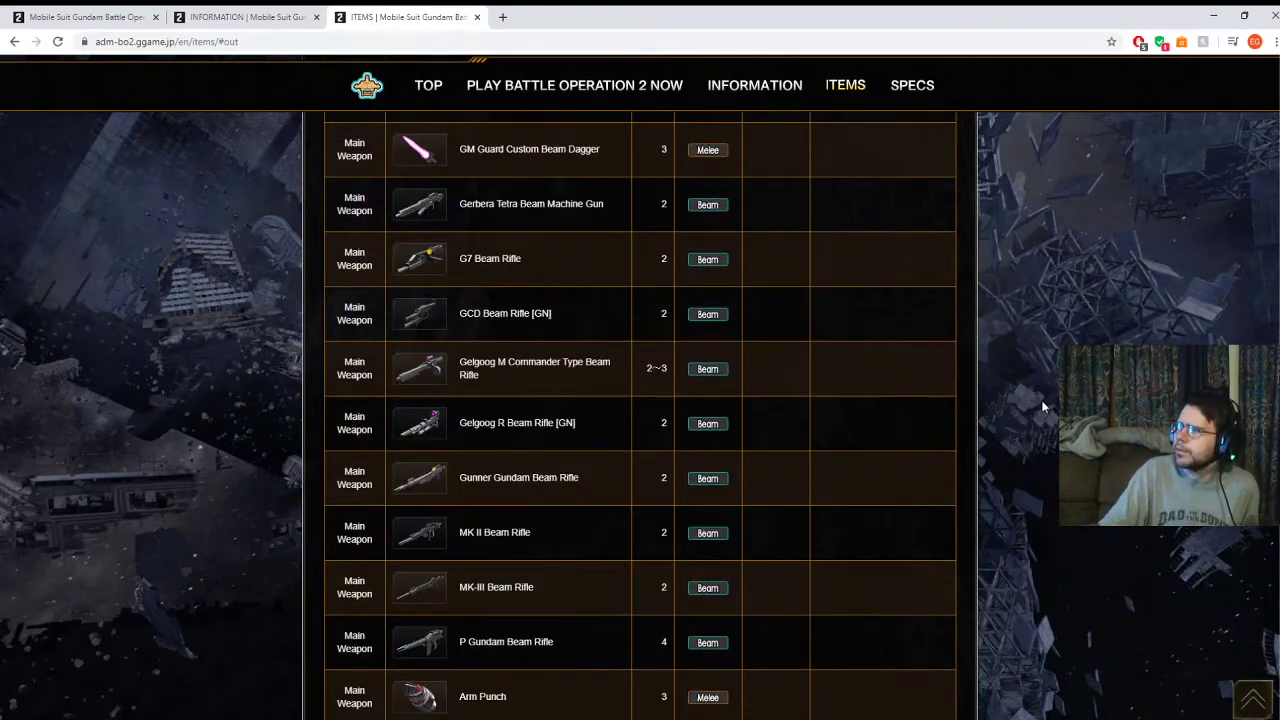
pyautogui.scroll(3)
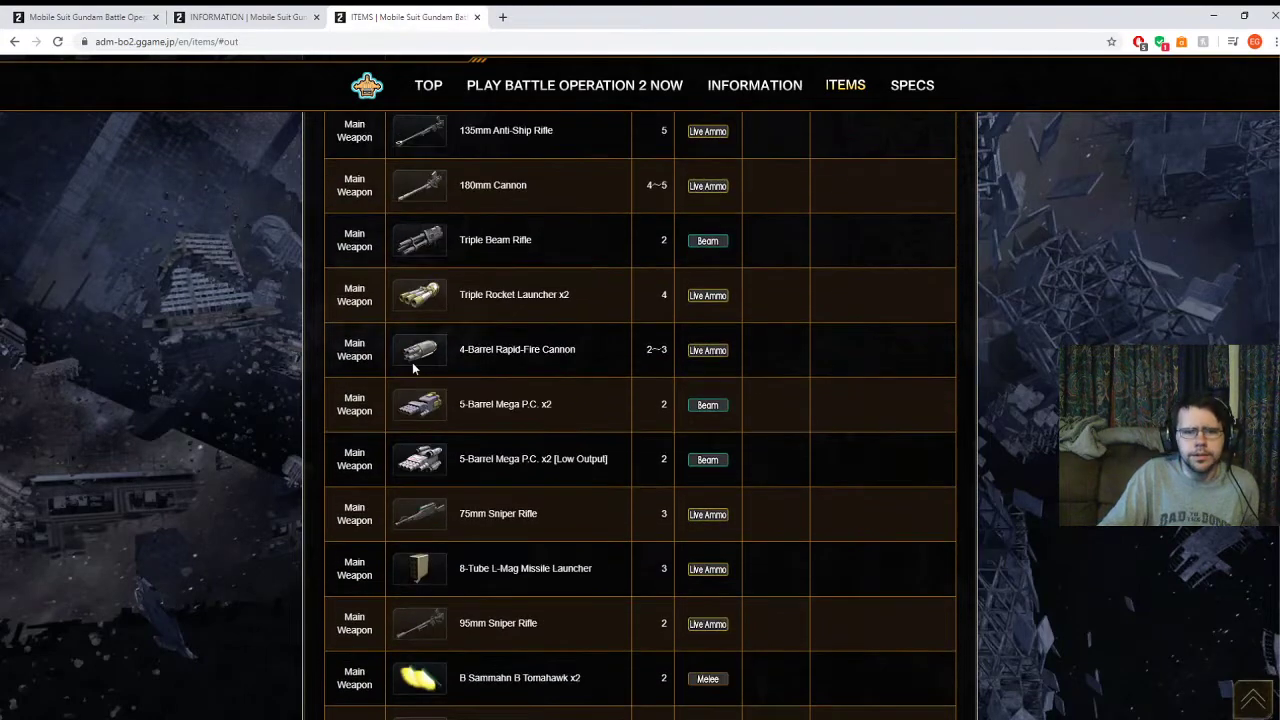